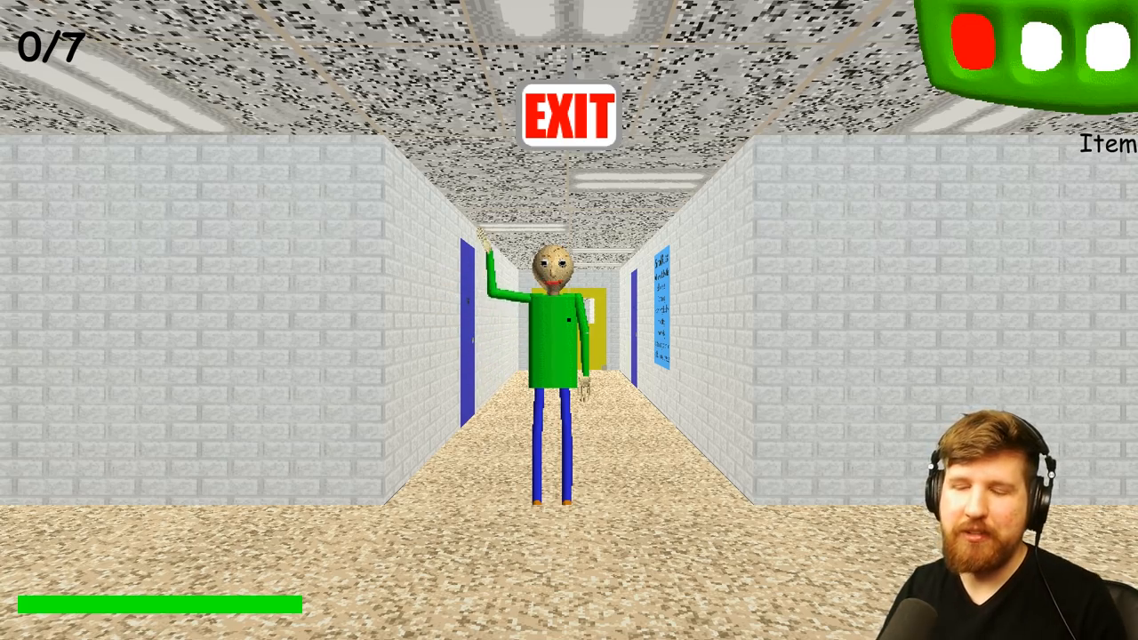
- Walk past Baldi through the corridors toward the plant, collecting notebooks up to 4/7
key(w)
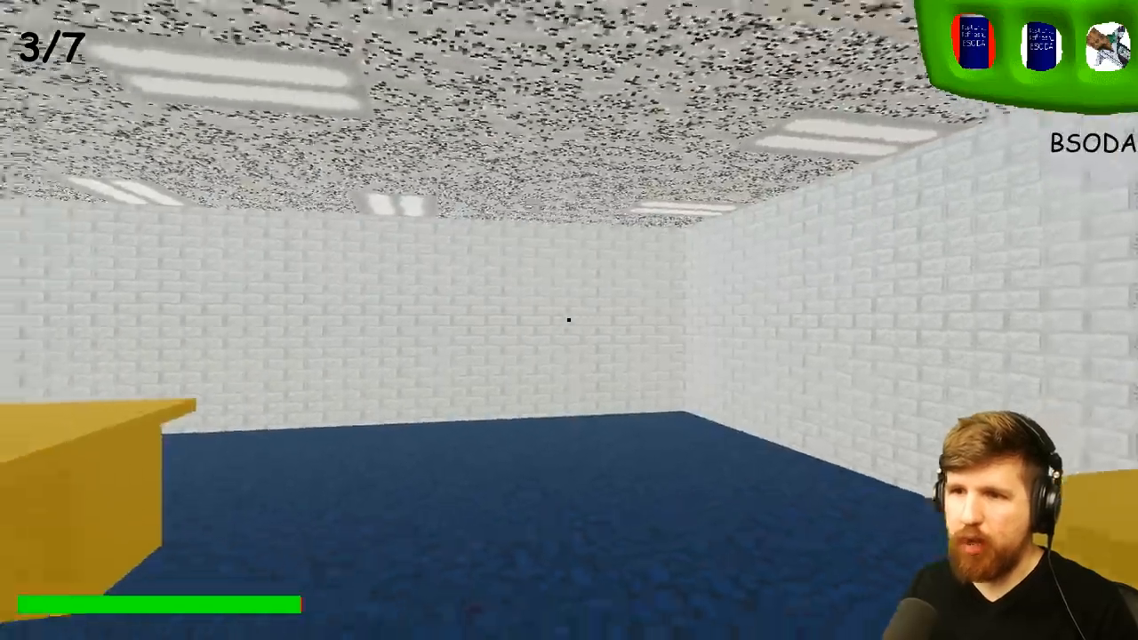
mouse_move(569, 320)
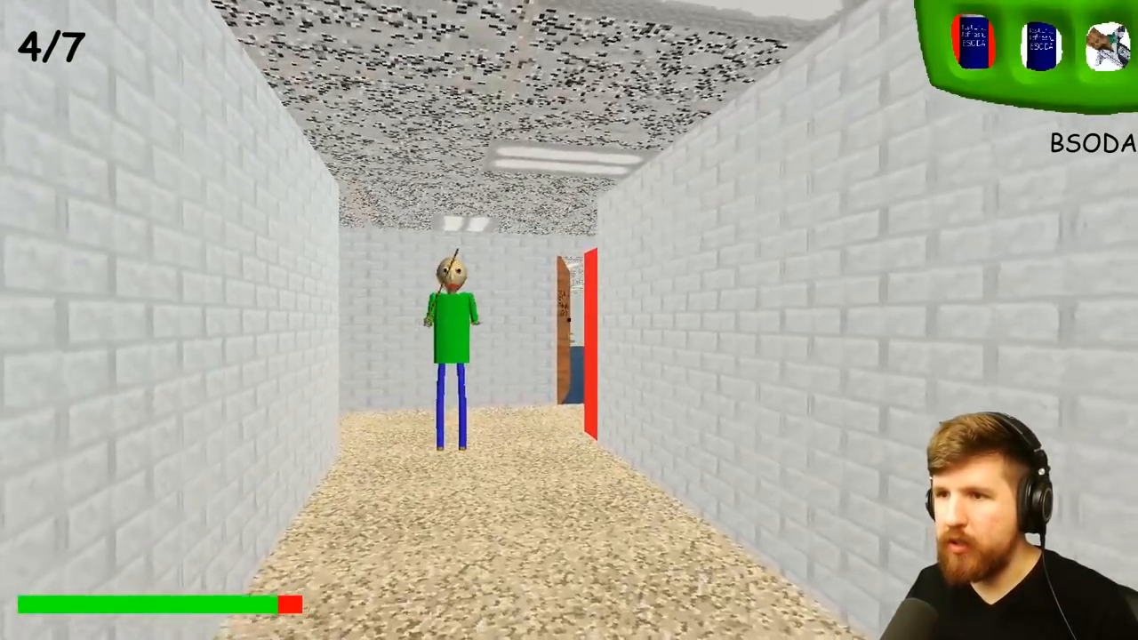
key(w)
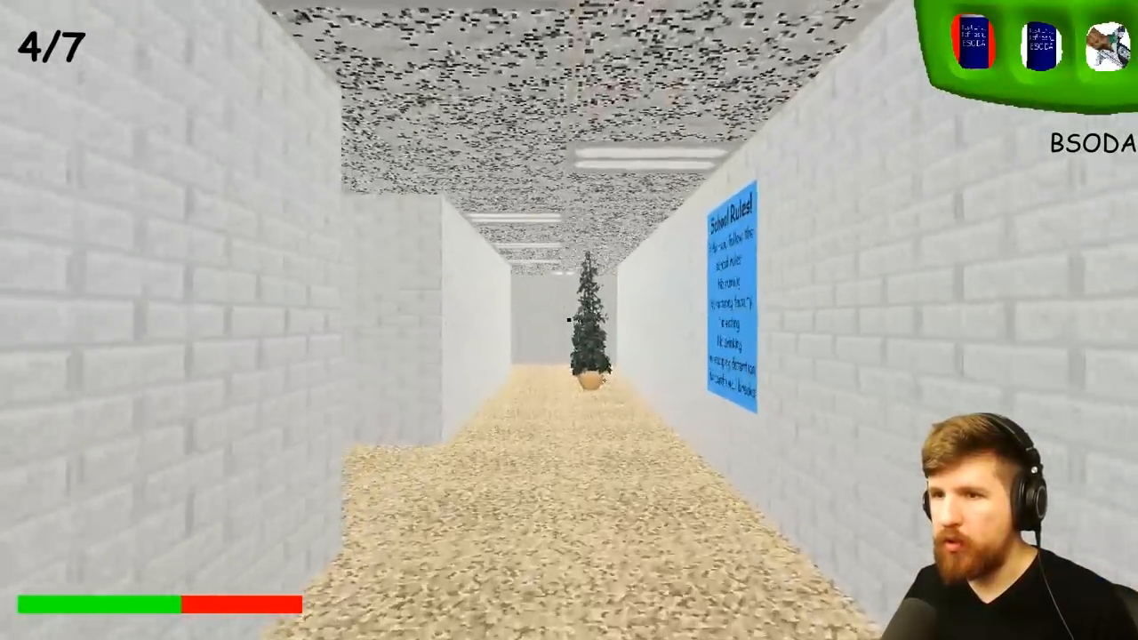
key(w)
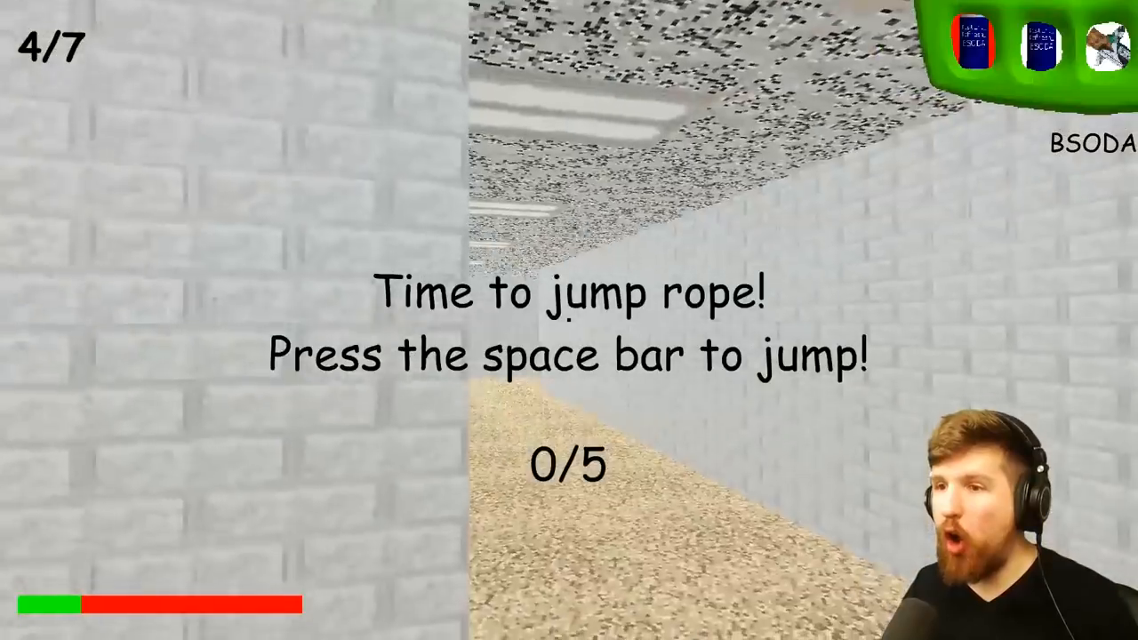
- Jump over Playtime's rope four times to get through the jump-rope challenge
key(space)
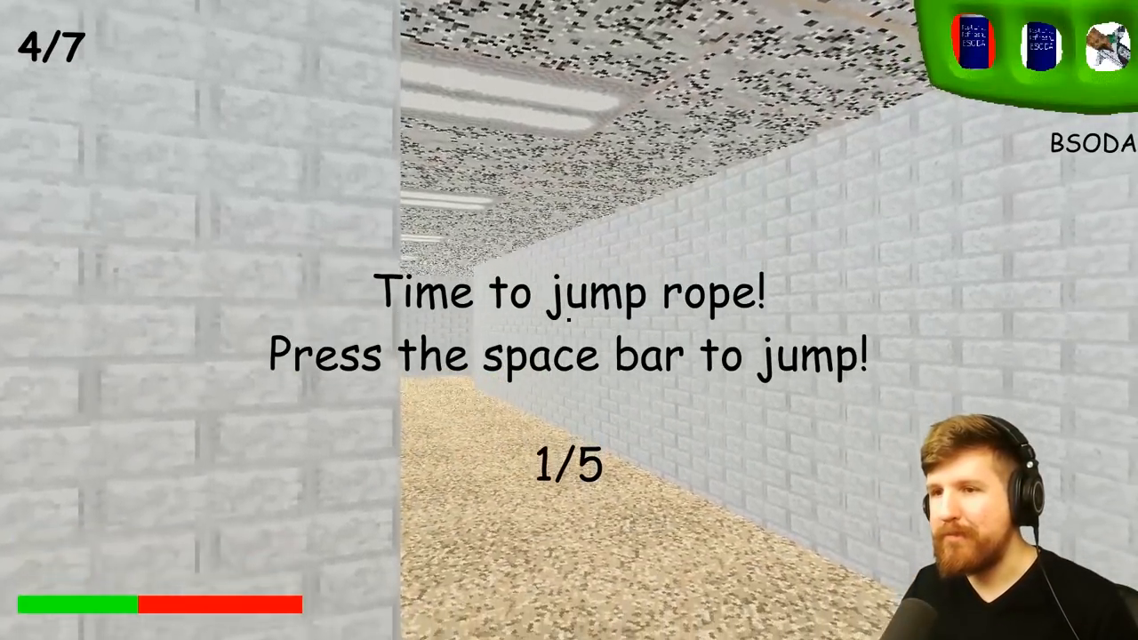
key(space)
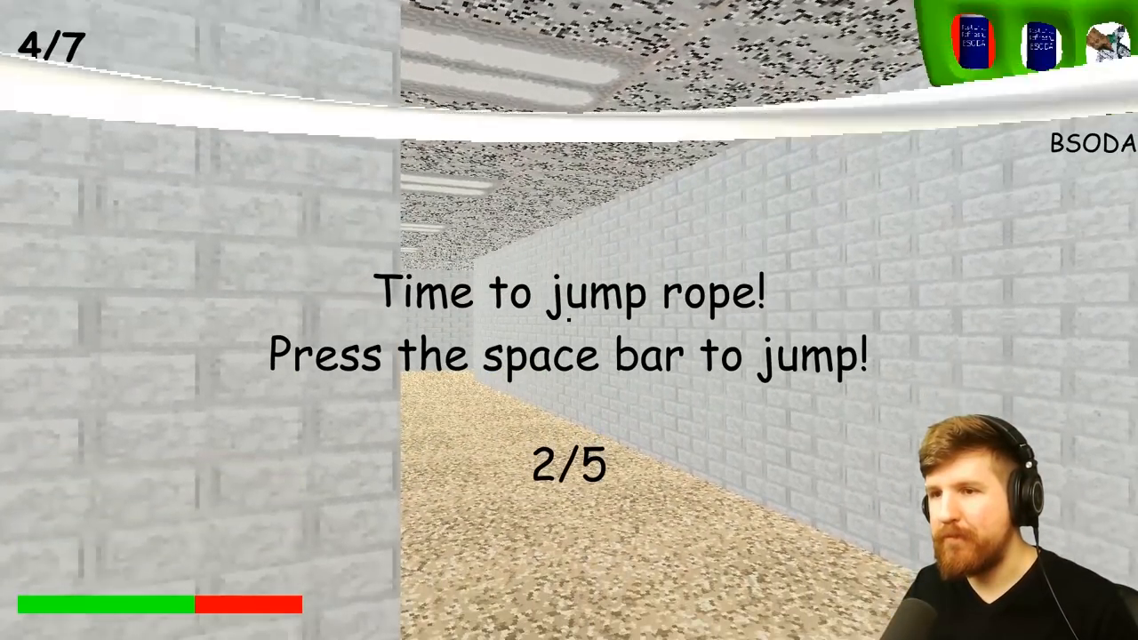
key(space)
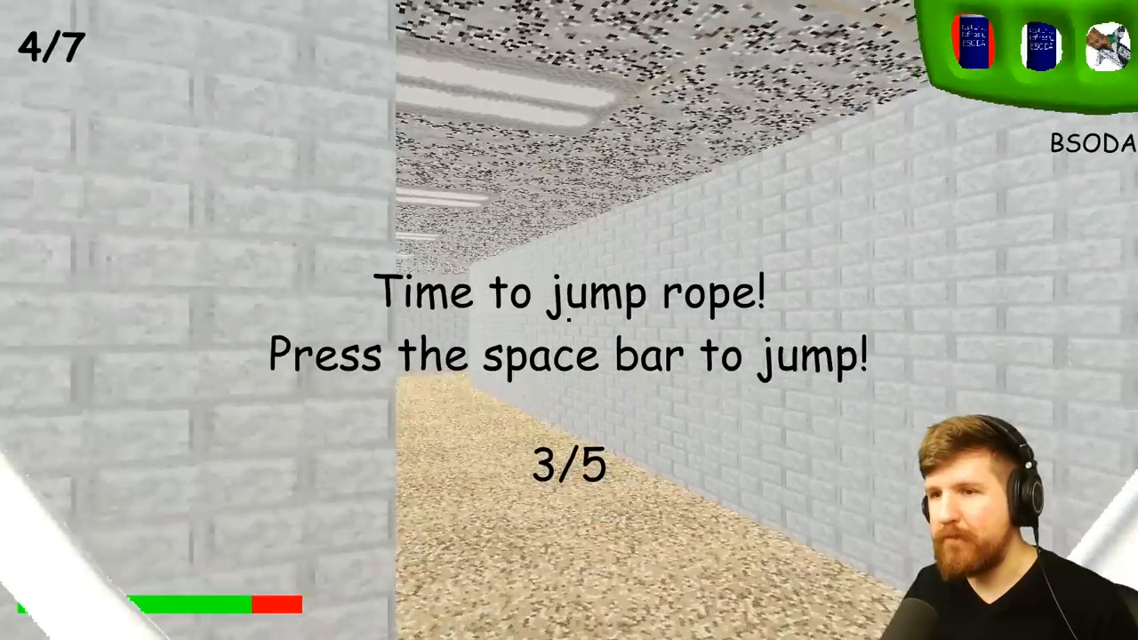
key(space)
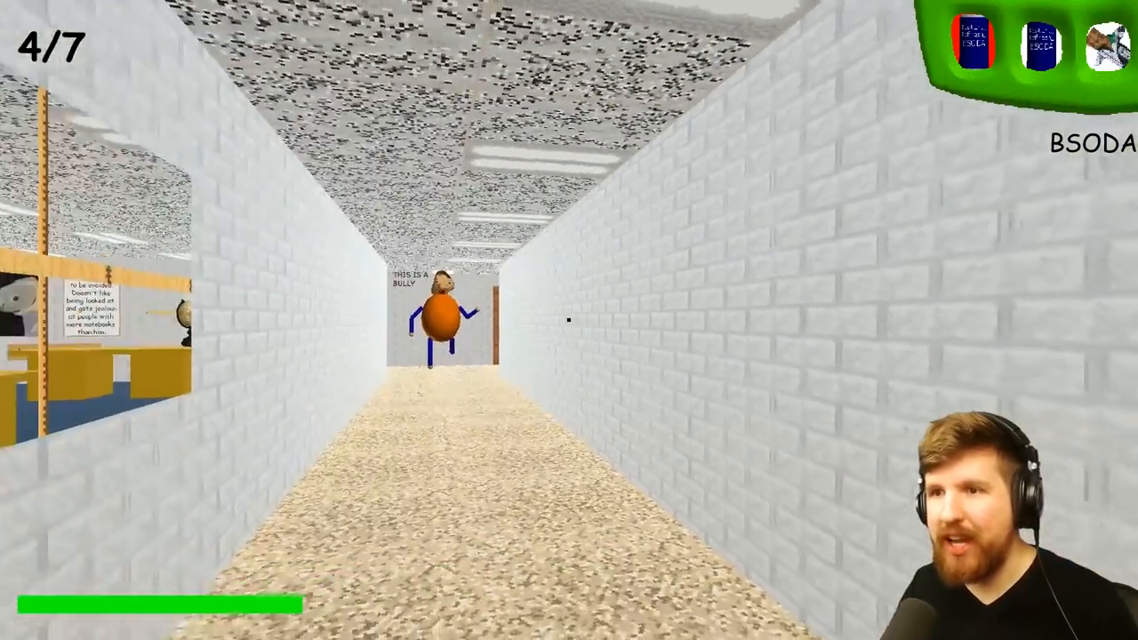
- Walk past the bully, the drawings corridor and rules poster, down the red-locker hallway
key(w)
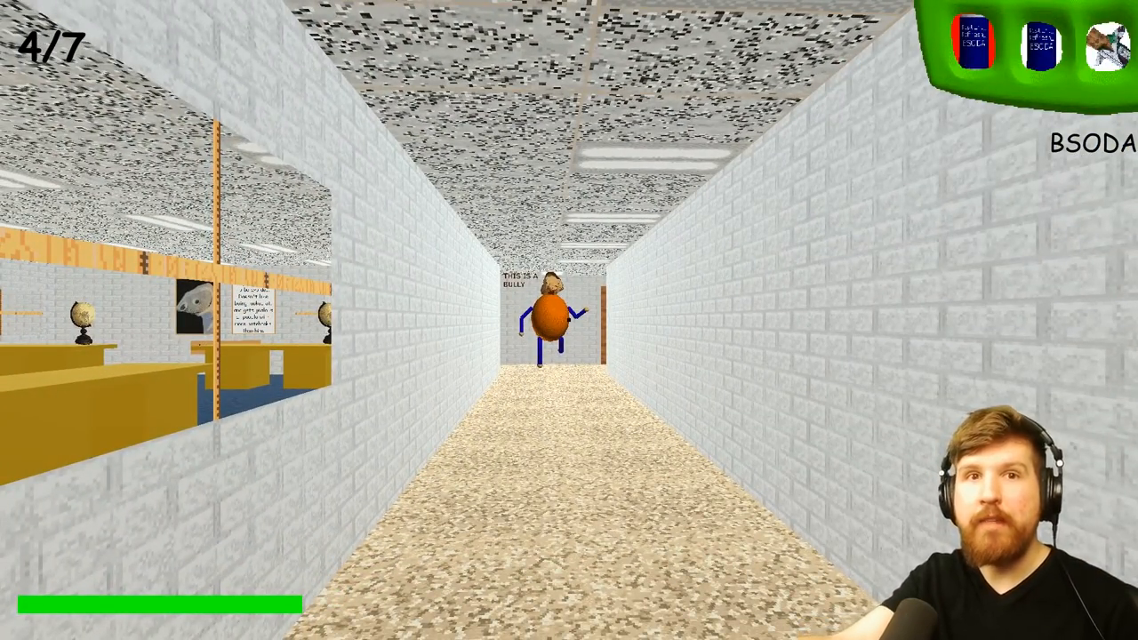
key(w)
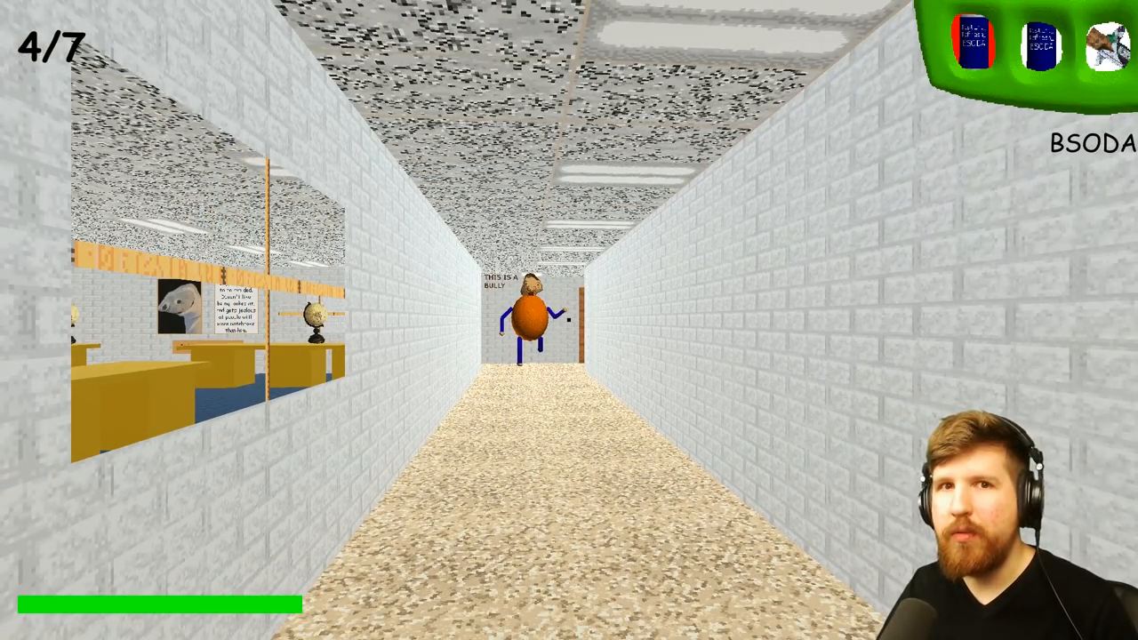
key(w)
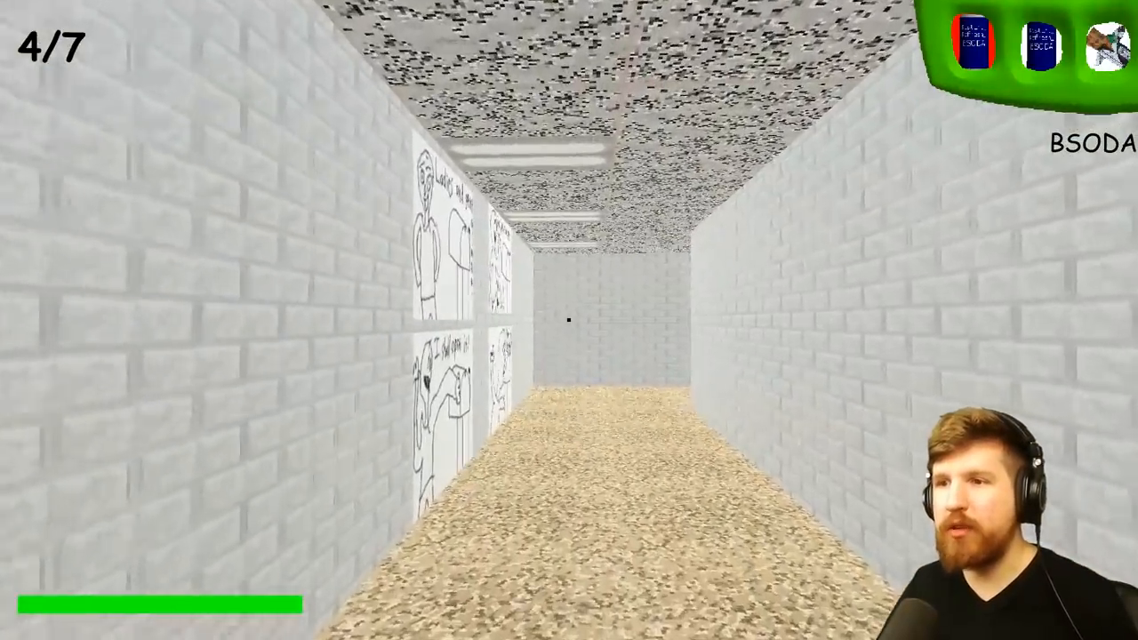
key(w)
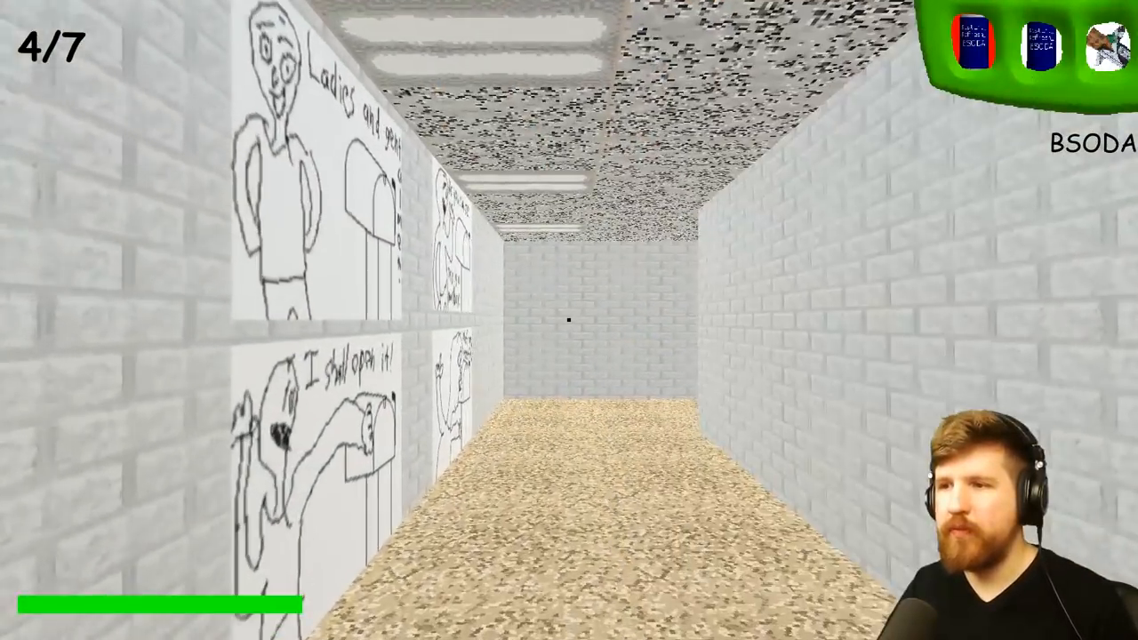
key(w)
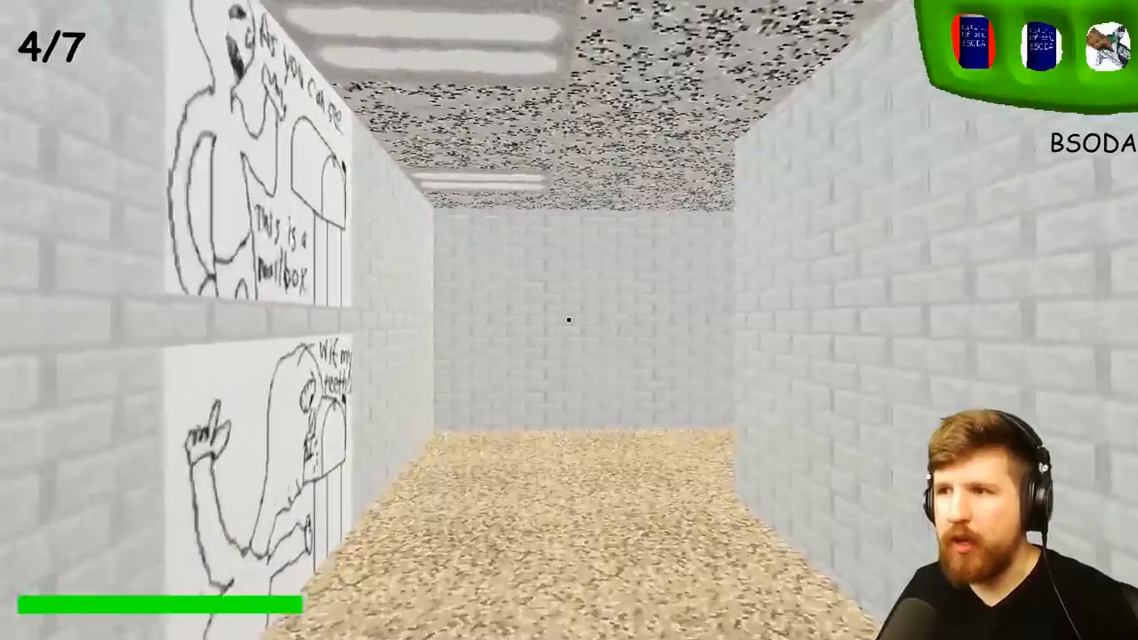
key(w)
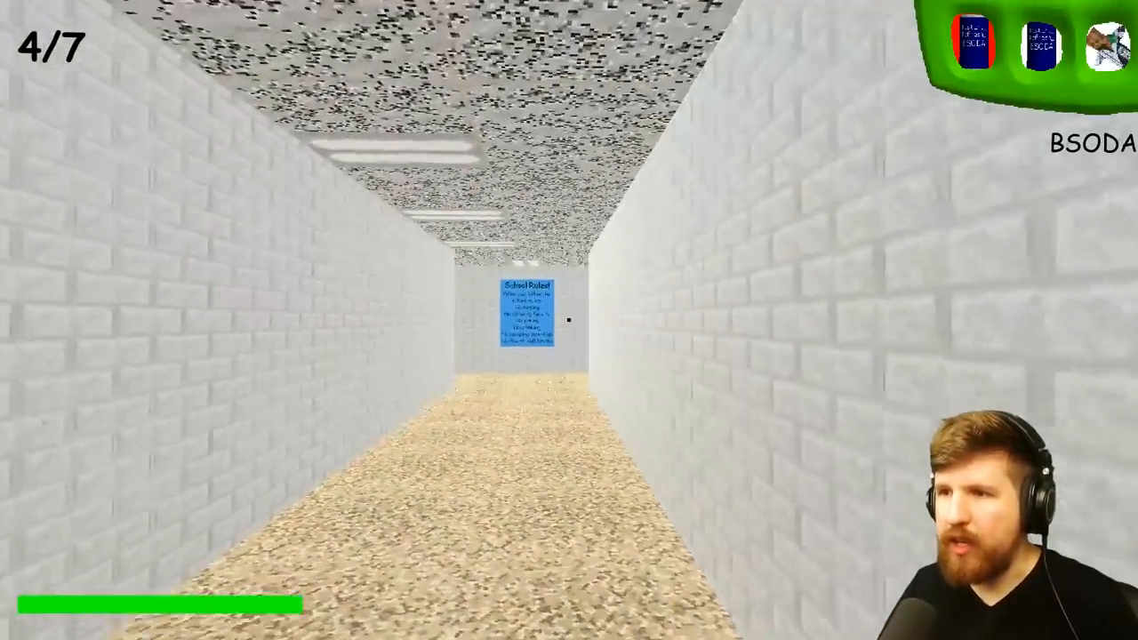
key(w)
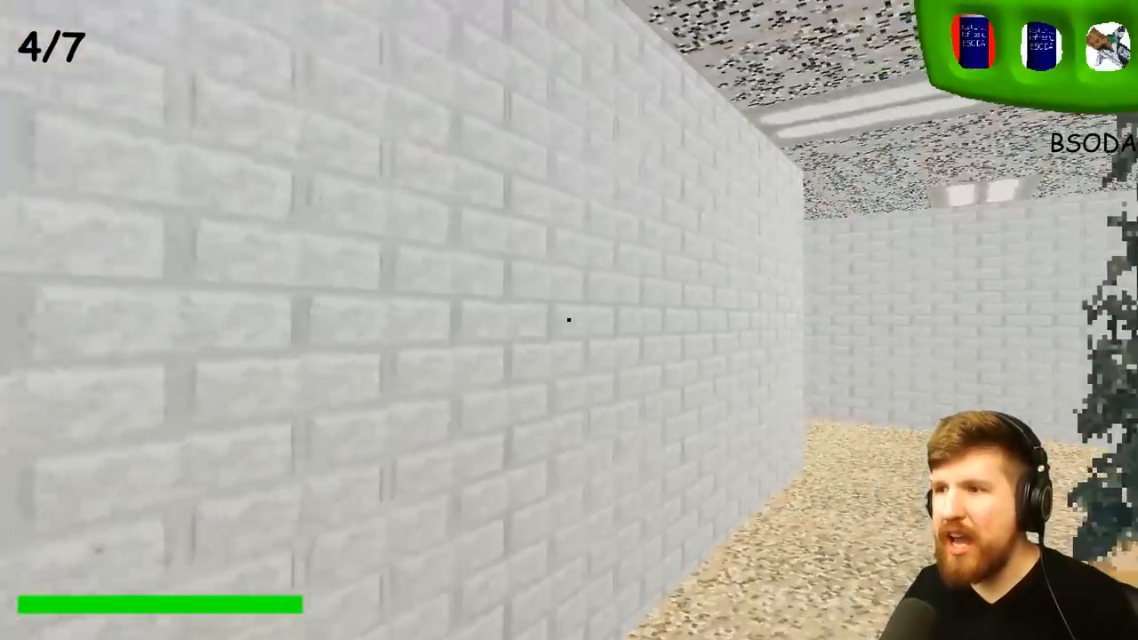
mouse_move(569, 320)
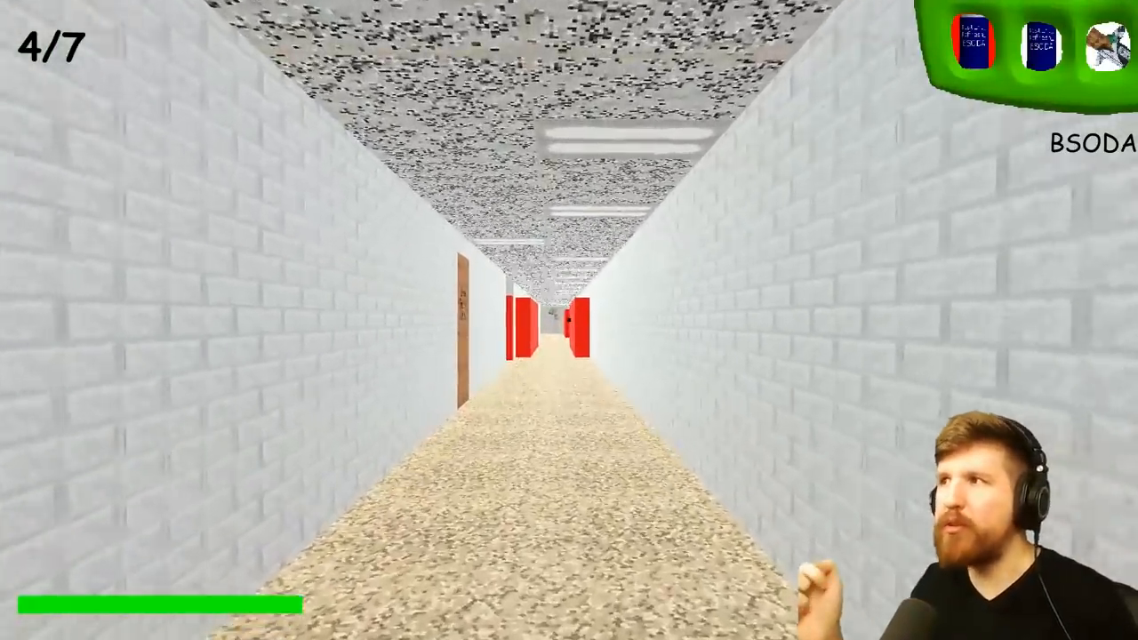
key(w)
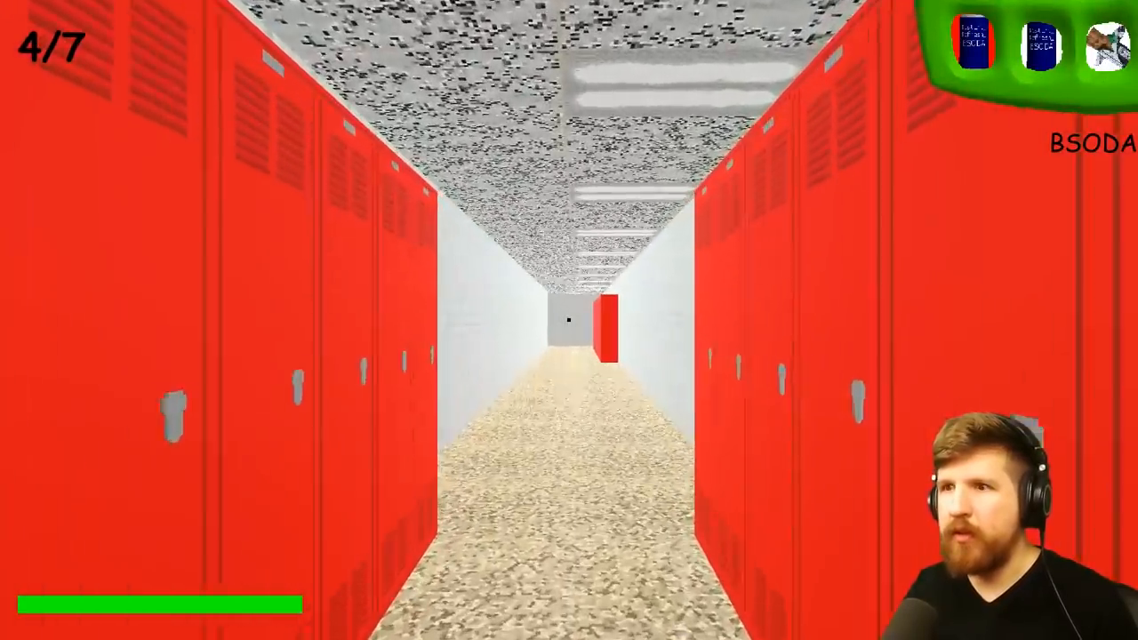
key(w)
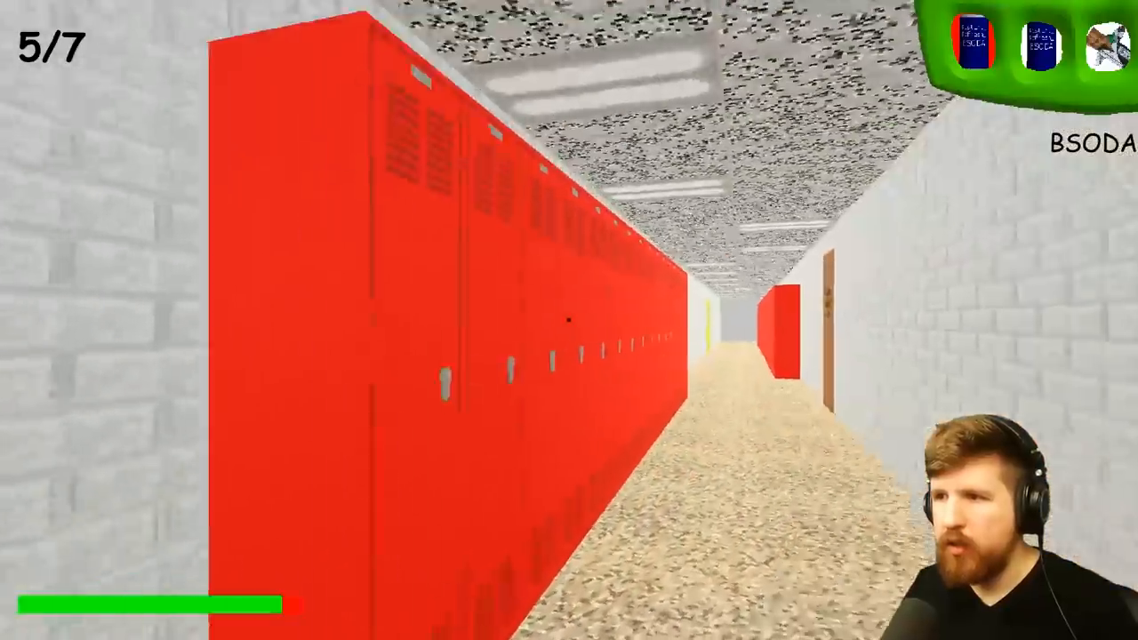
- Follow the lockers past the attention poster into the blue-door corridor, then flee Baldi
key(W)
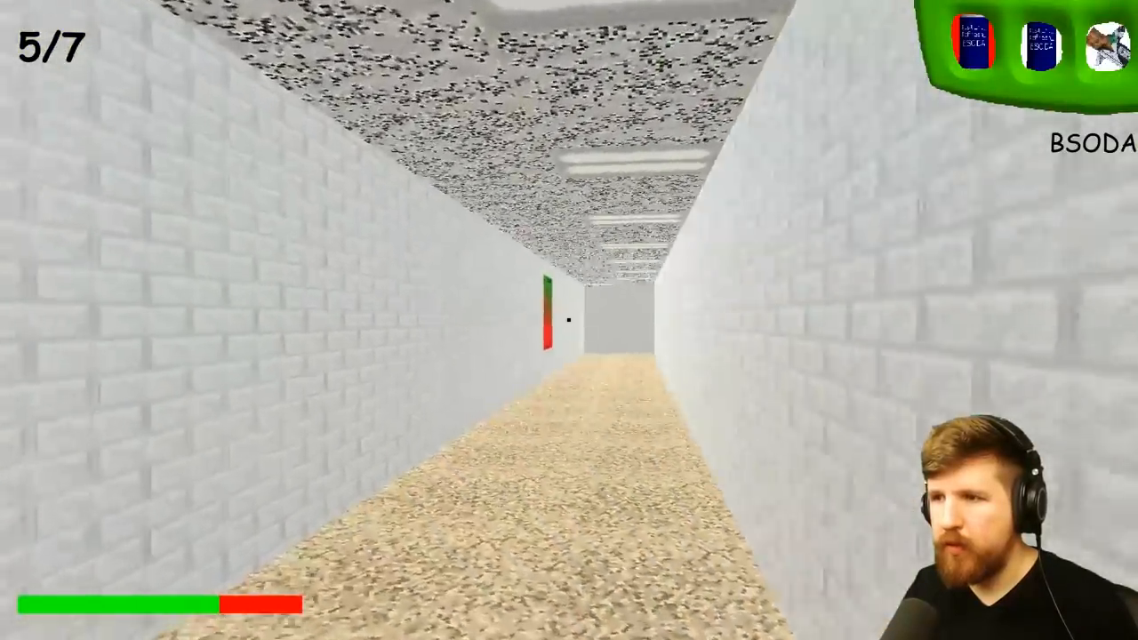
key(w)
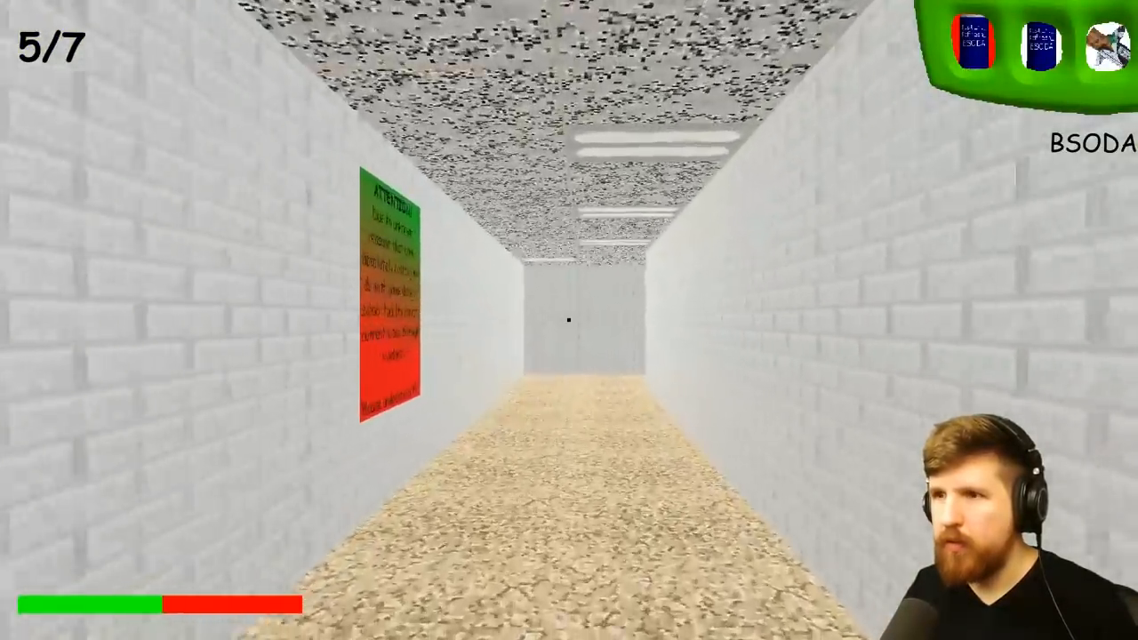
key(W)
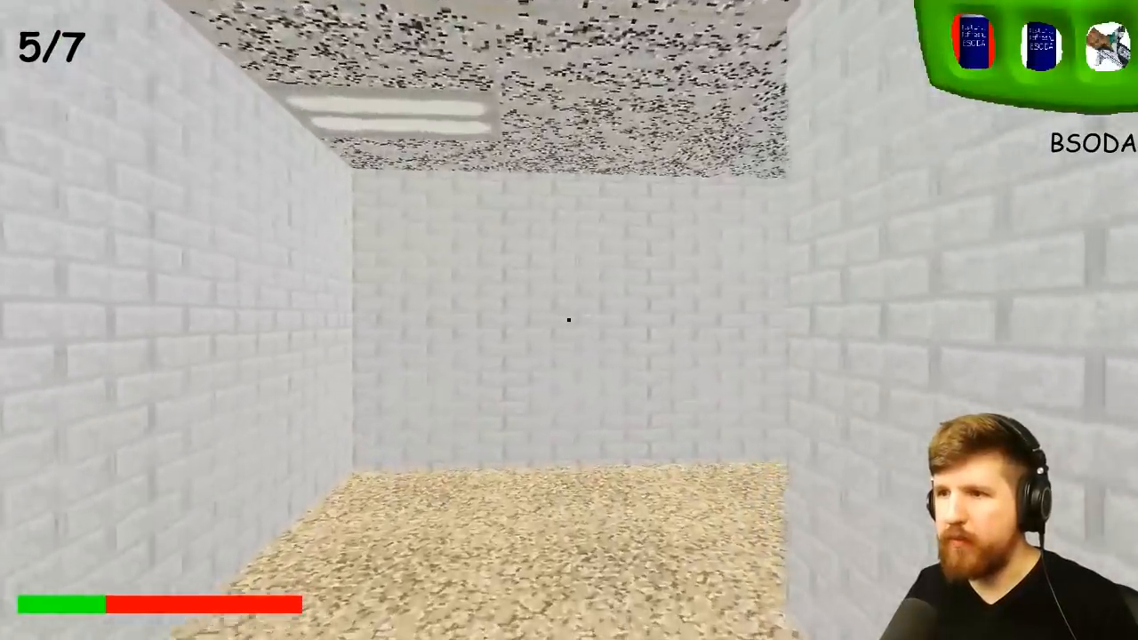
key(w)
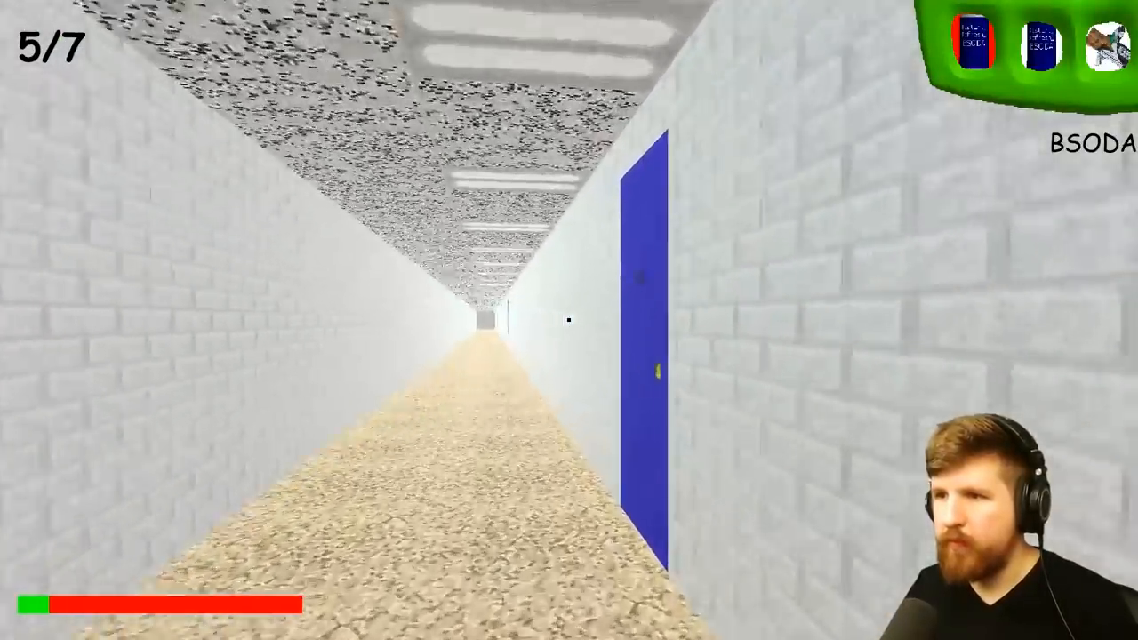
key(w)
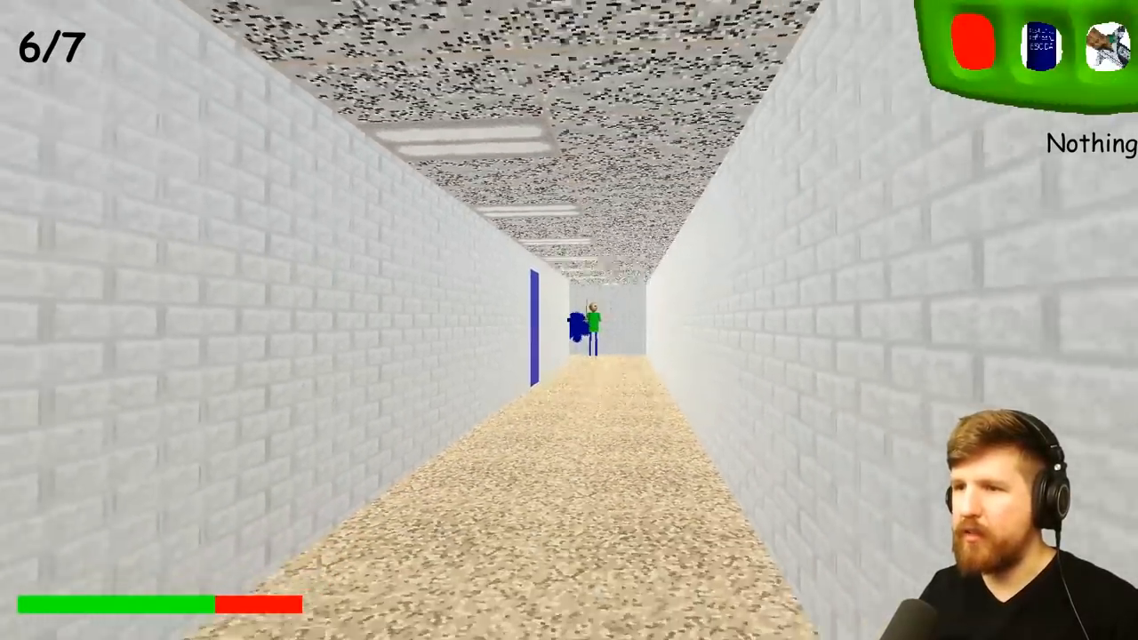
key(w)
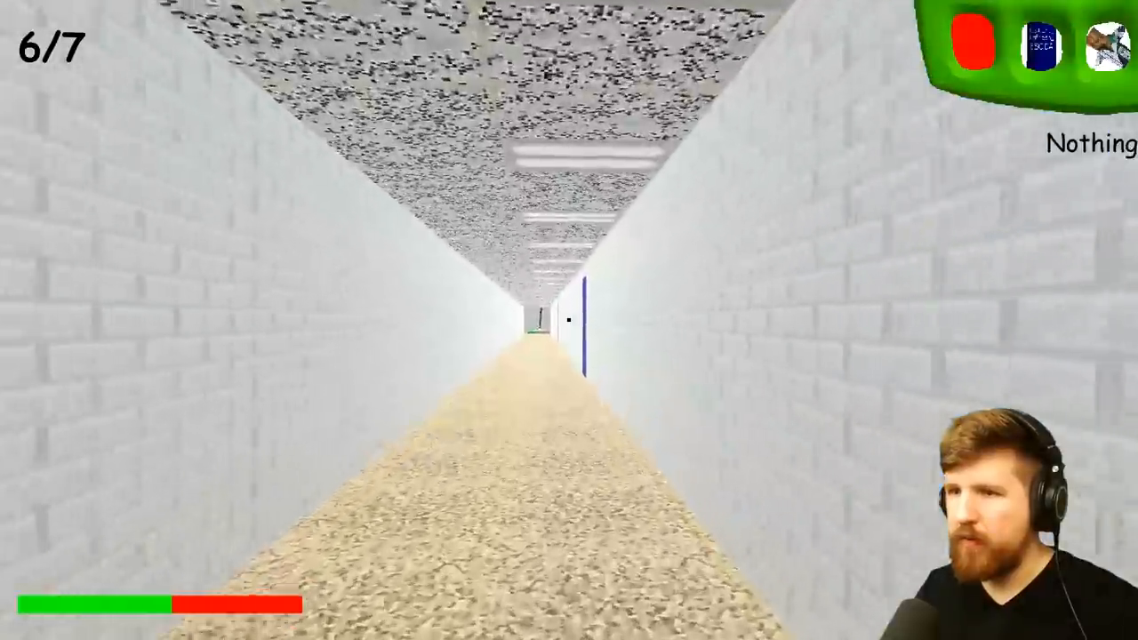
key(w)
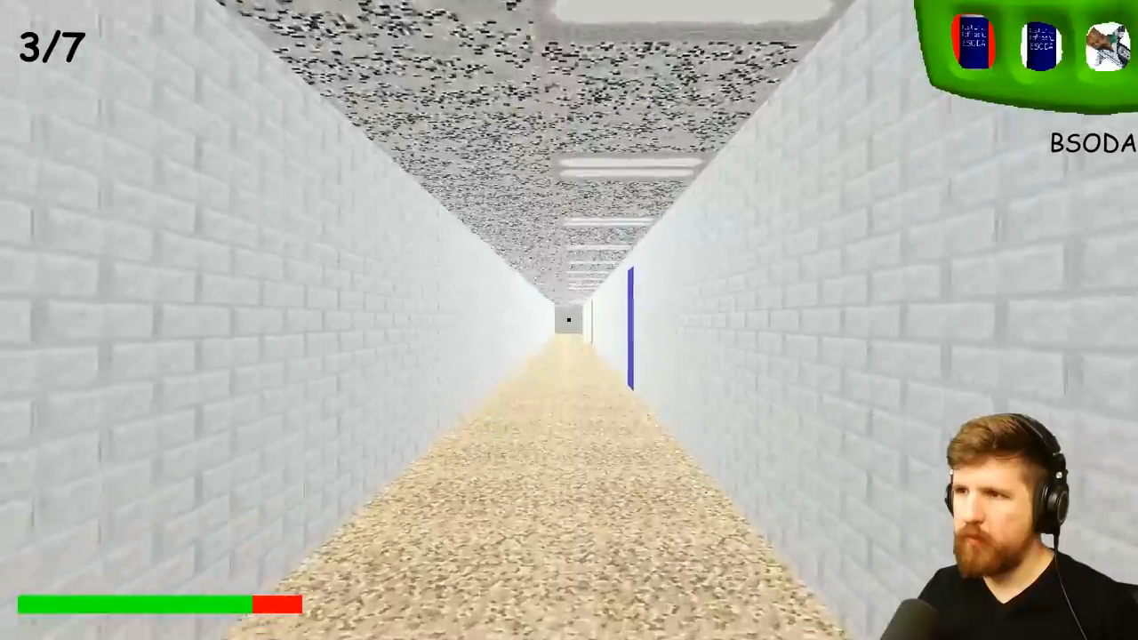
- After restarting, walk the long hallway and lockers toward the yellow cafeteria door, reaching 4/7
key(w)
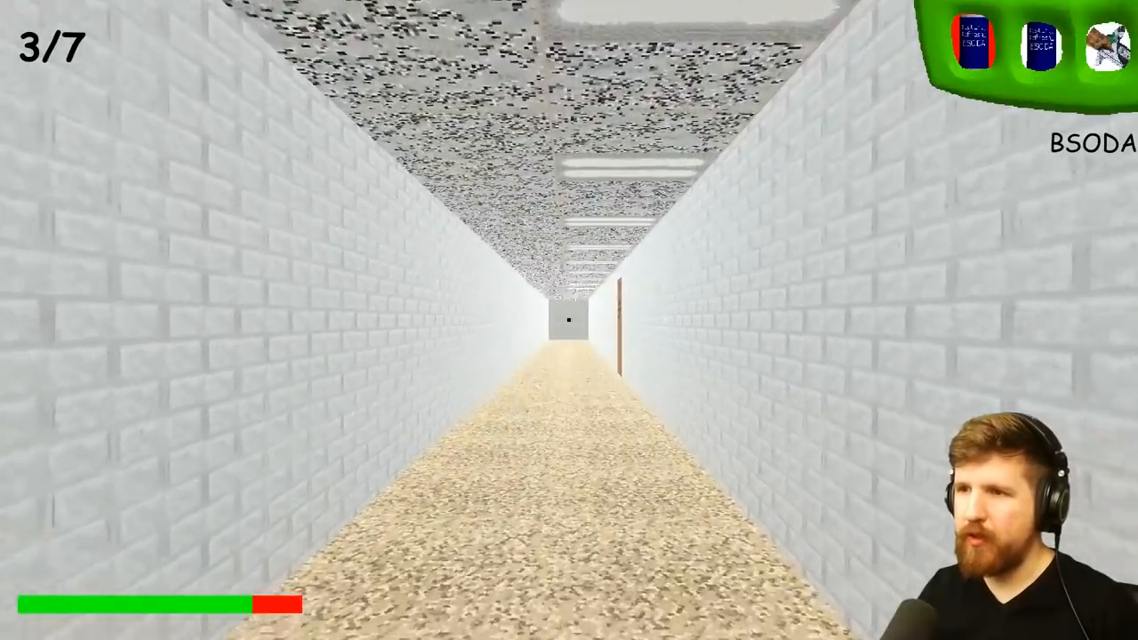
key(w)
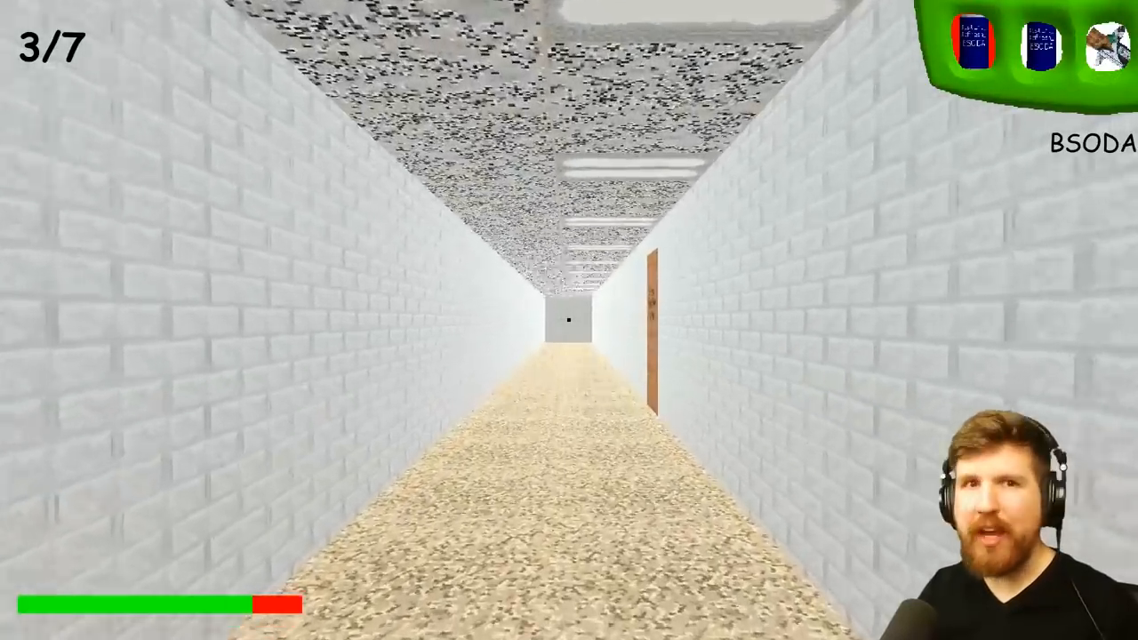
key(w)
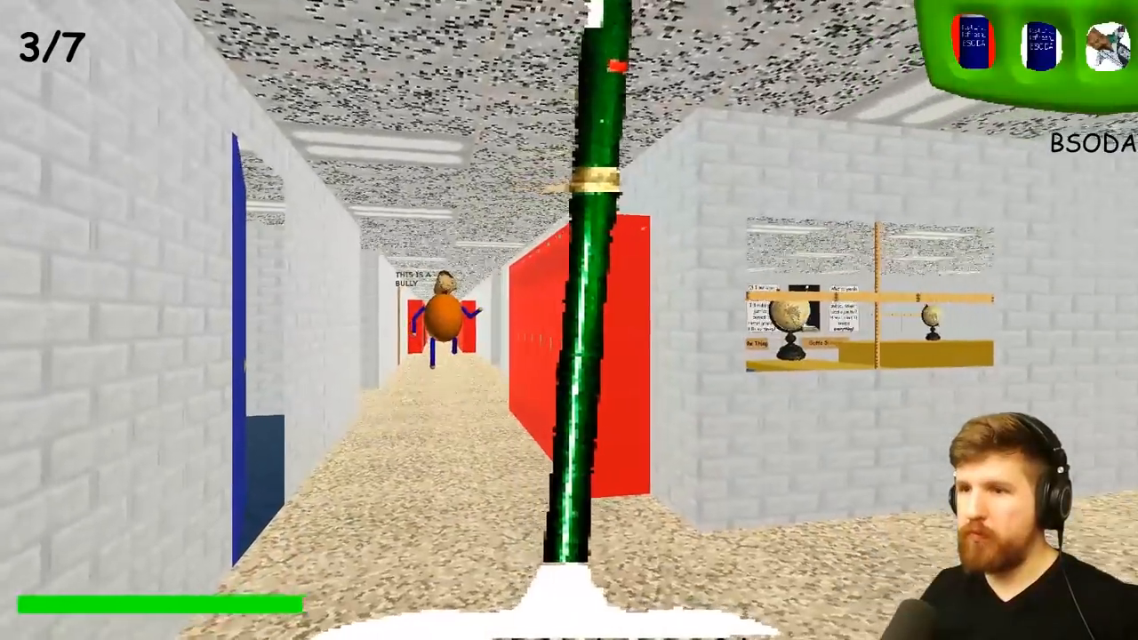
mouse_move(570, 320)
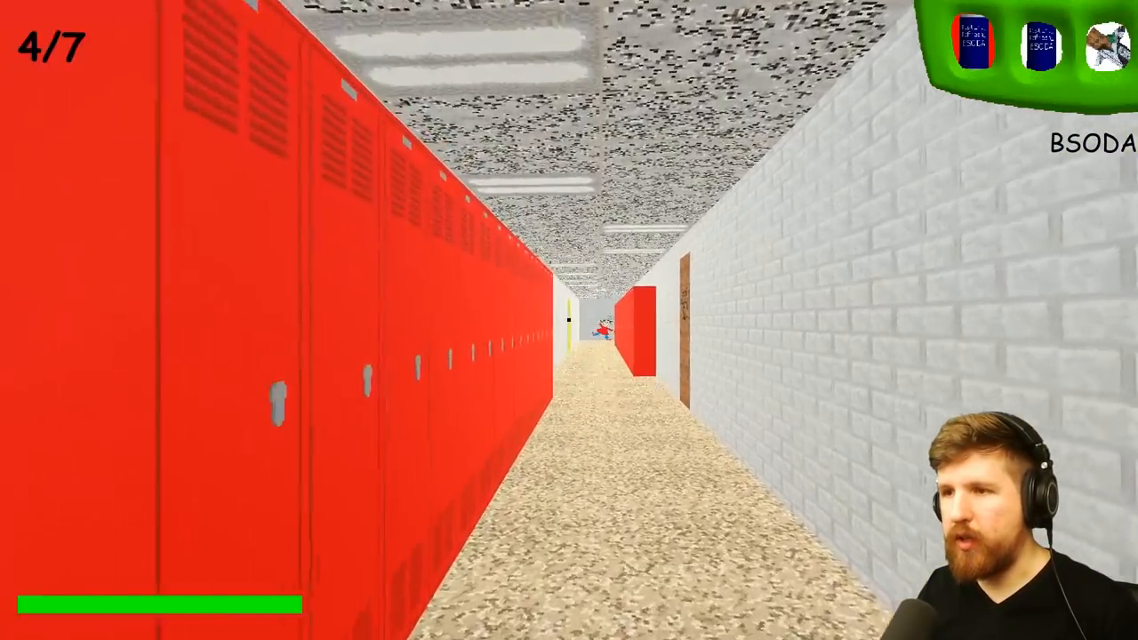
key(W)
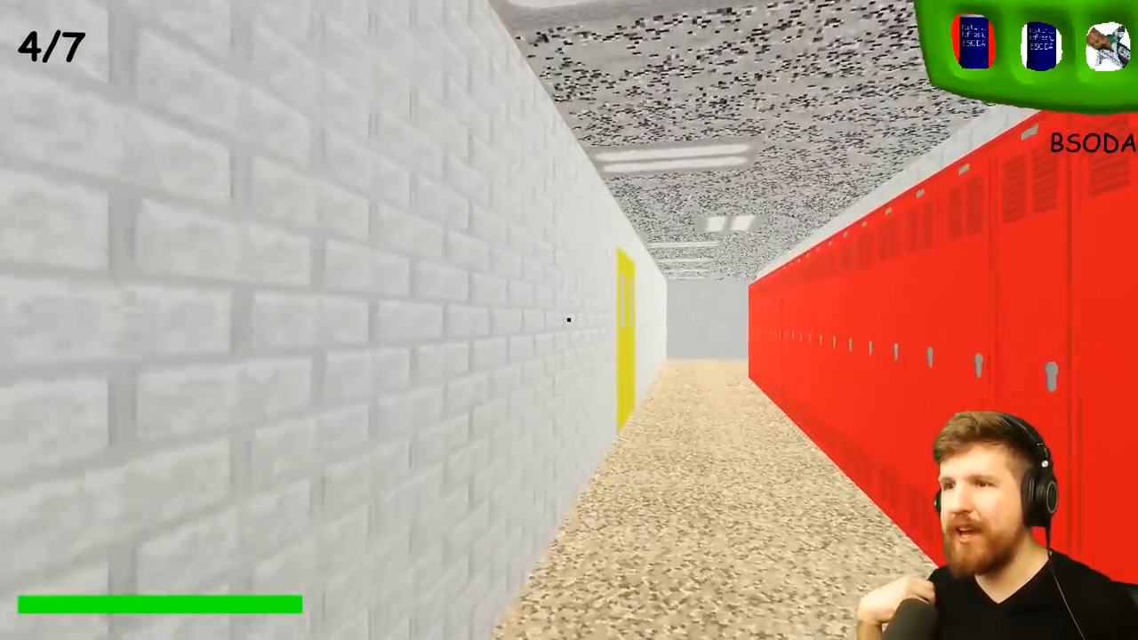
mouse_move(569, 320)
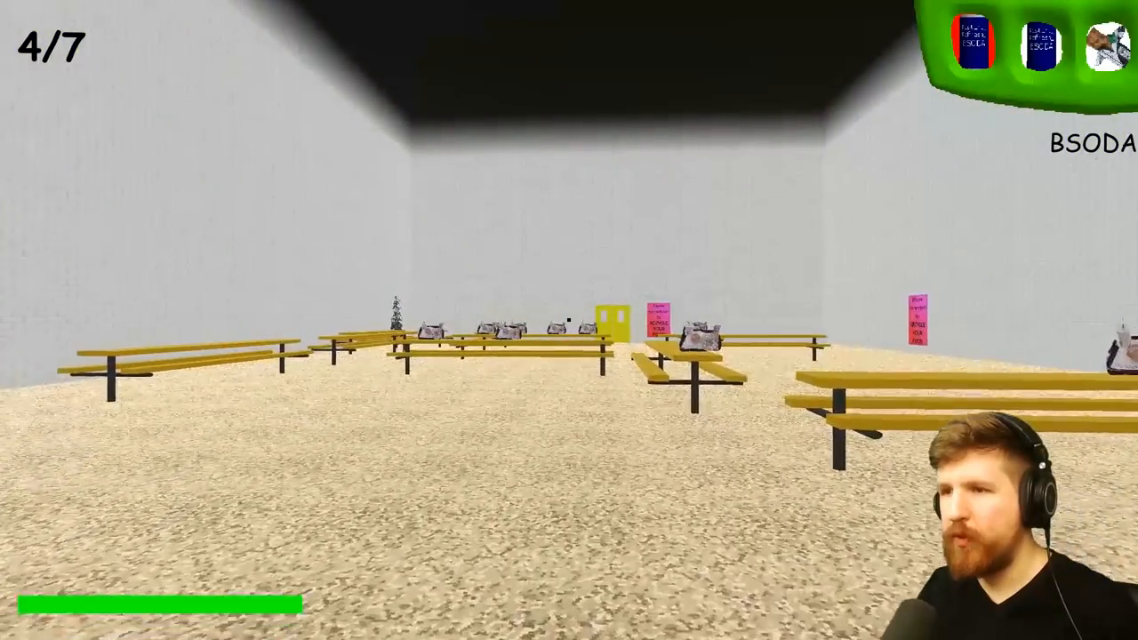
mouse_move(569, 320)
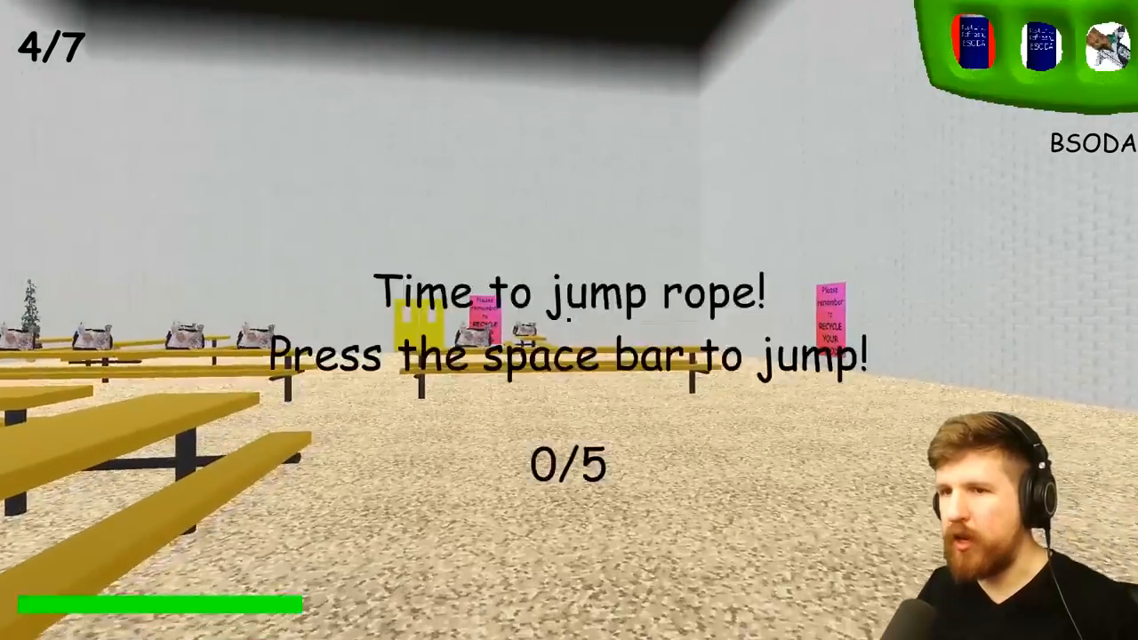
- Jump the rope, then cross the cafeteria and pass the red door to notebook five
key(space)
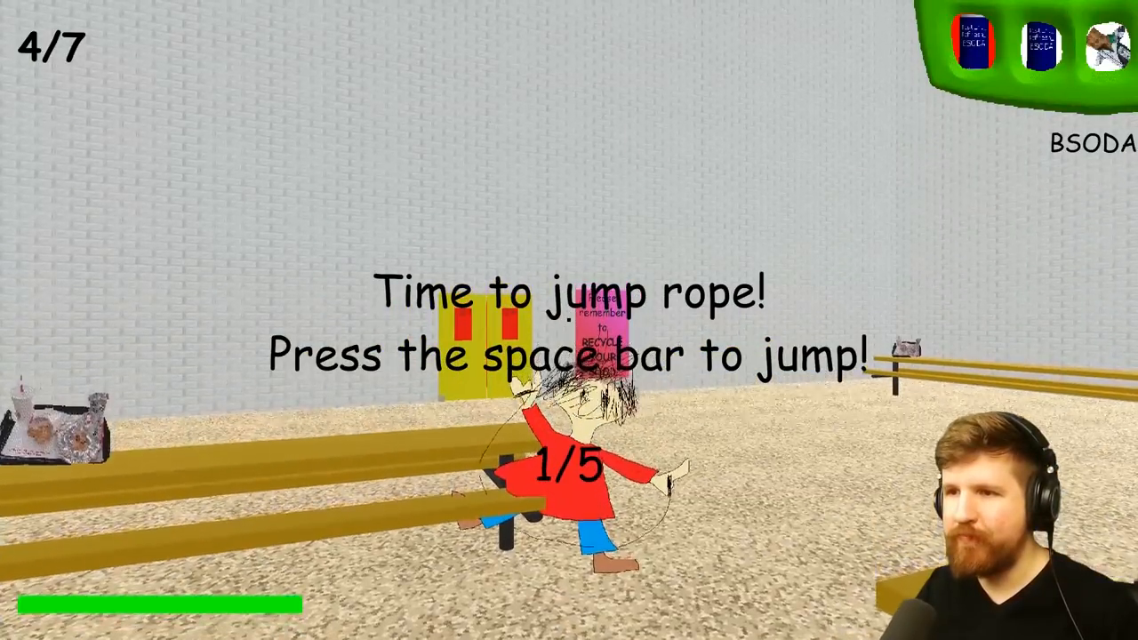
key(space)
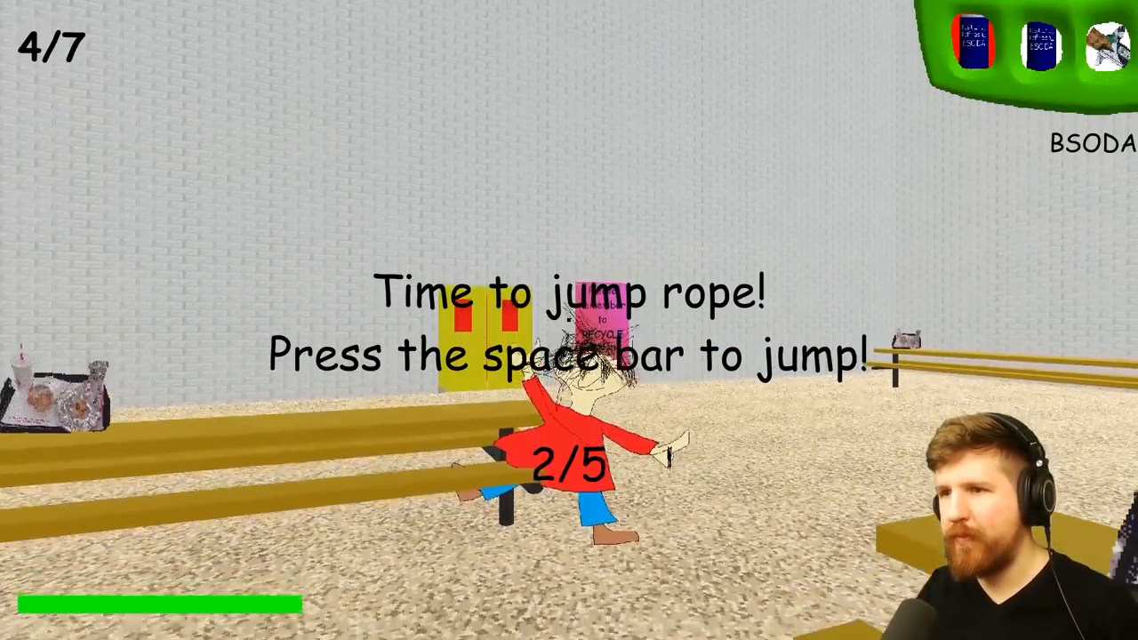
key(space)
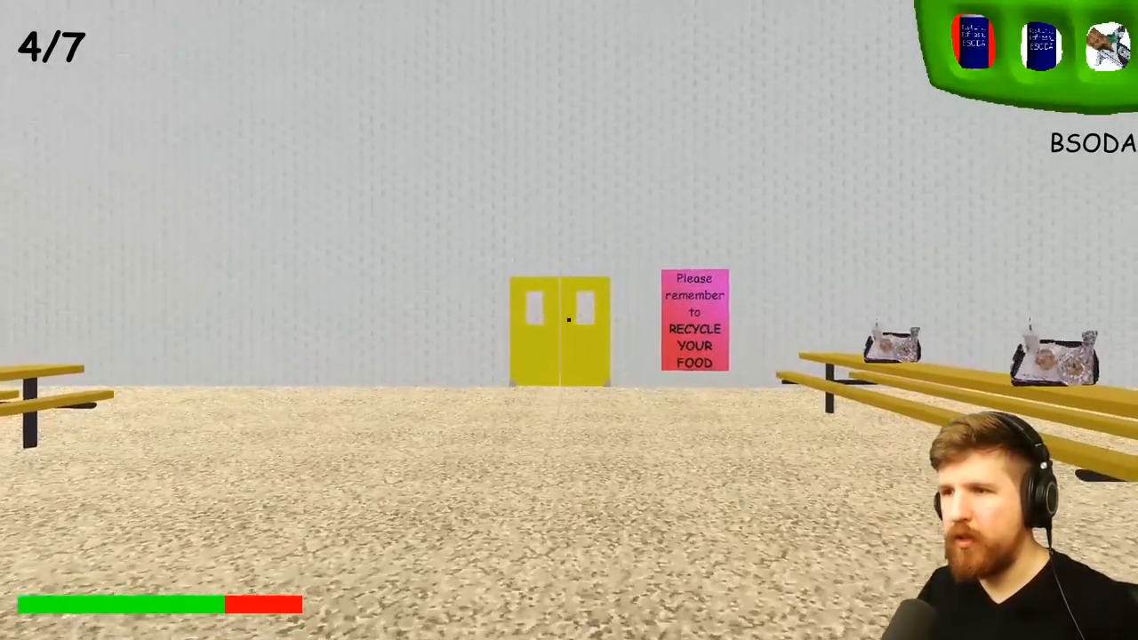
key(W)
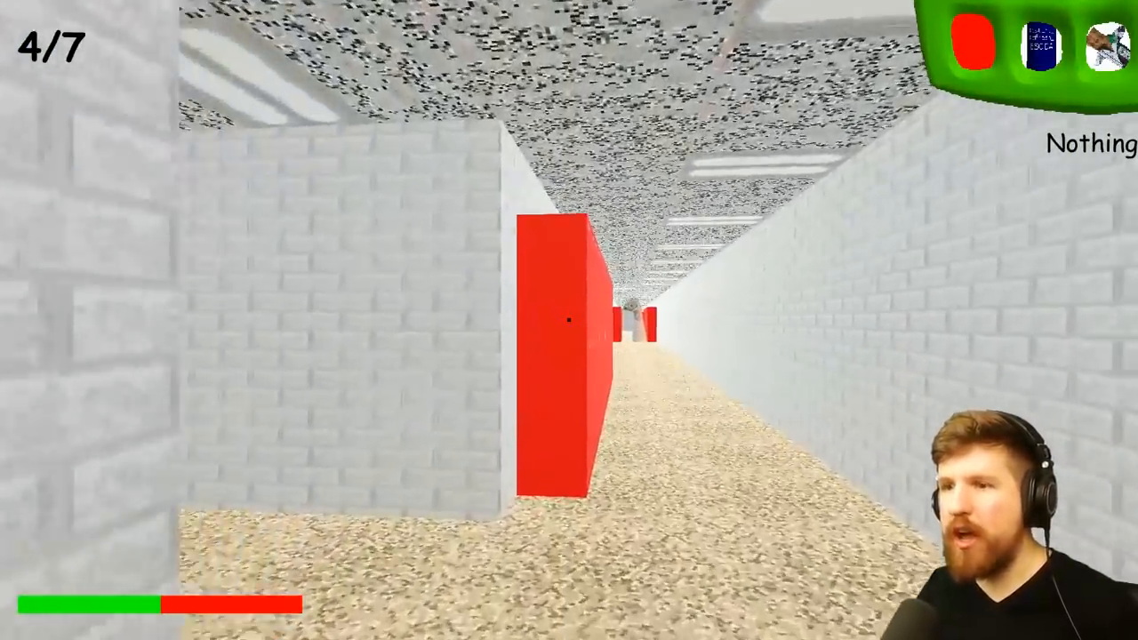
key(w)
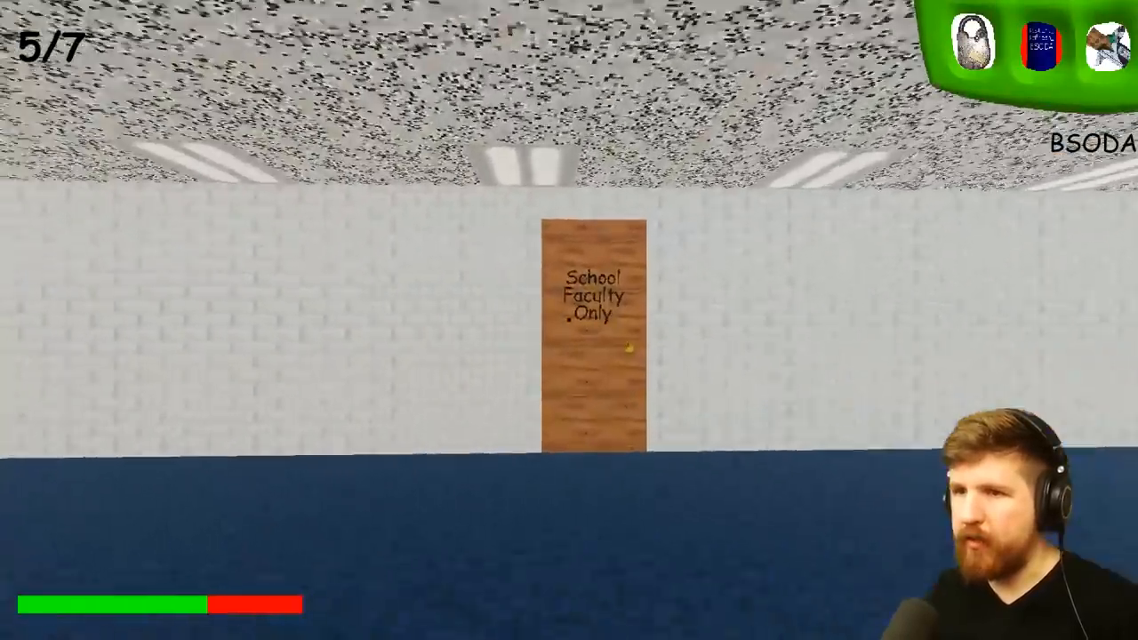
- Move along the brick hallway away from the faculty-only room
key(W)
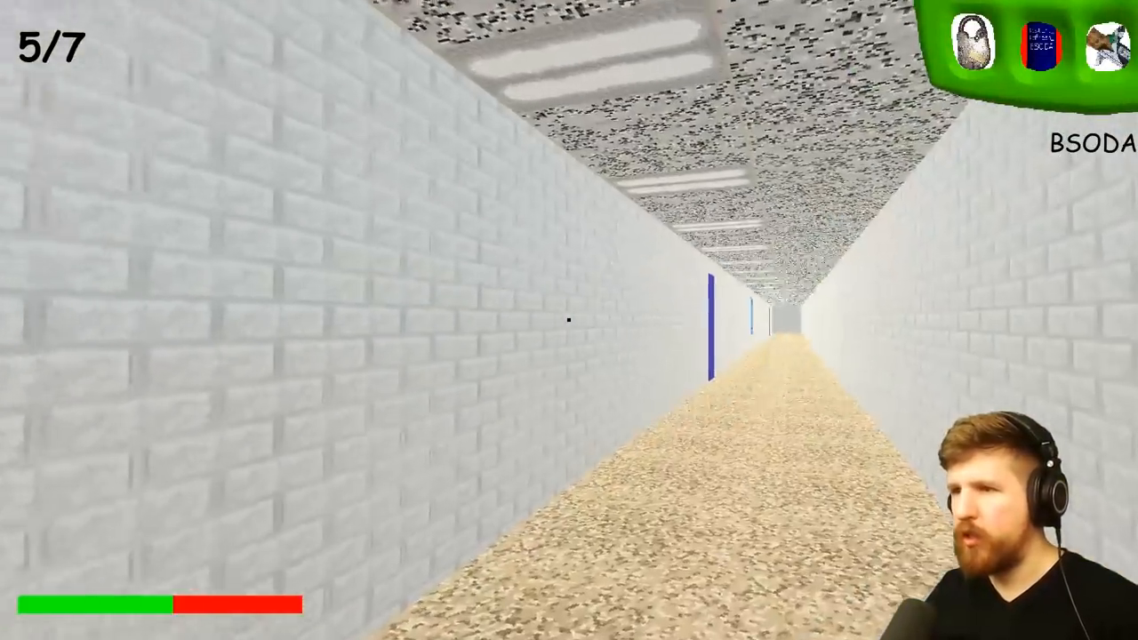
mouse_move(569, 320)
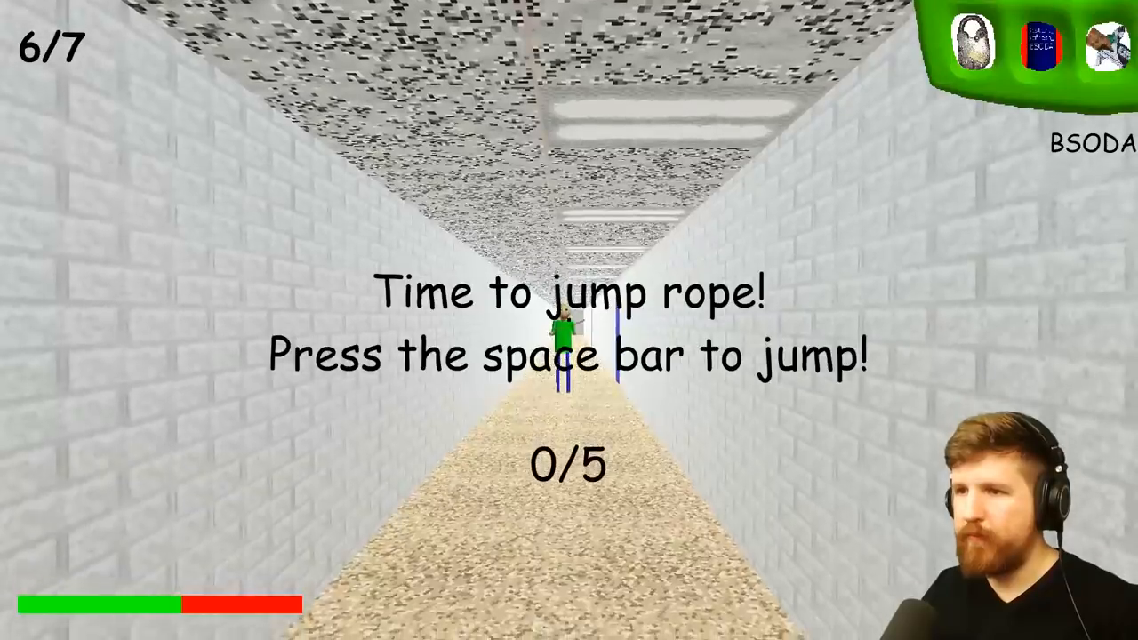
- Jump the rope four times to finish Playtime's challenge
key(space)
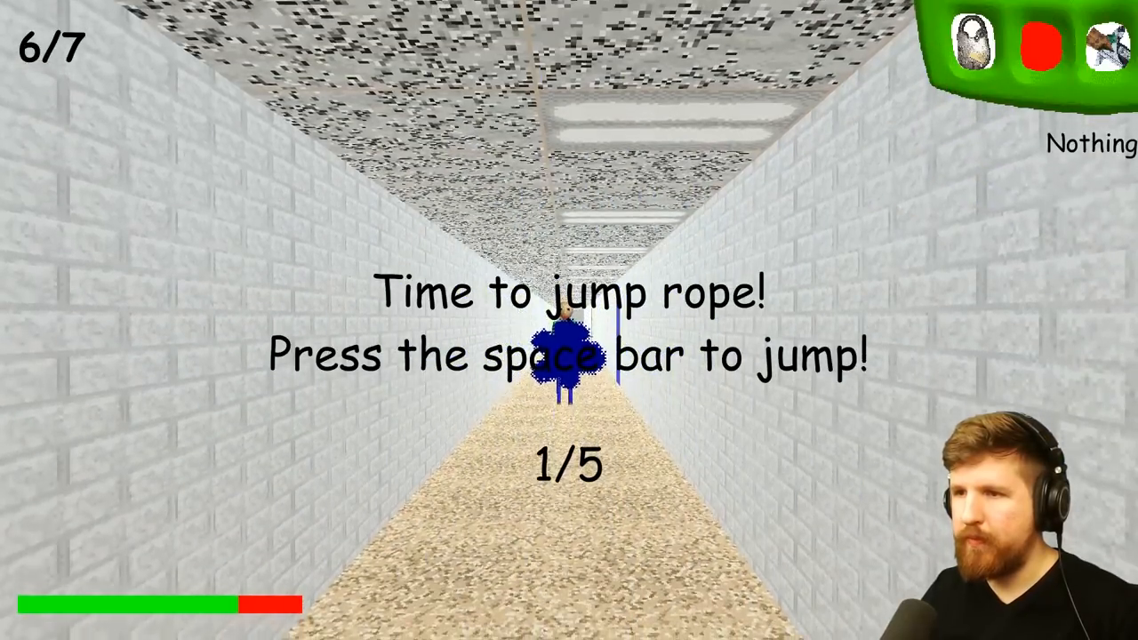
key(space)
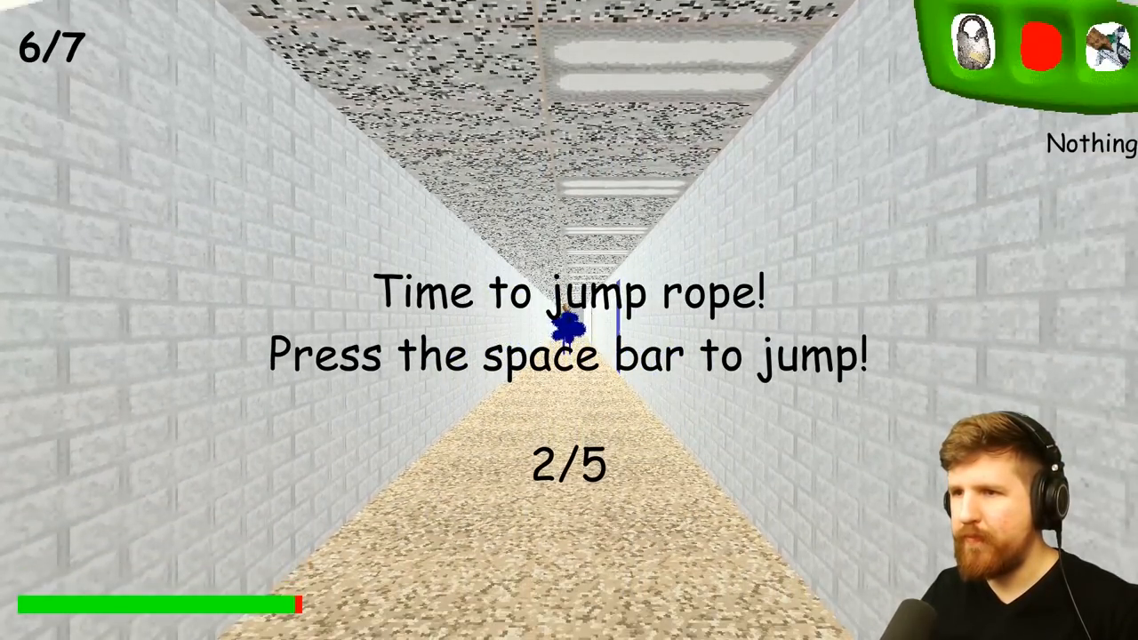
key(space)
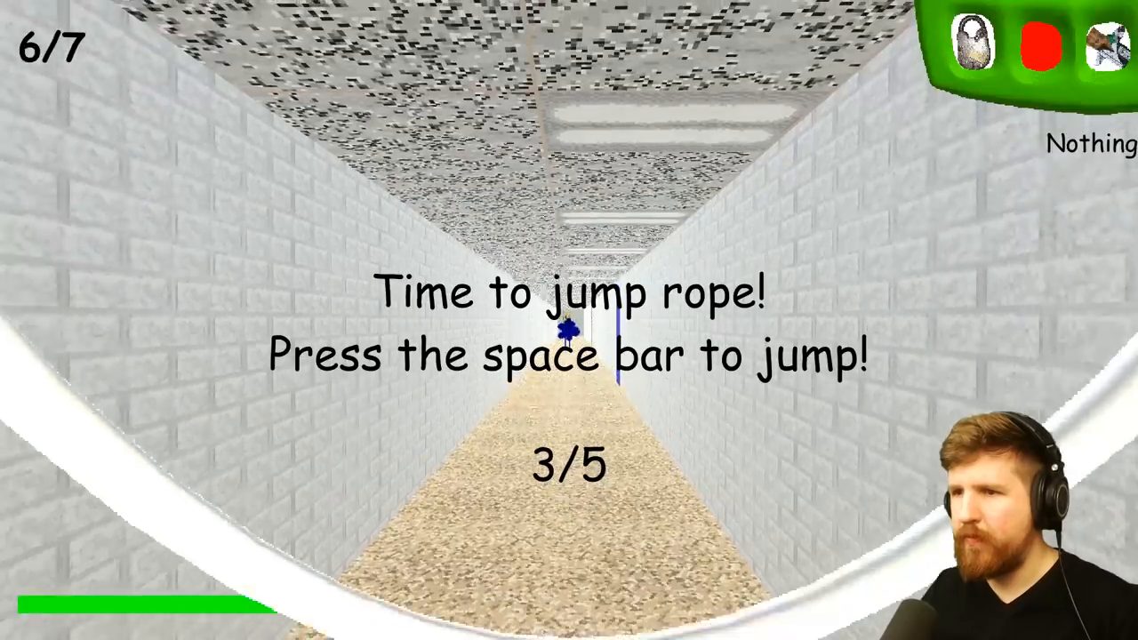
key(space)
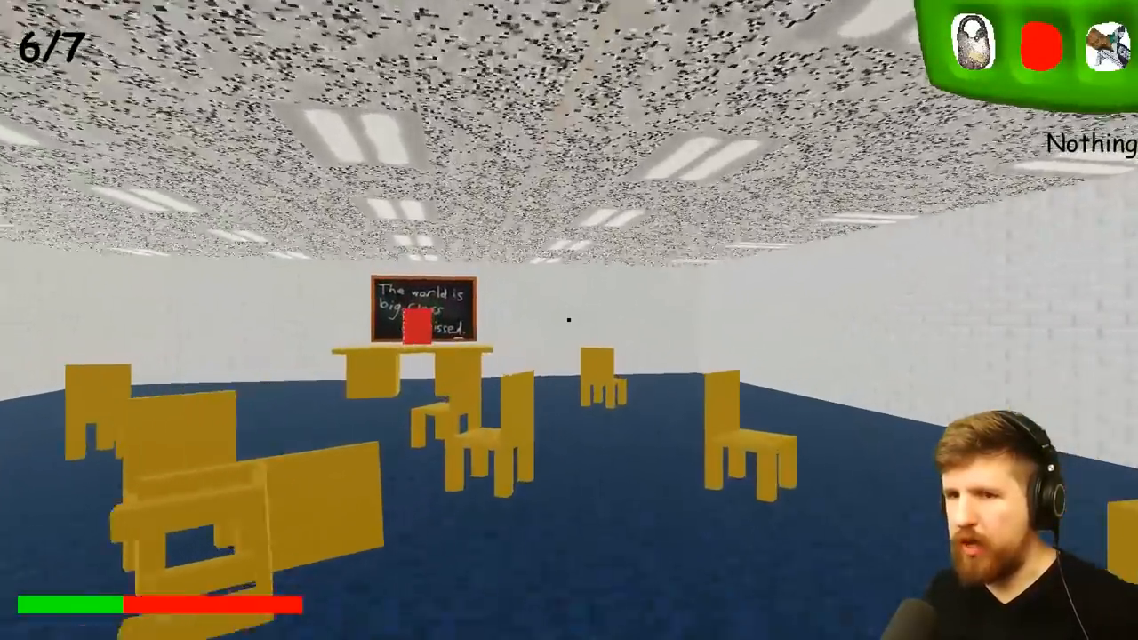
- Walk into the classroom, out its blue door, and down the corridor
key(w)
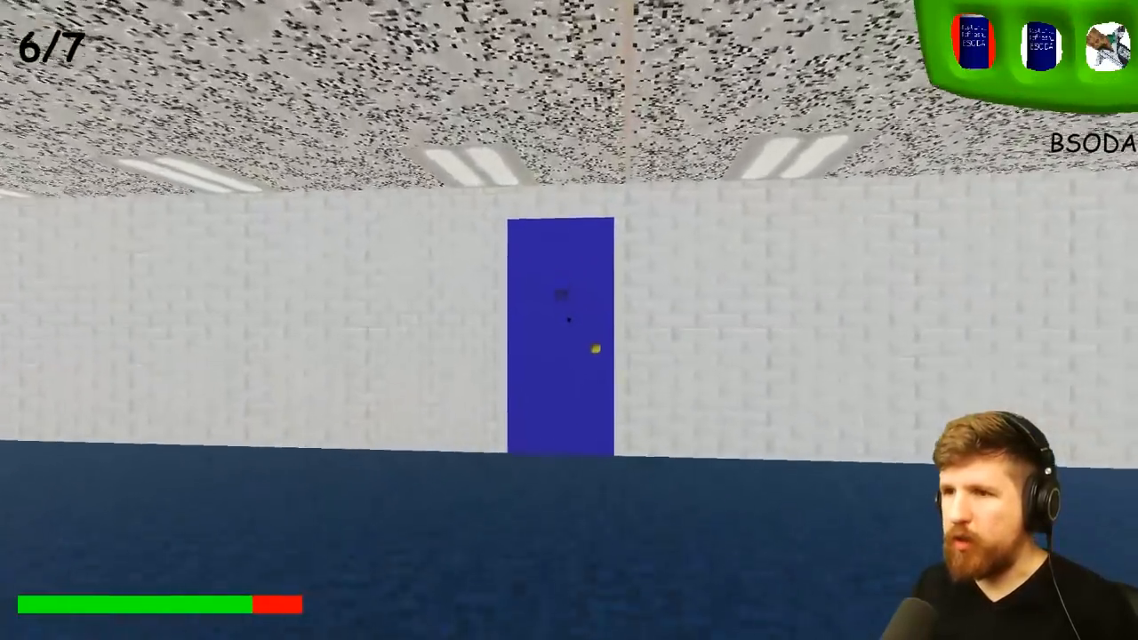
key(w)
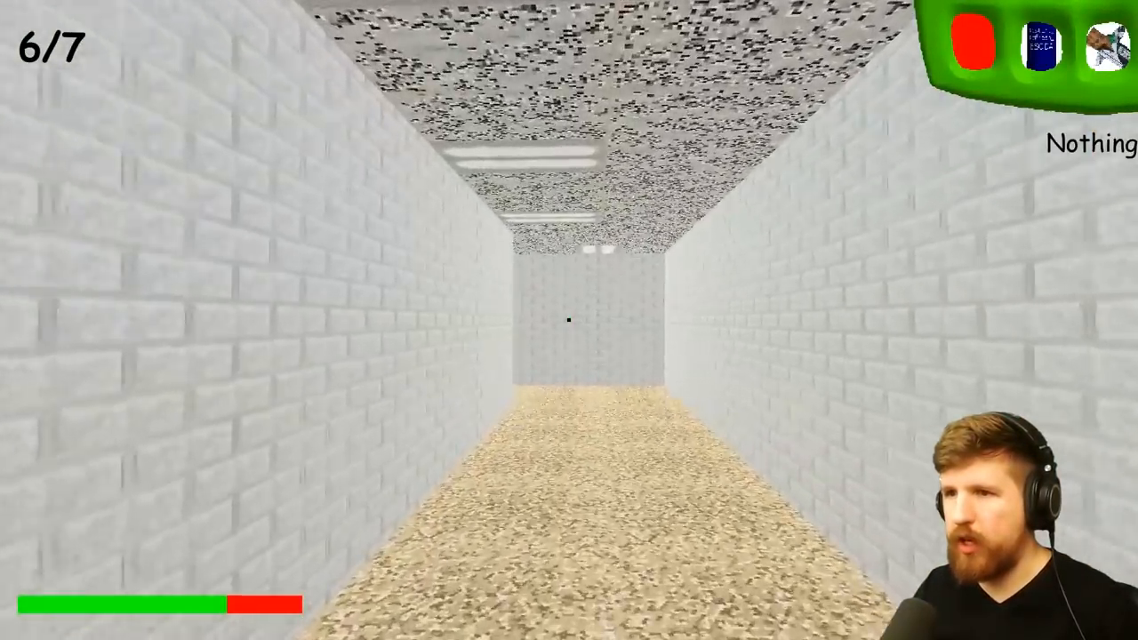
key(w)
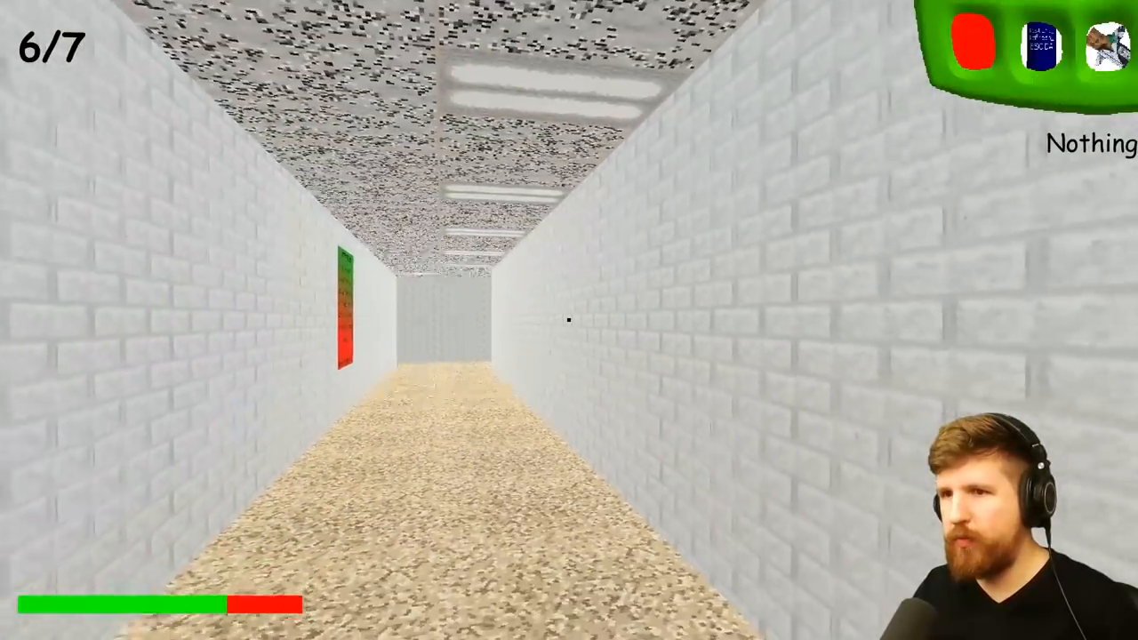
key(w)
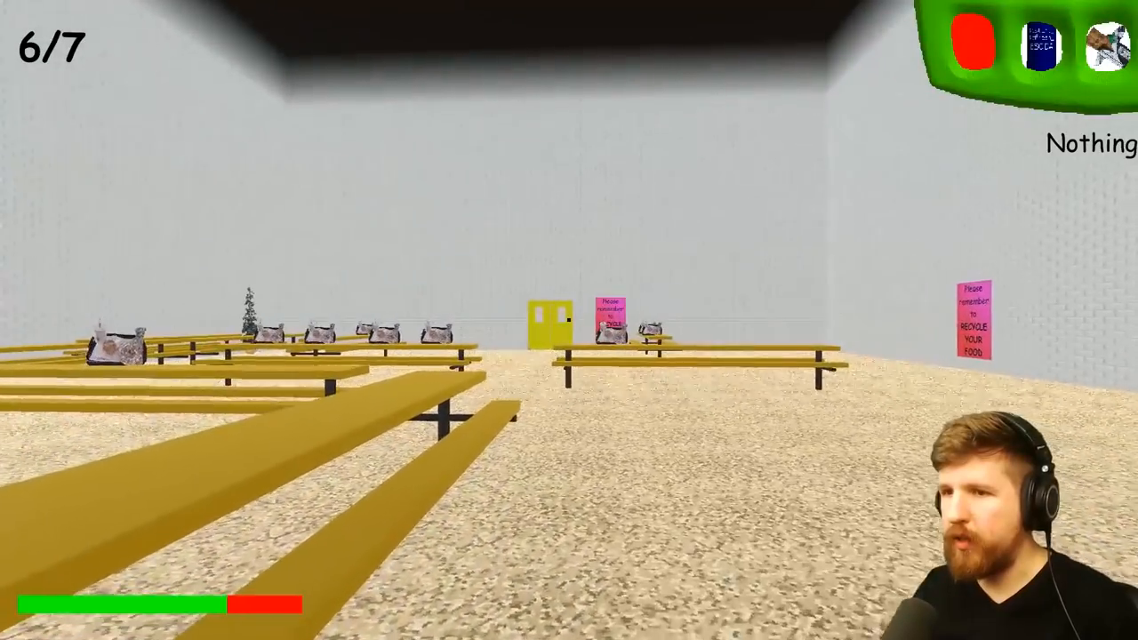
mouse_move(569, 320)
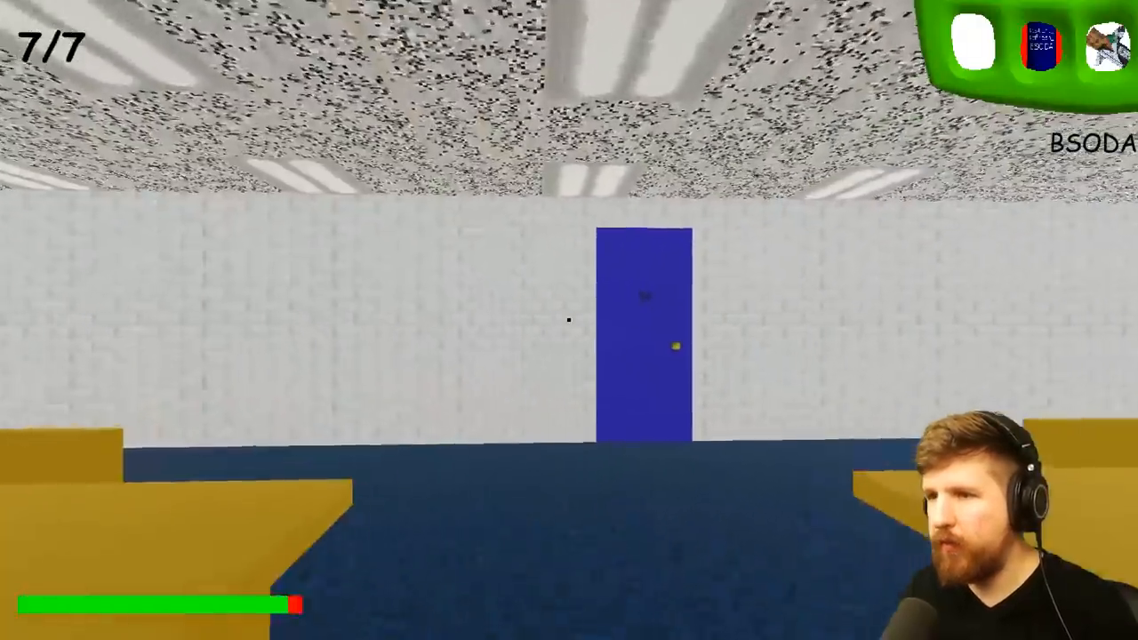
mouse_move(569, 320)
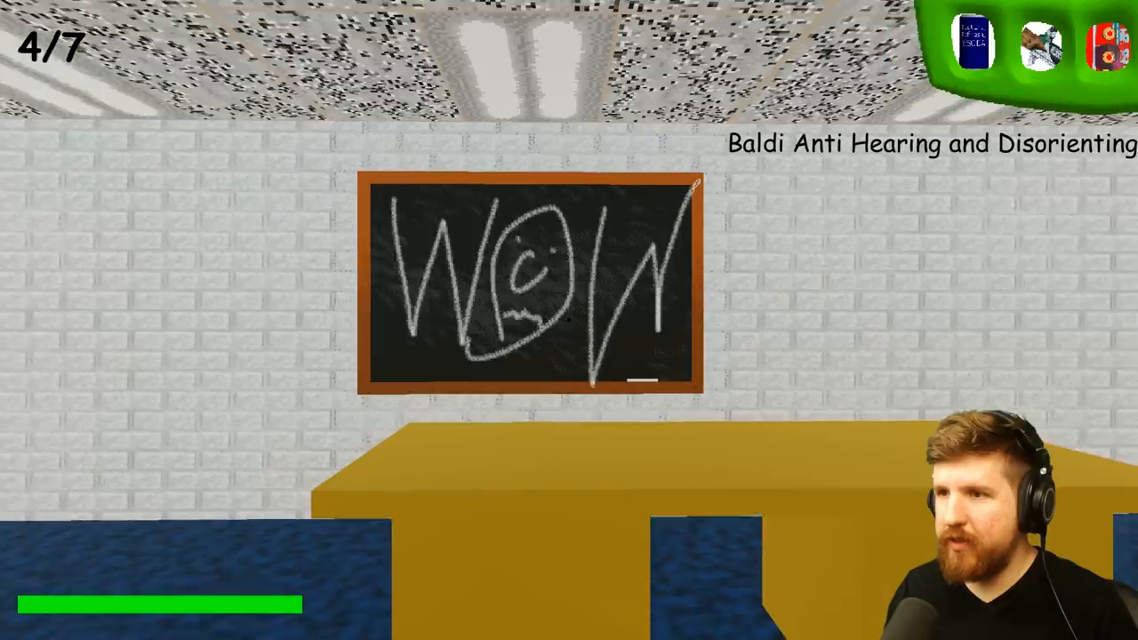
mouse_move(570, 320)
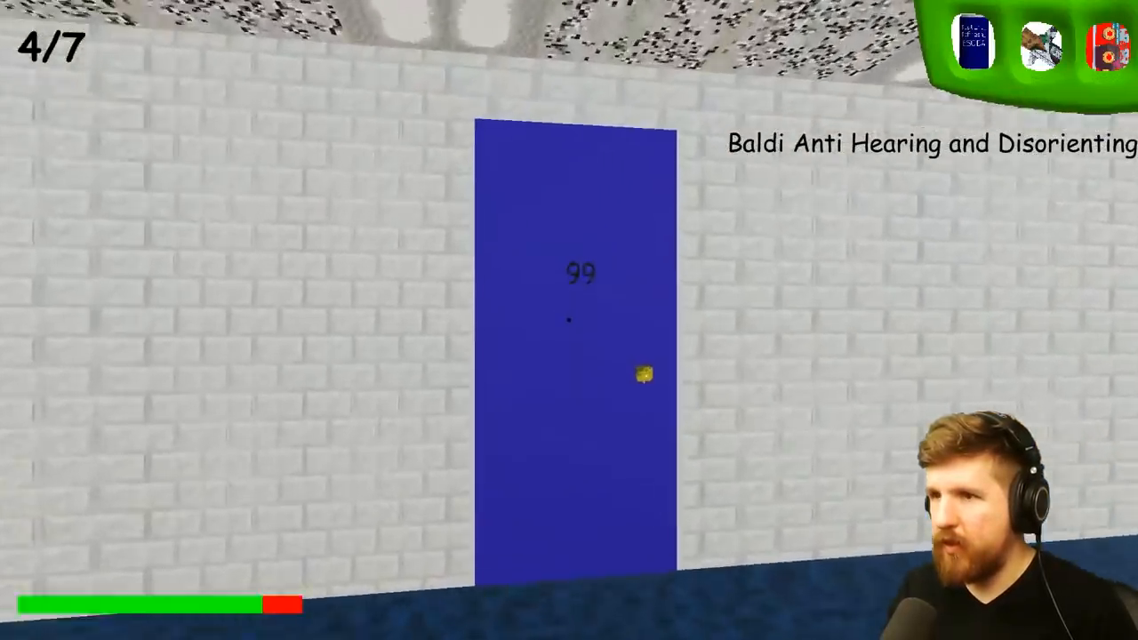
- Leave room 99, cross the cafeteria, and dodge Baldi at the cafeteria doors
key(w)
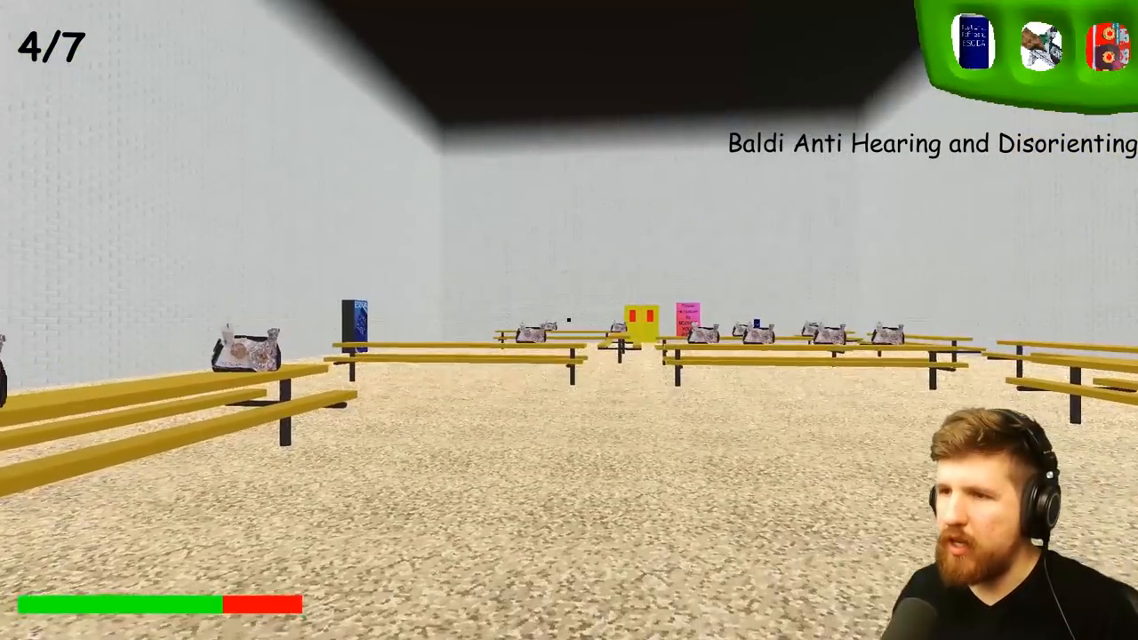
key(w)
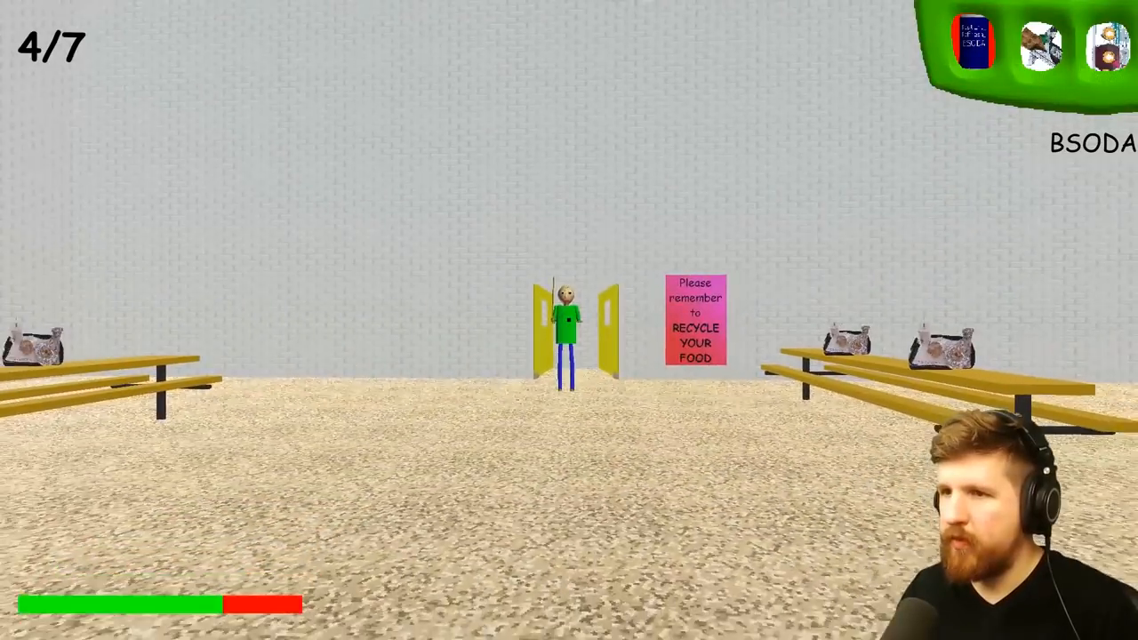
key(w)
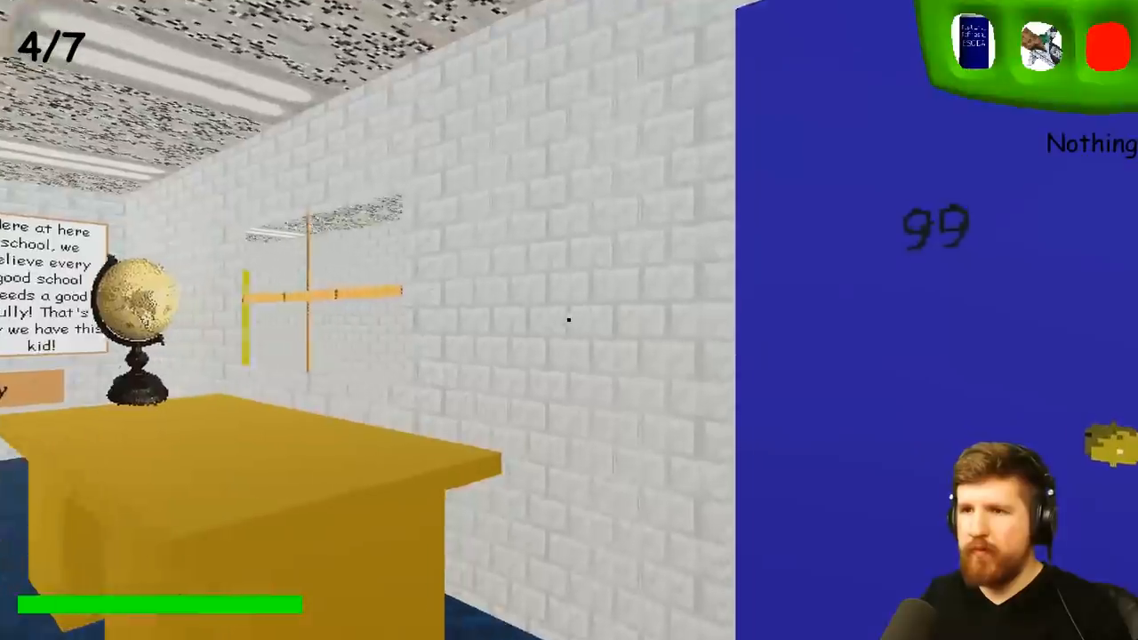
mouse_move(569, 320)
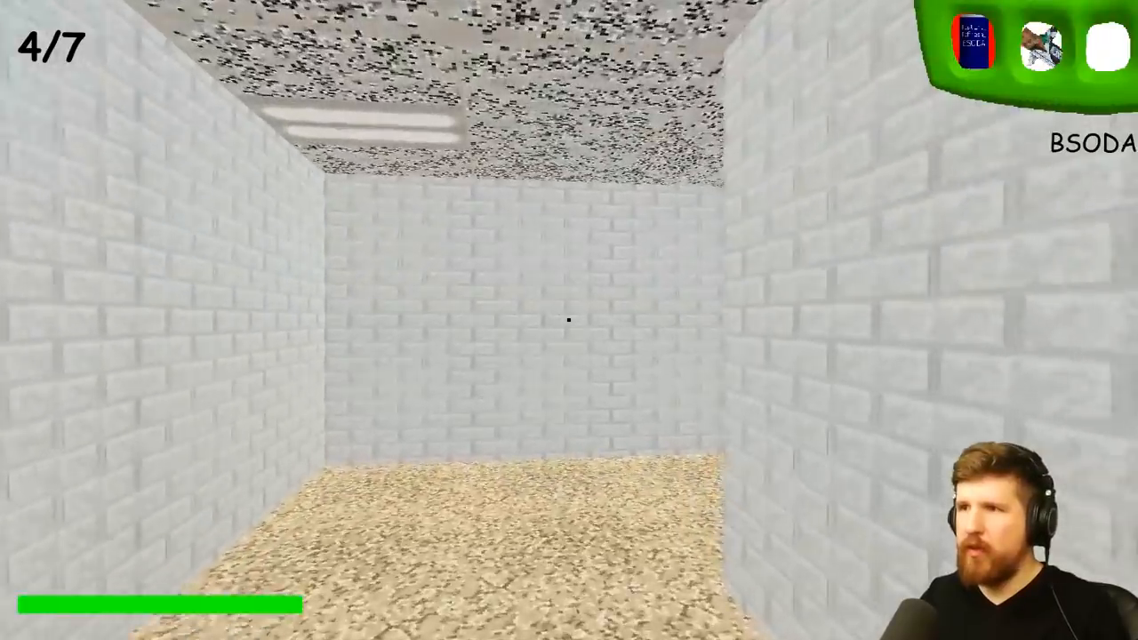
- Walk out of the dead-end corridor and through the yellow double doors into the locker hallway
key(w)
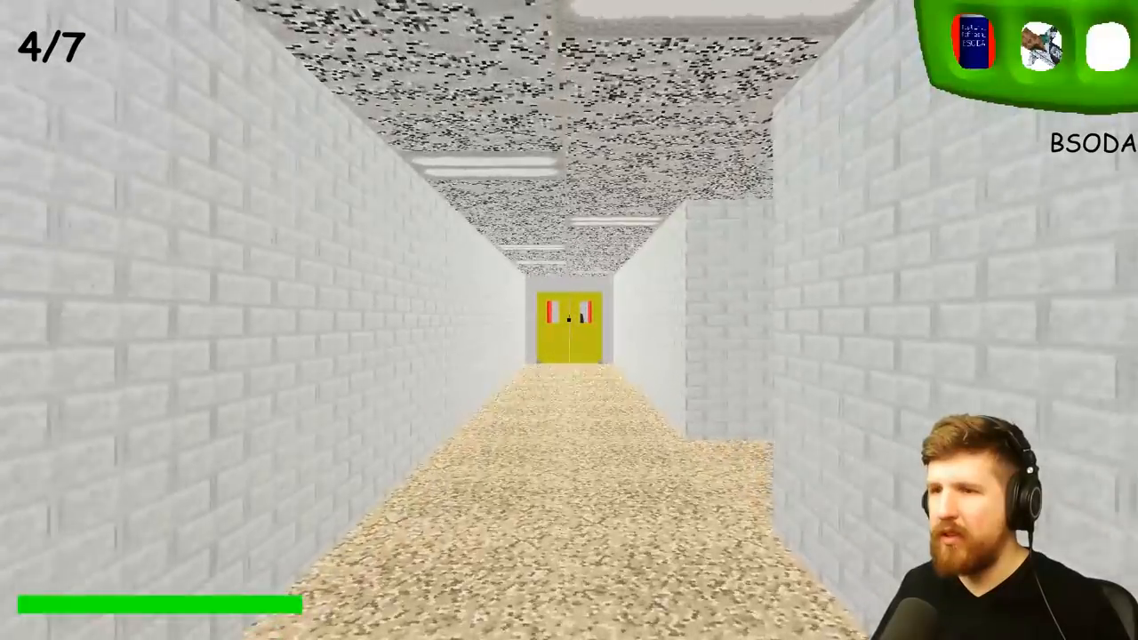
key(w)
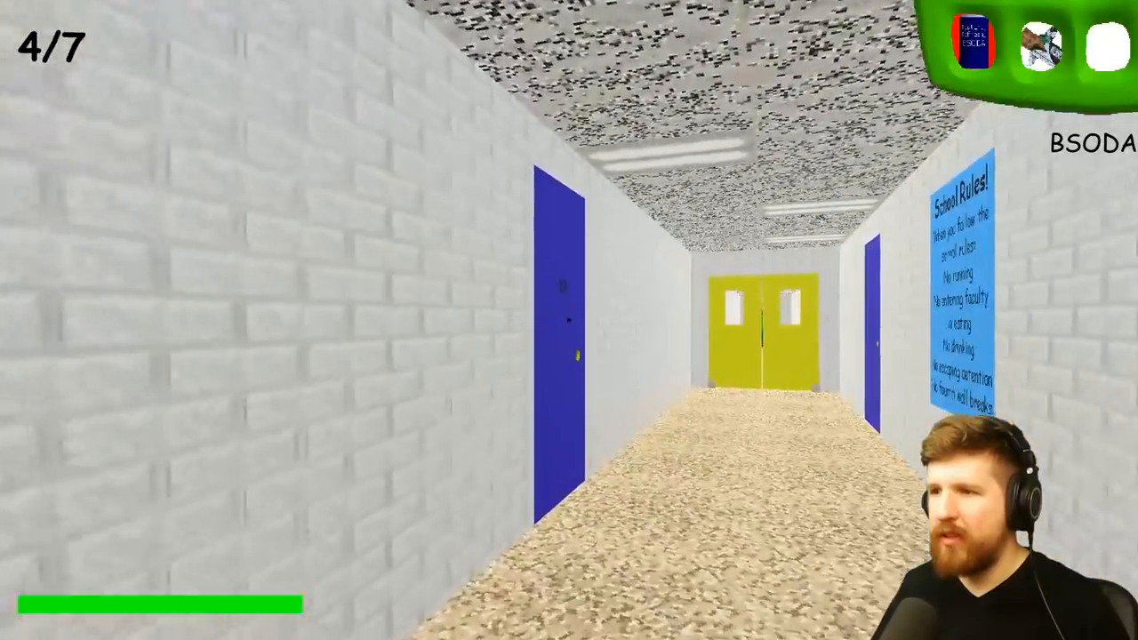
key(W)
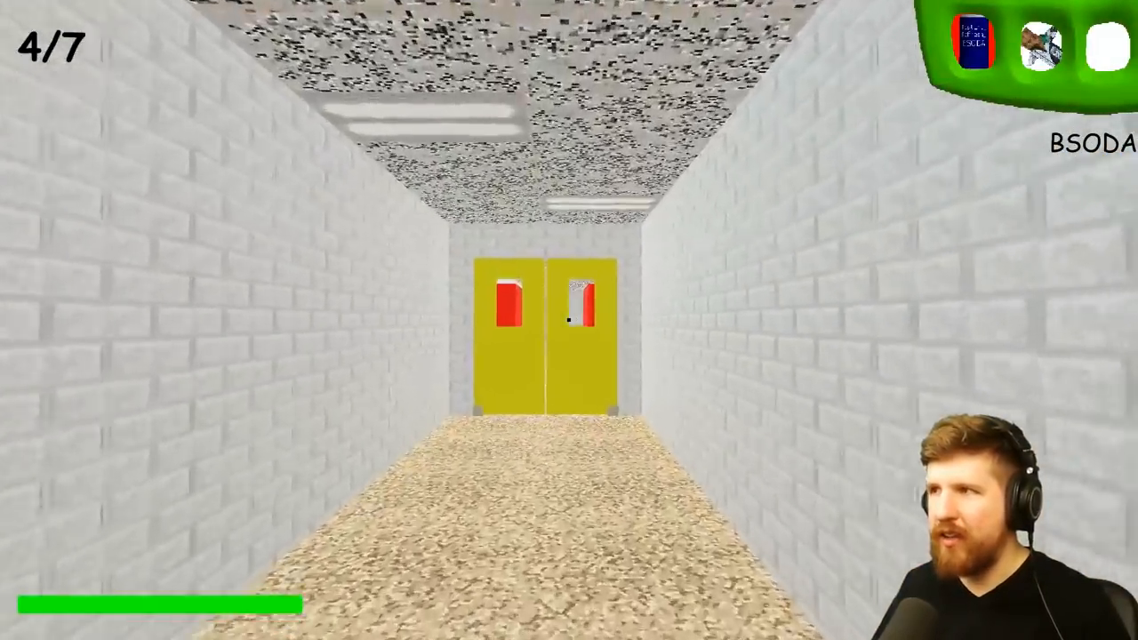
key(W)
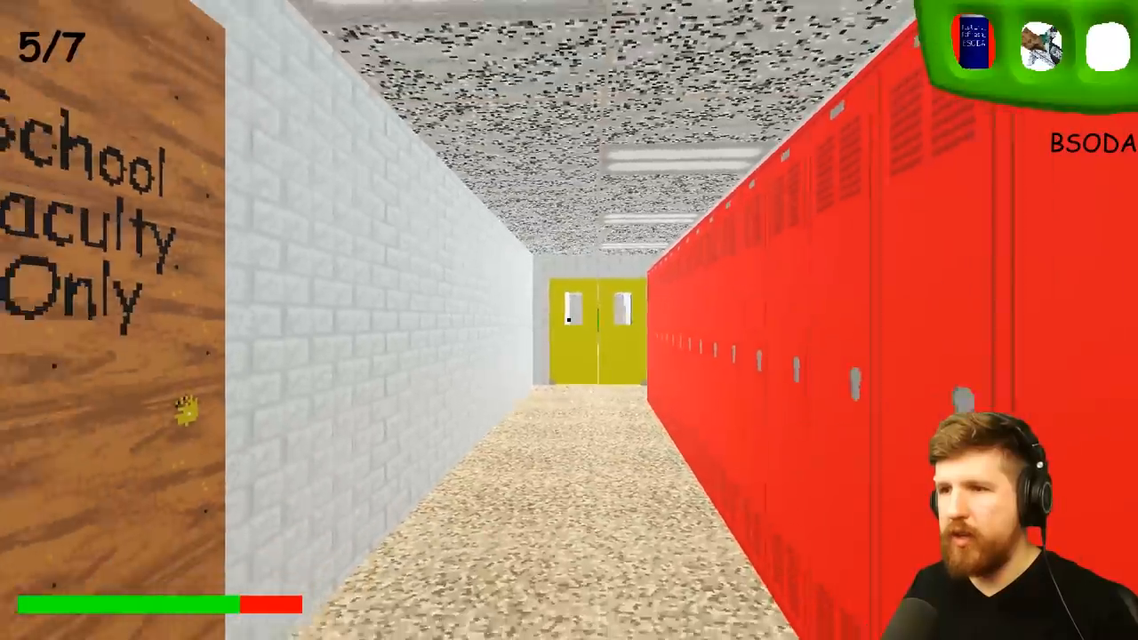
mouse_move(570, 320)
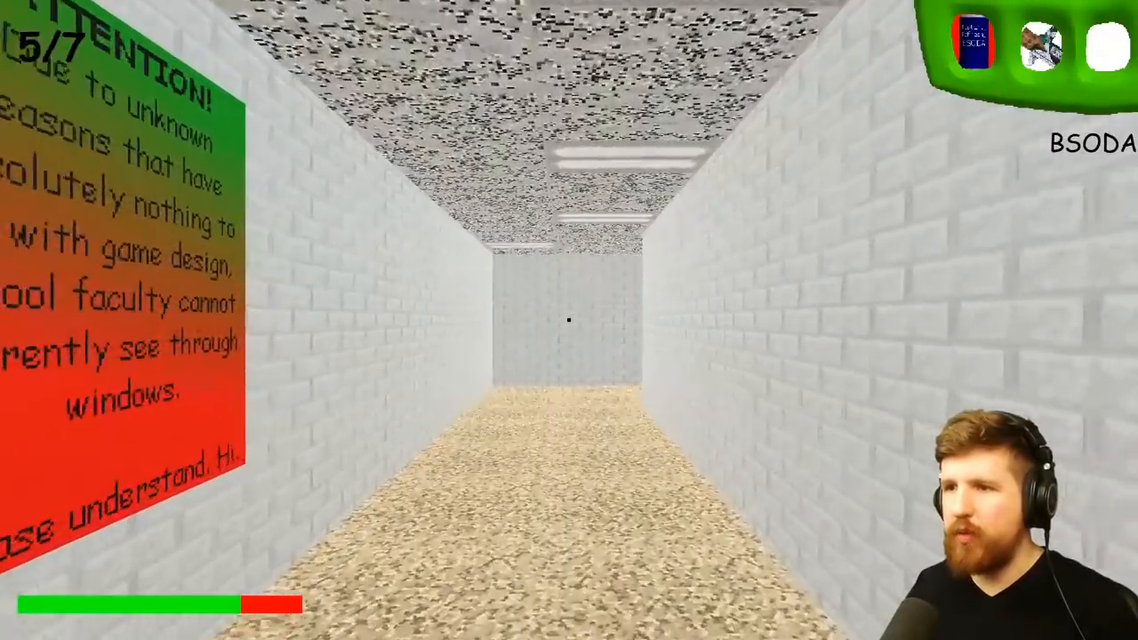
mouse_move(569, 320)
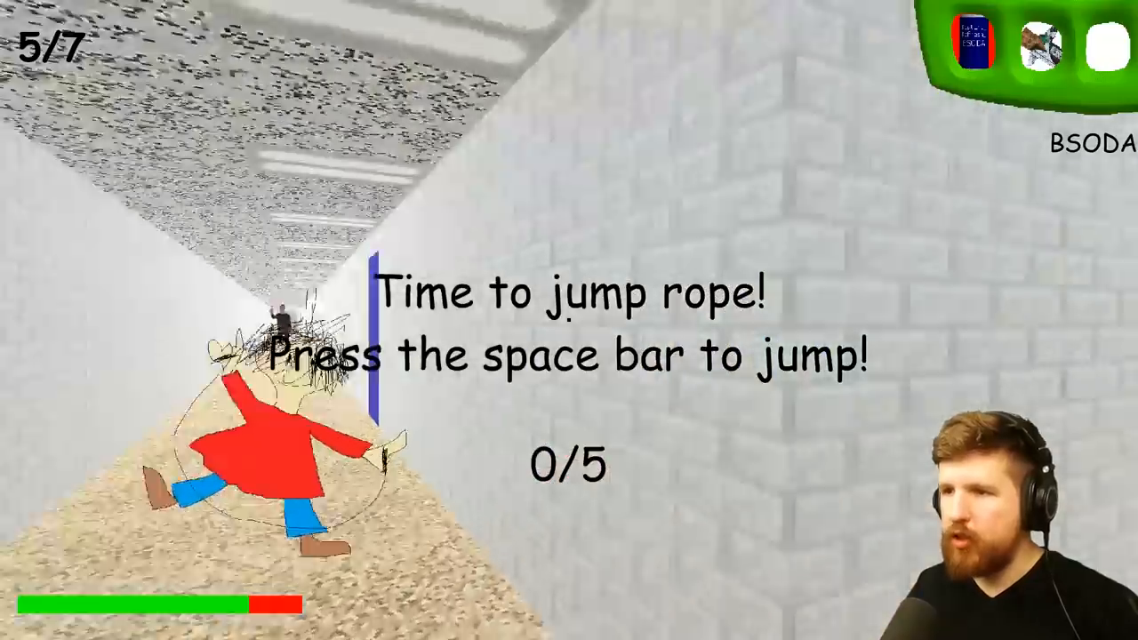
- Jump over the rope four times to get through a jump-rope round
key(space)
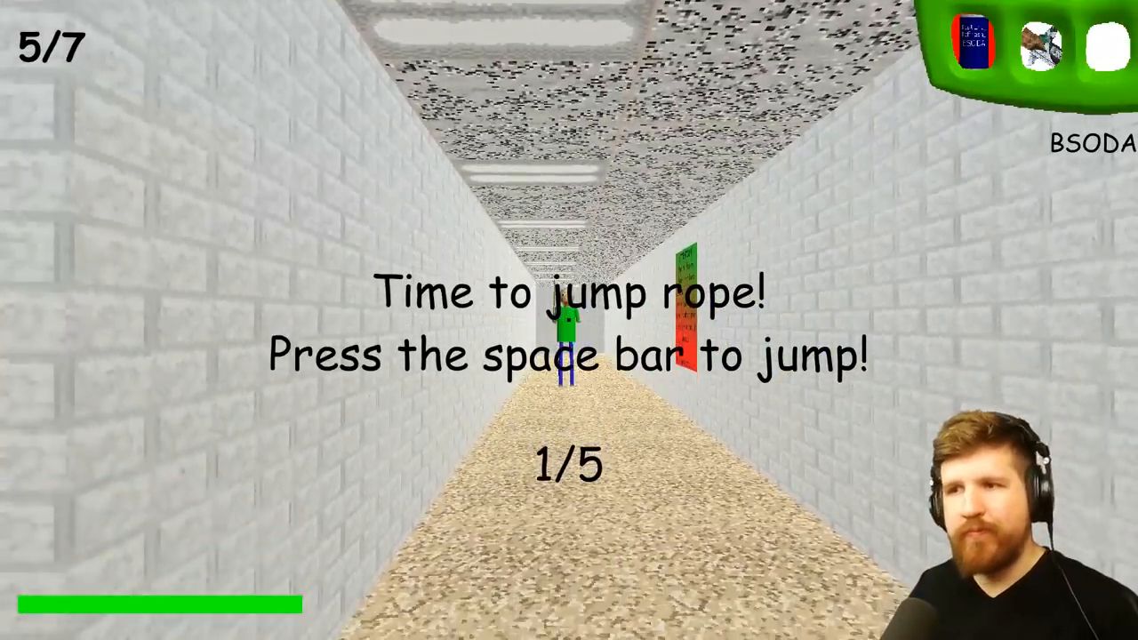
key(space)
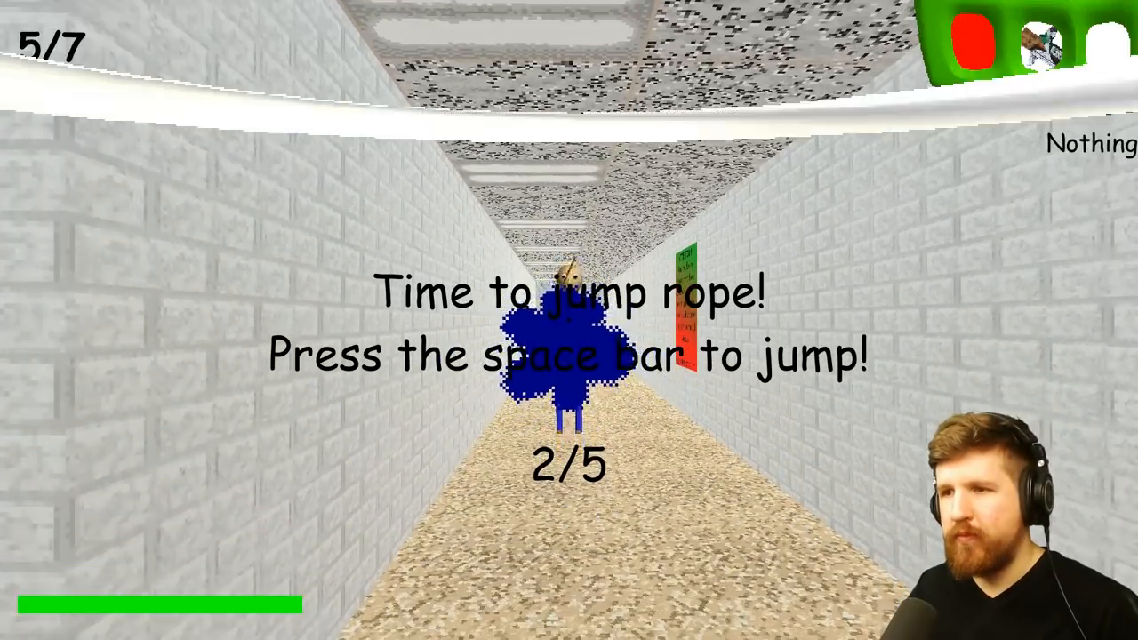
key(space)
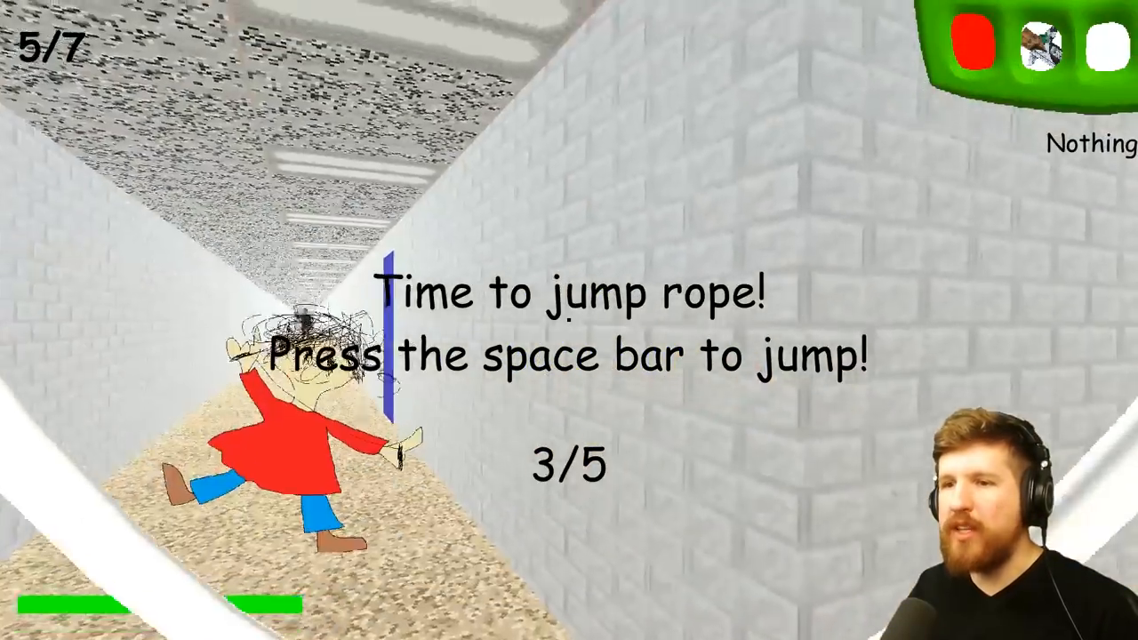
key(space)
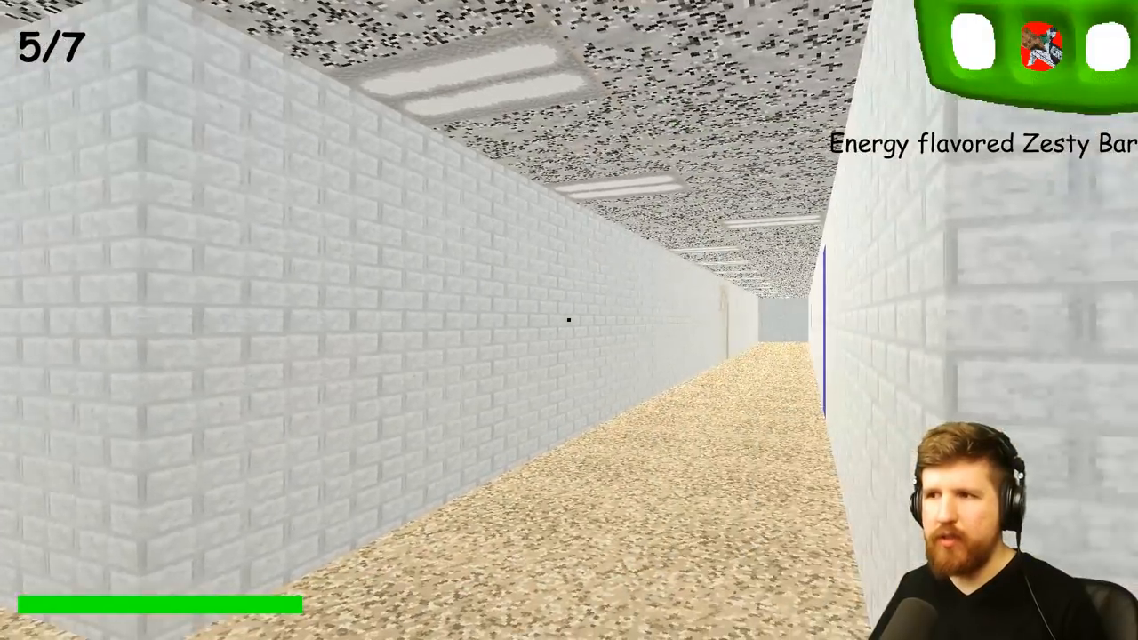
mouse_move(569, 320)
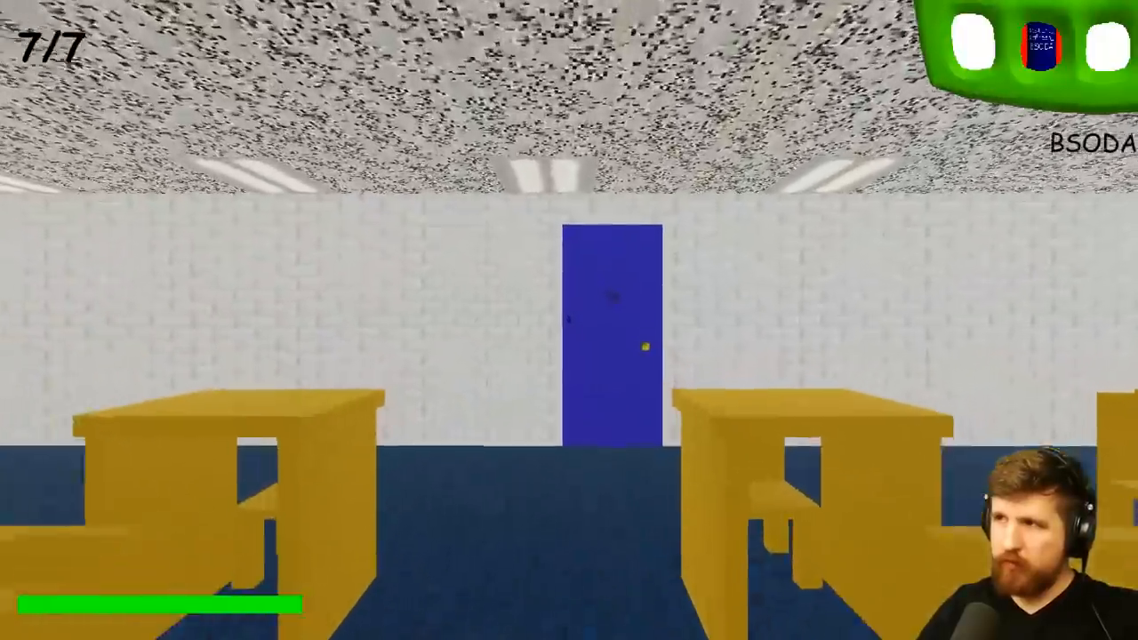
mouse_move(569, 320)
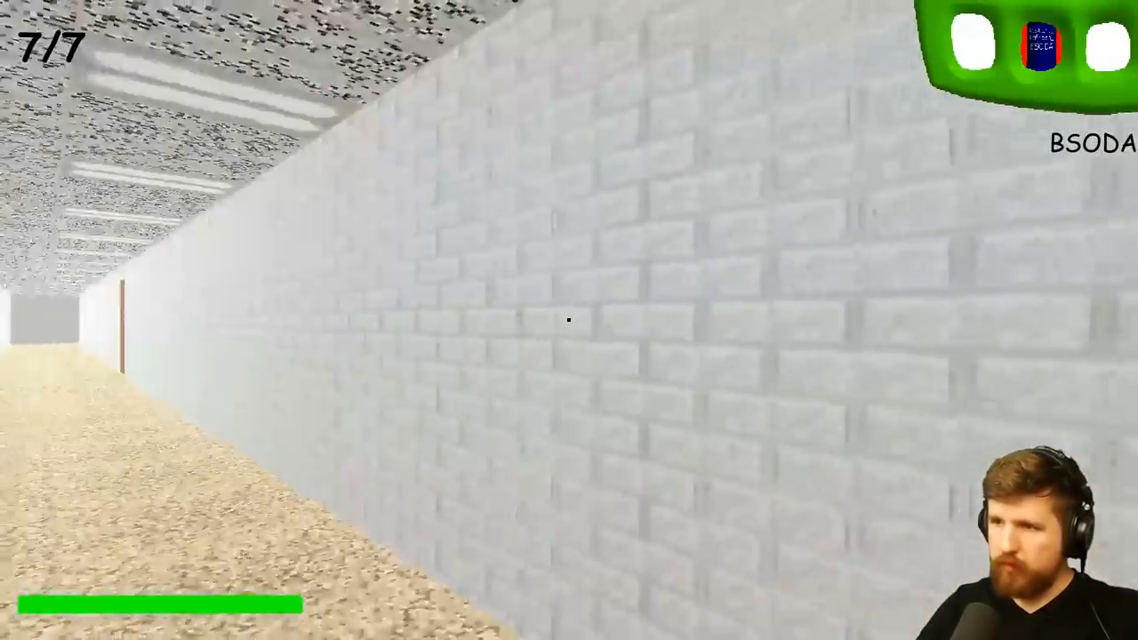
mouse_move(569, 320)
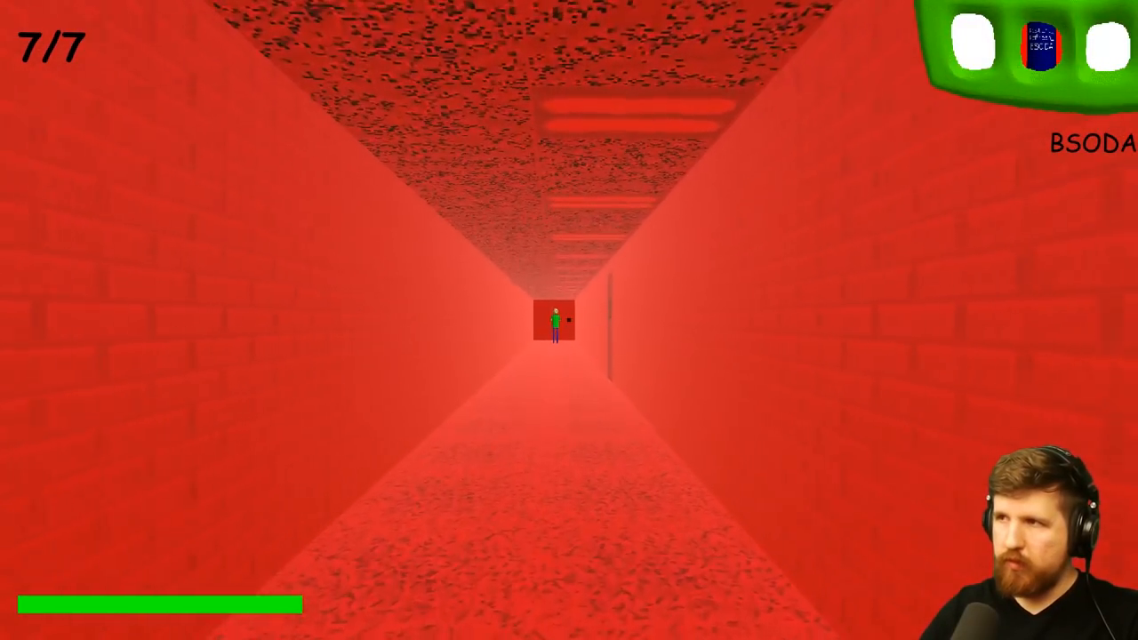
- Run from Baldi down the red hallway toward the cafeteria
key(w)
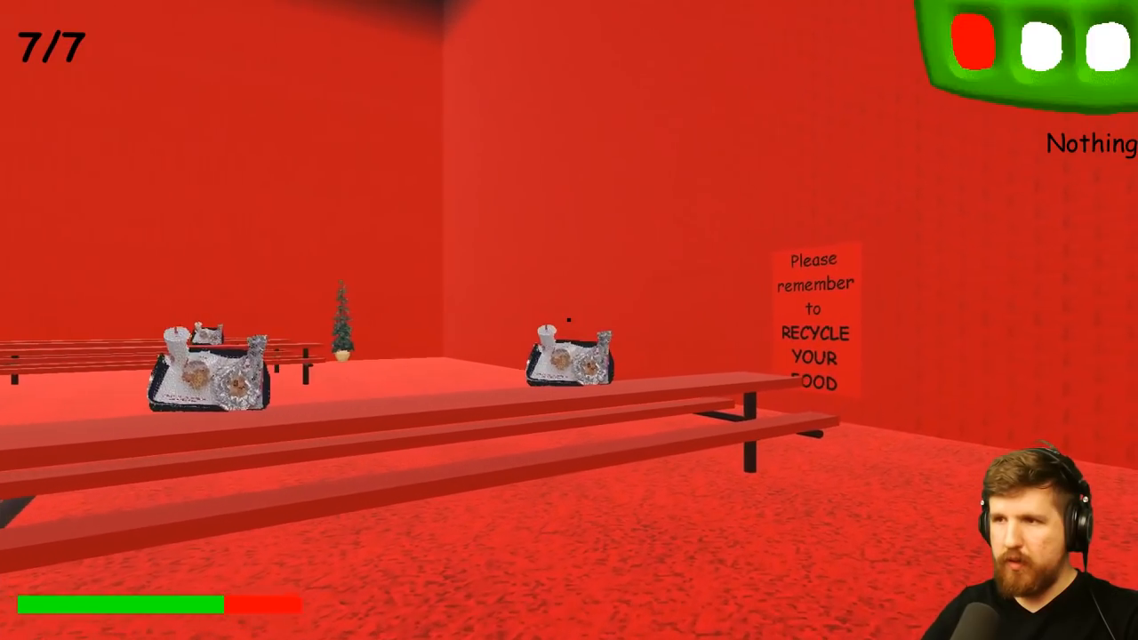
mouse_move(569, 320)
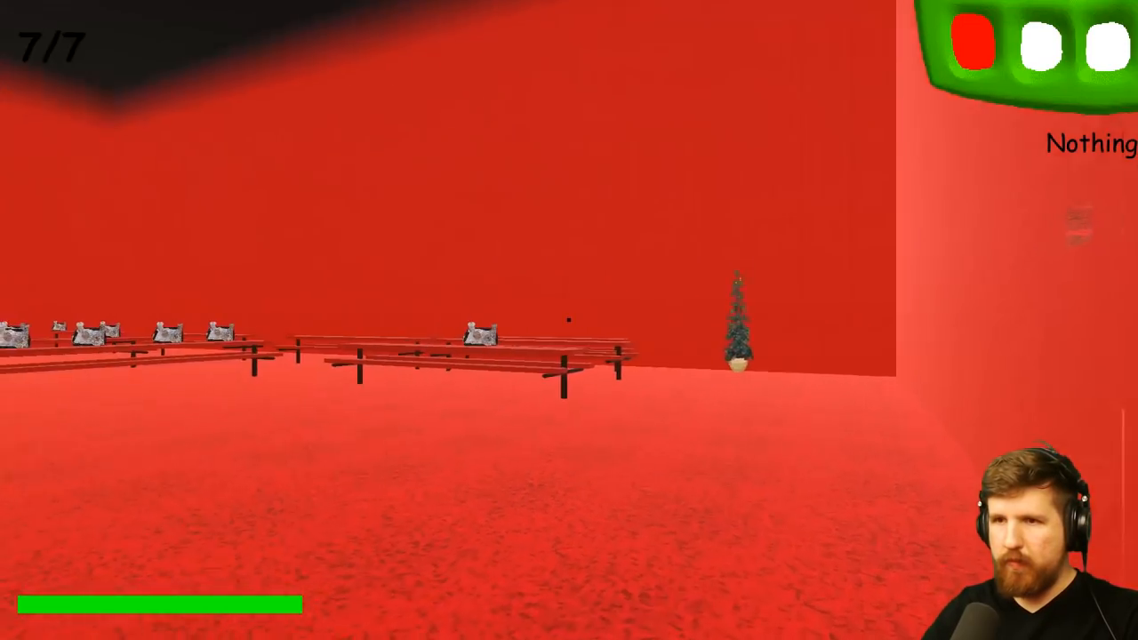
mouse_move(569, 320)
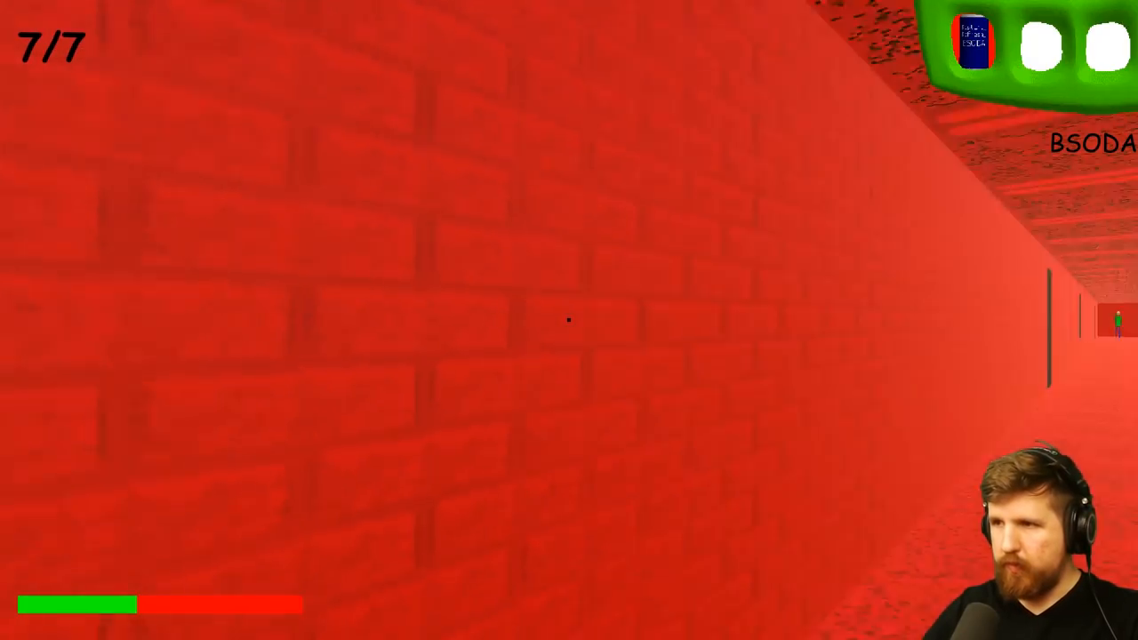
mouse_move(569, 320)
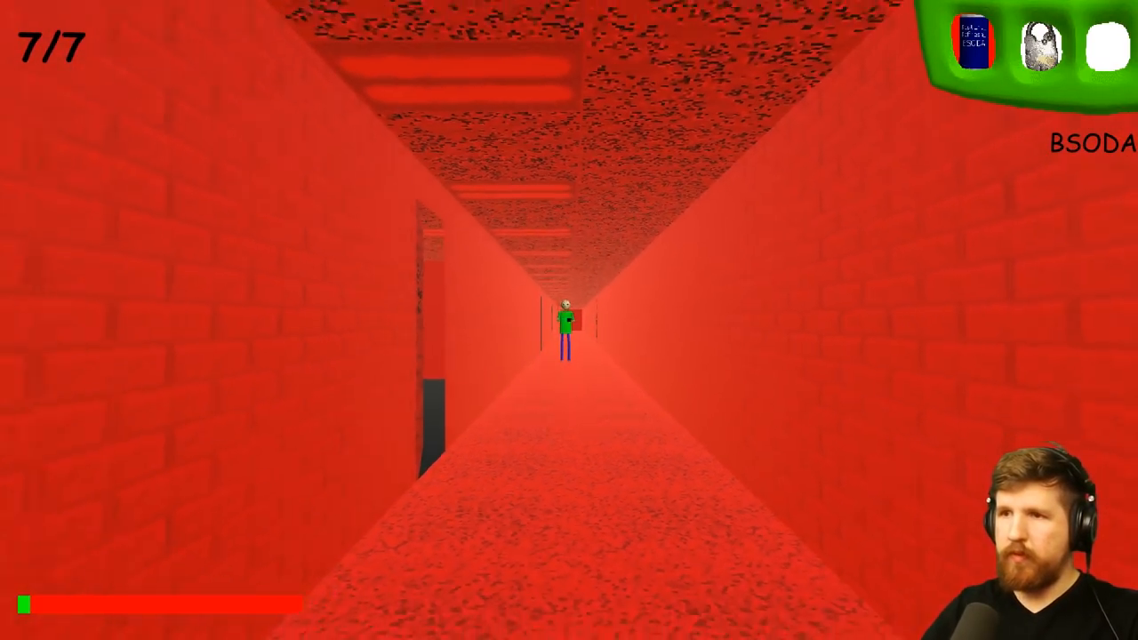
- Spray soda at the approaching Baldi and keep fleeing down the red hallway
key(w)
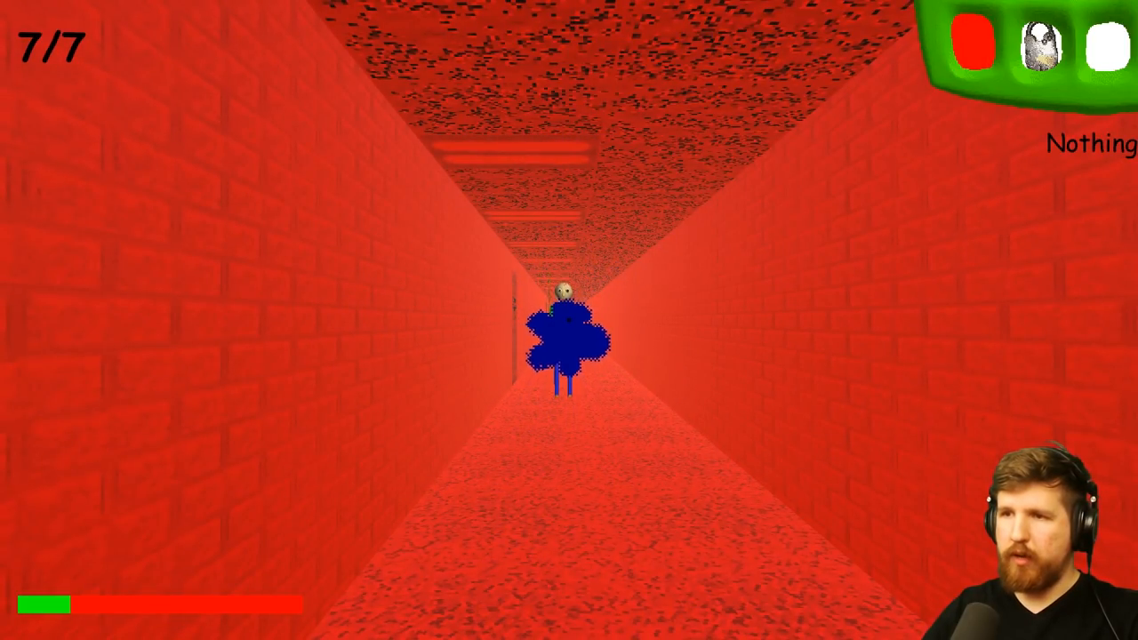
key(w)
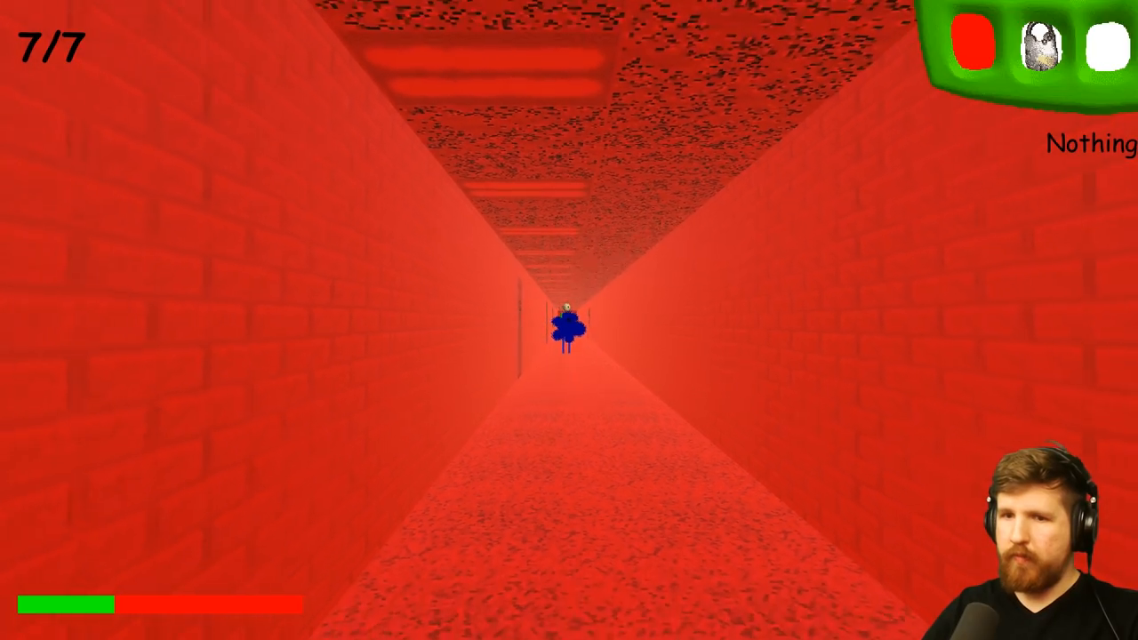
mouse_move(569, 321)
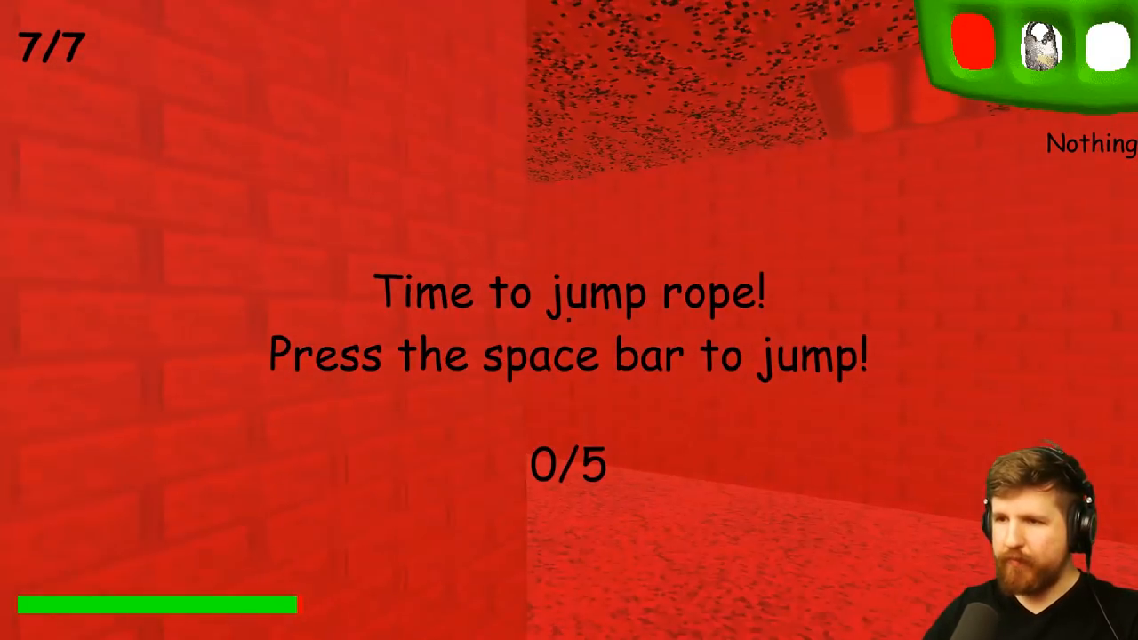
- Jump over the rope three times in the jump-rope challenge
key(space)
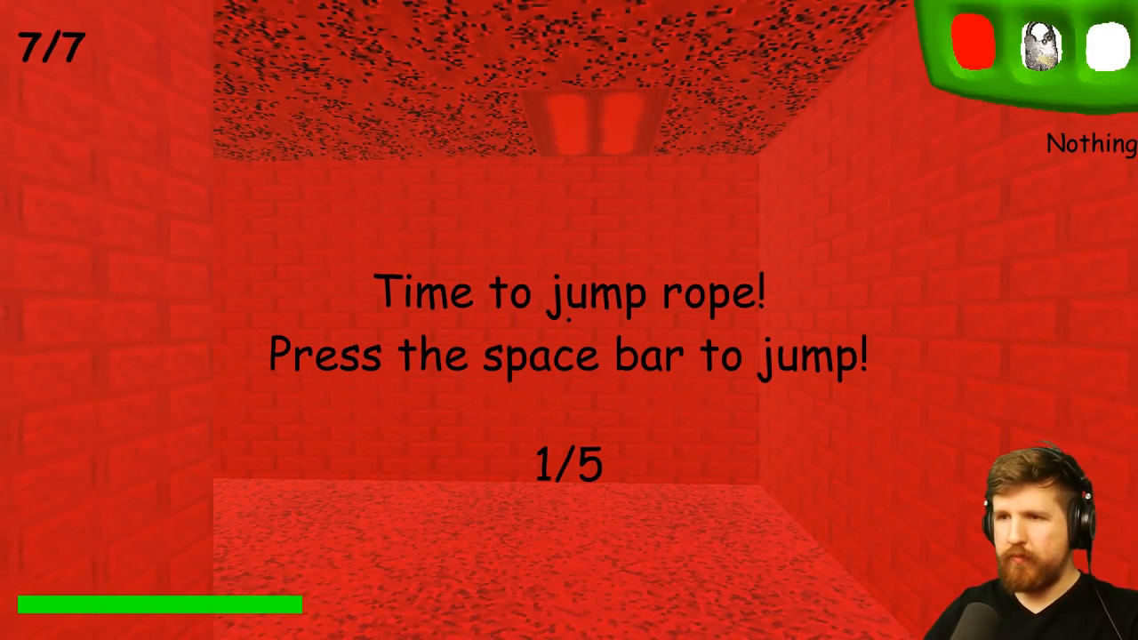
key(space)
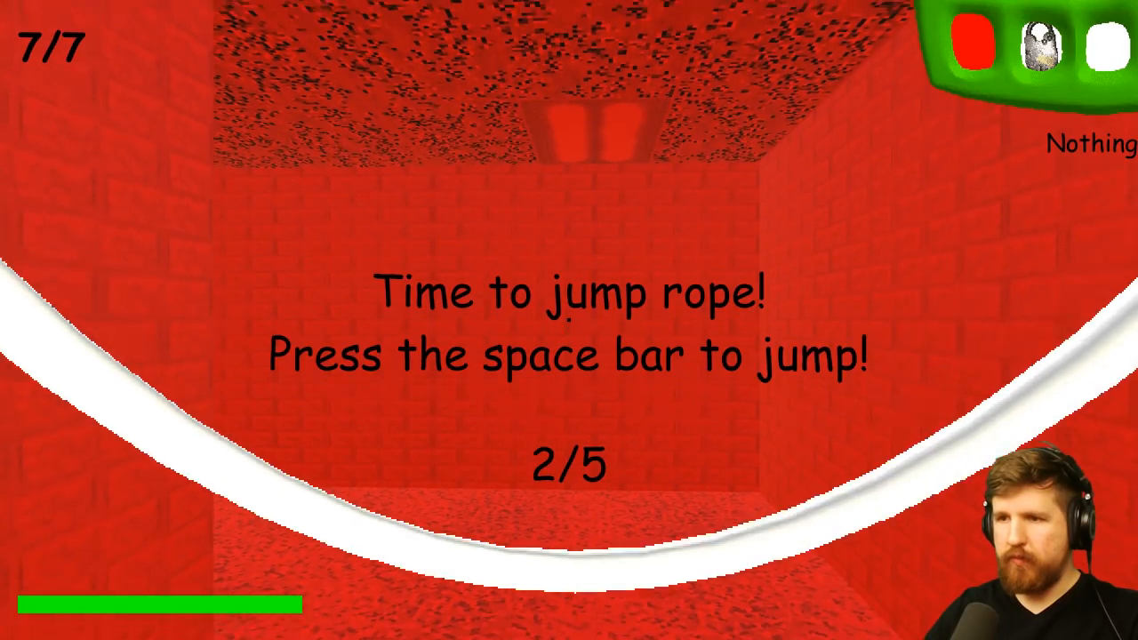
key(space)
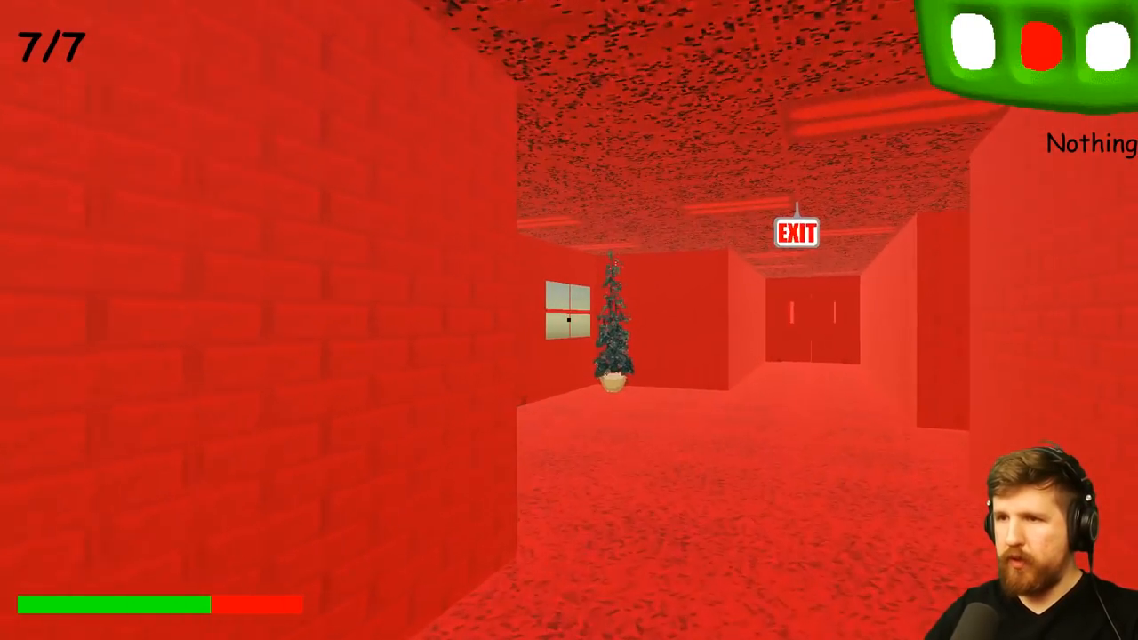
mouse_move(569, 320)
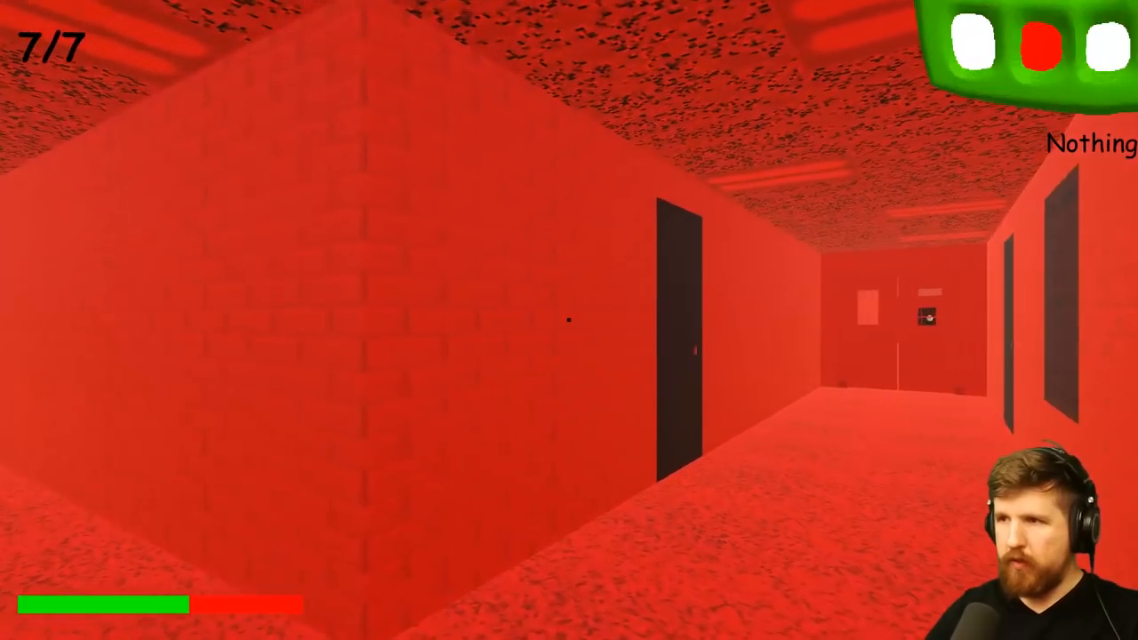
mouse_move(569, 320)
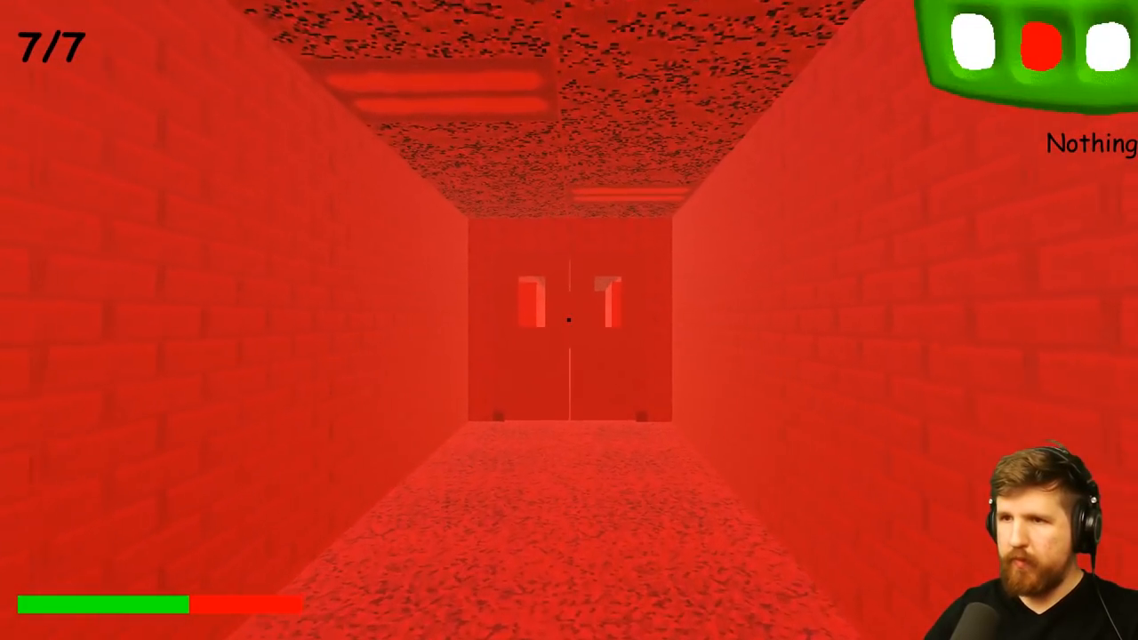
- Run through the red double doors and locker hallways toward the EXIT sign
key(w)
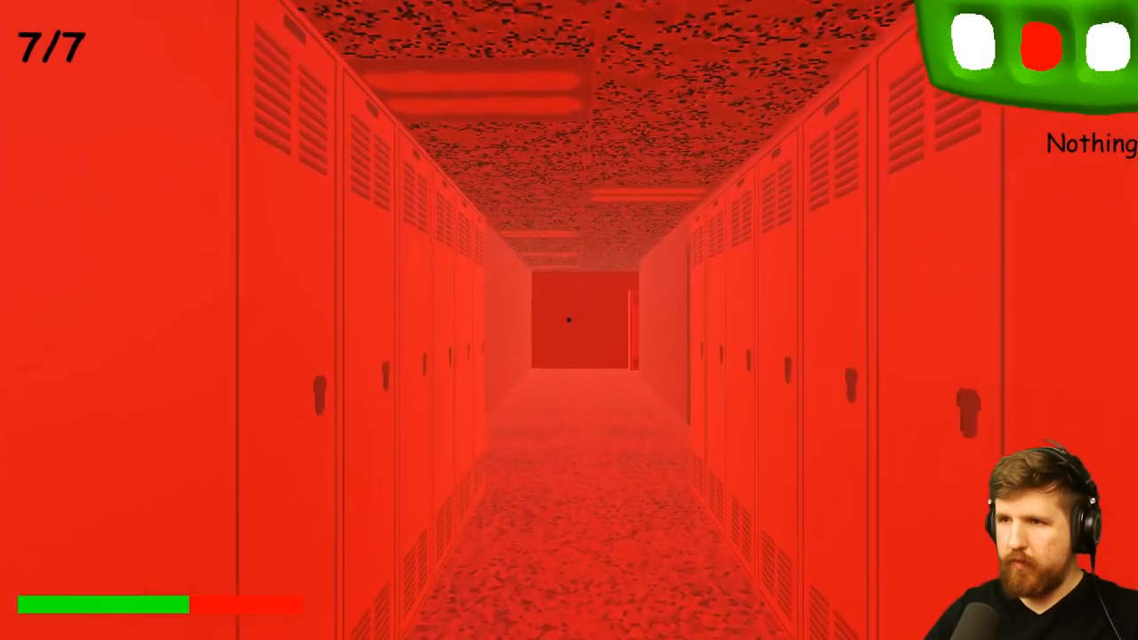
key(w)
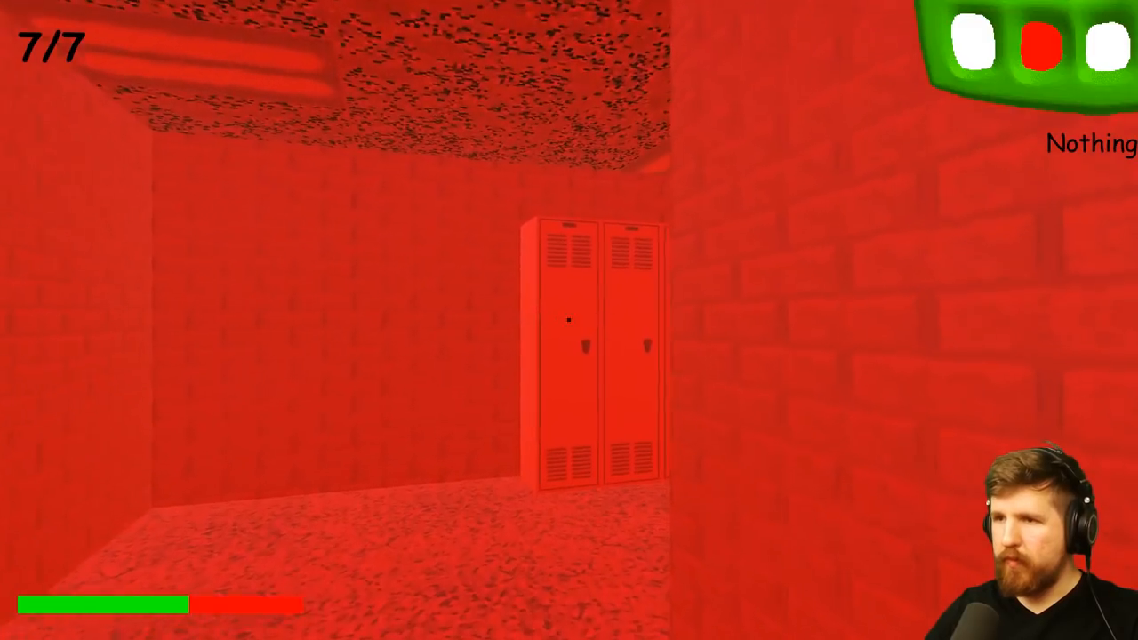
key(w)
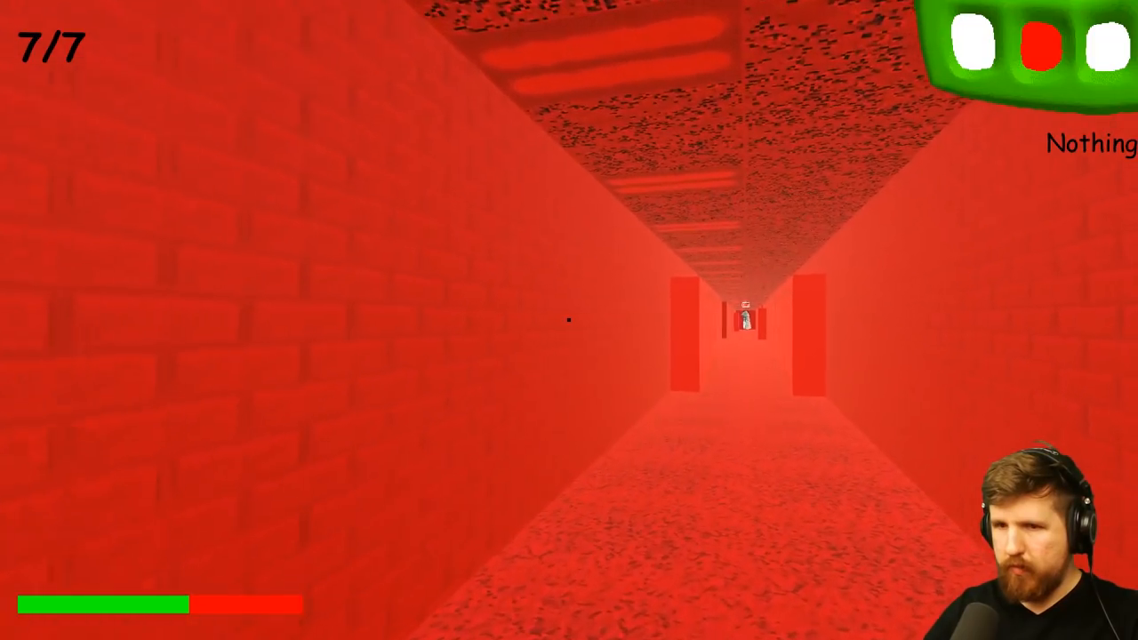
key(w)
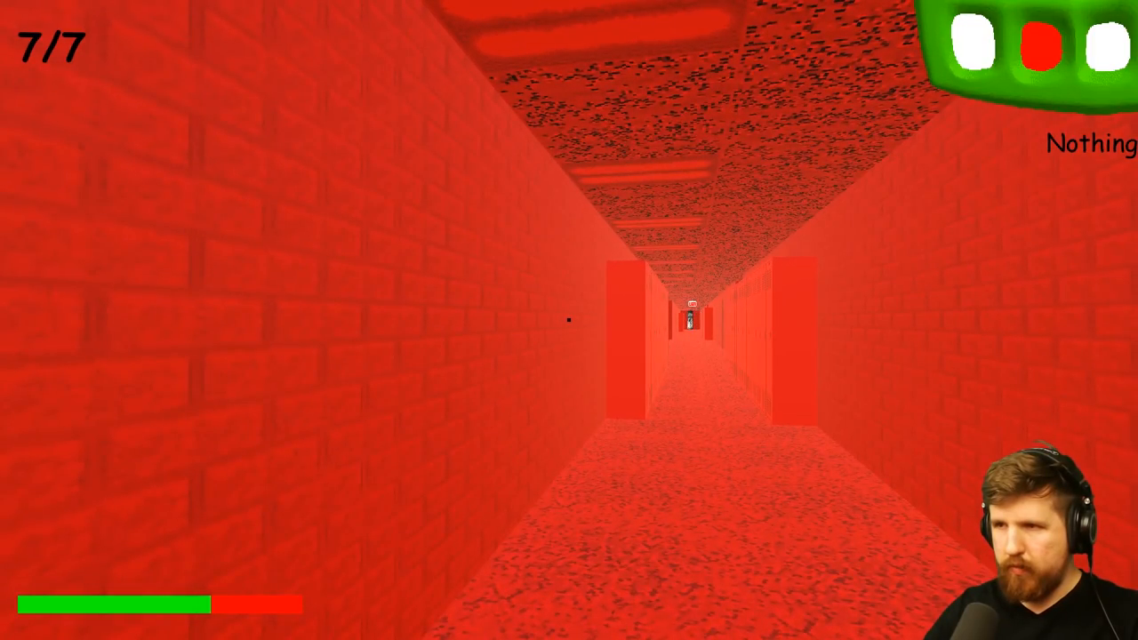
key(w)
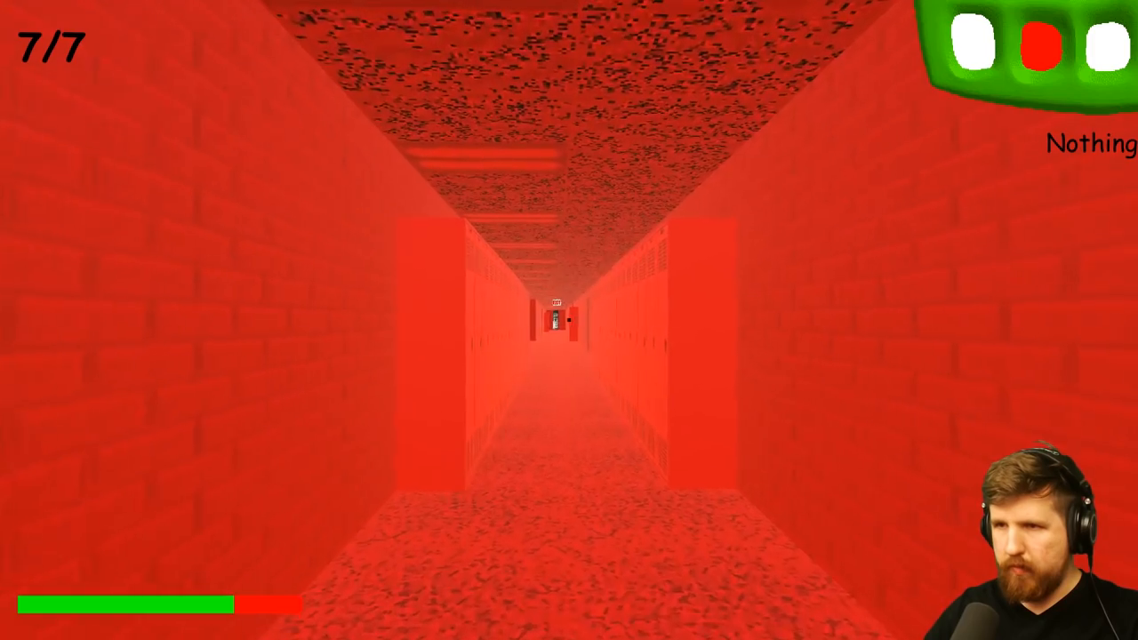
key(w)
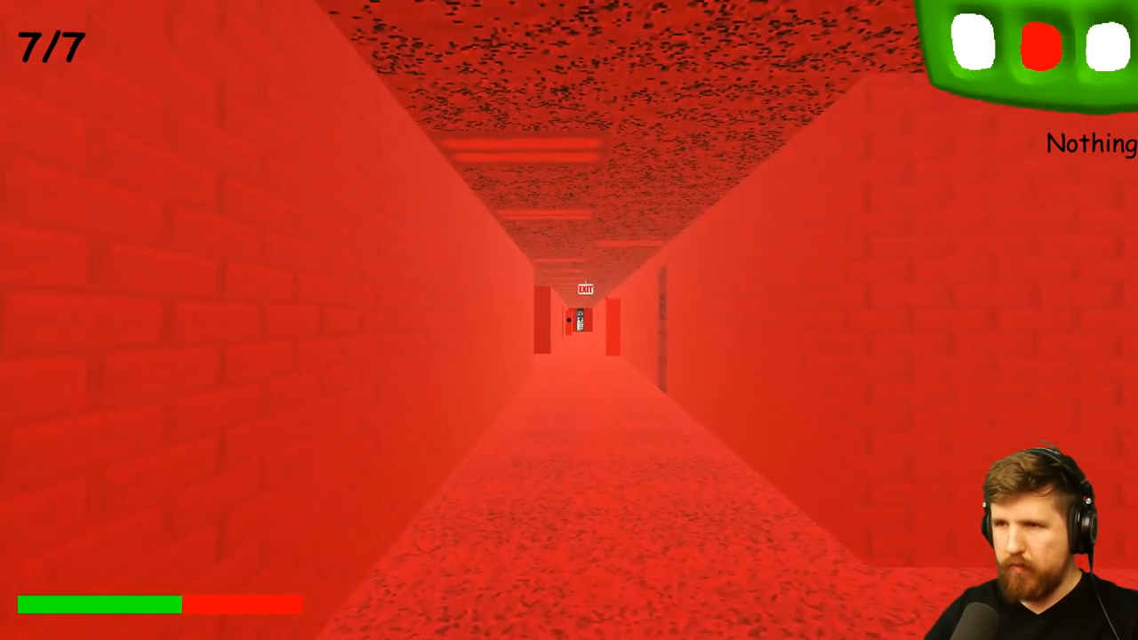
key(w)
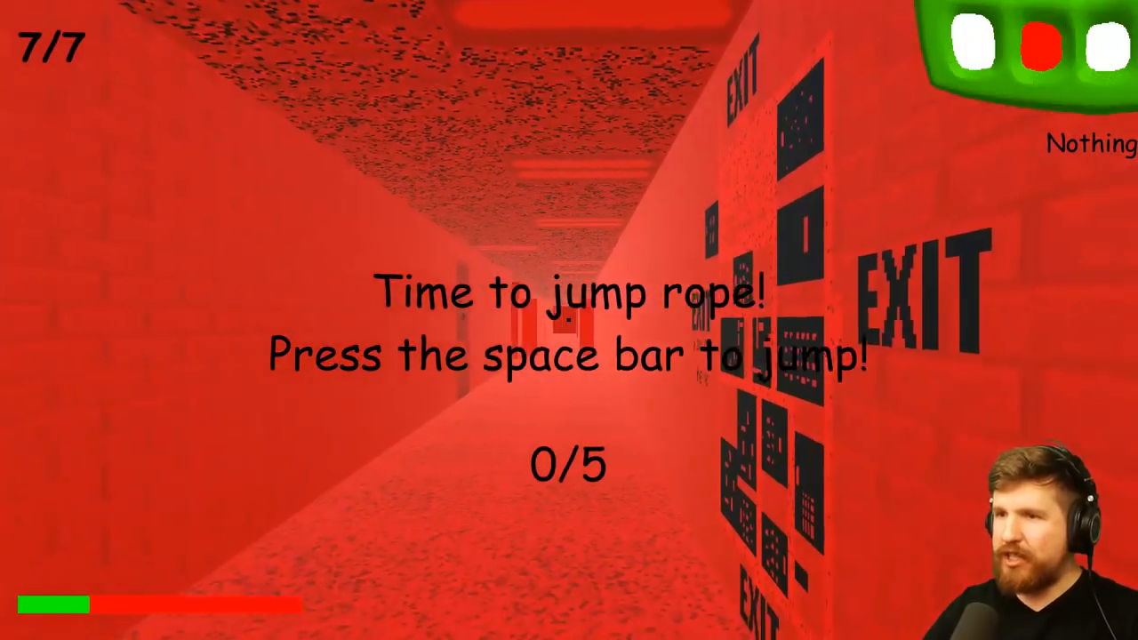
- Jump the rope twice beside the EXIT wall as Baldi approaches
key(space)
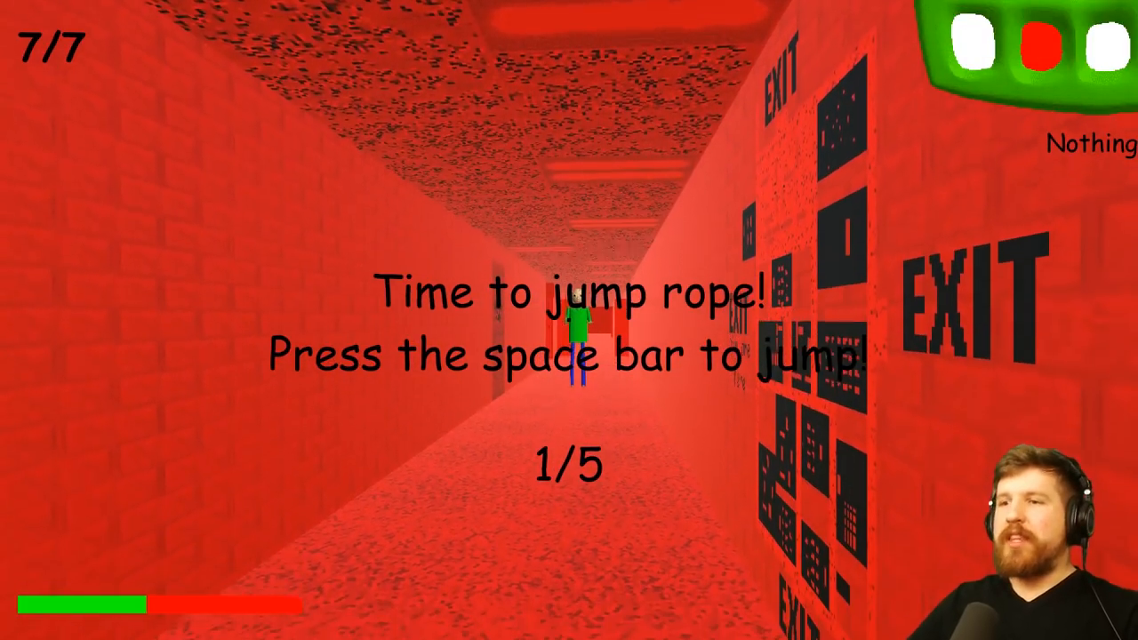
key(space)
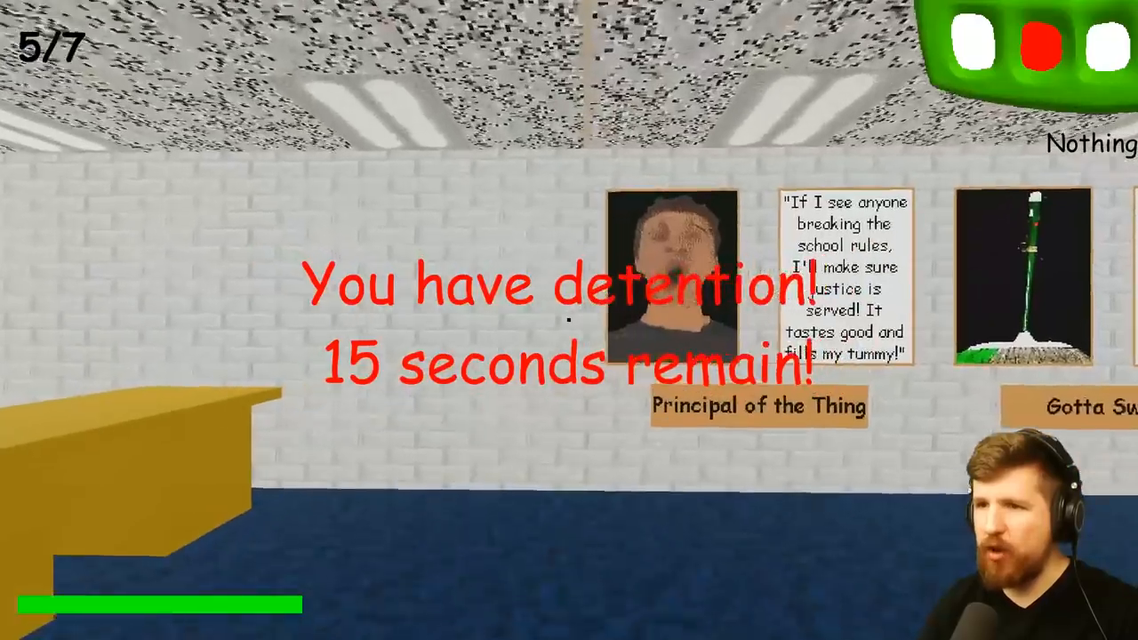
mouse_move(569, 320)
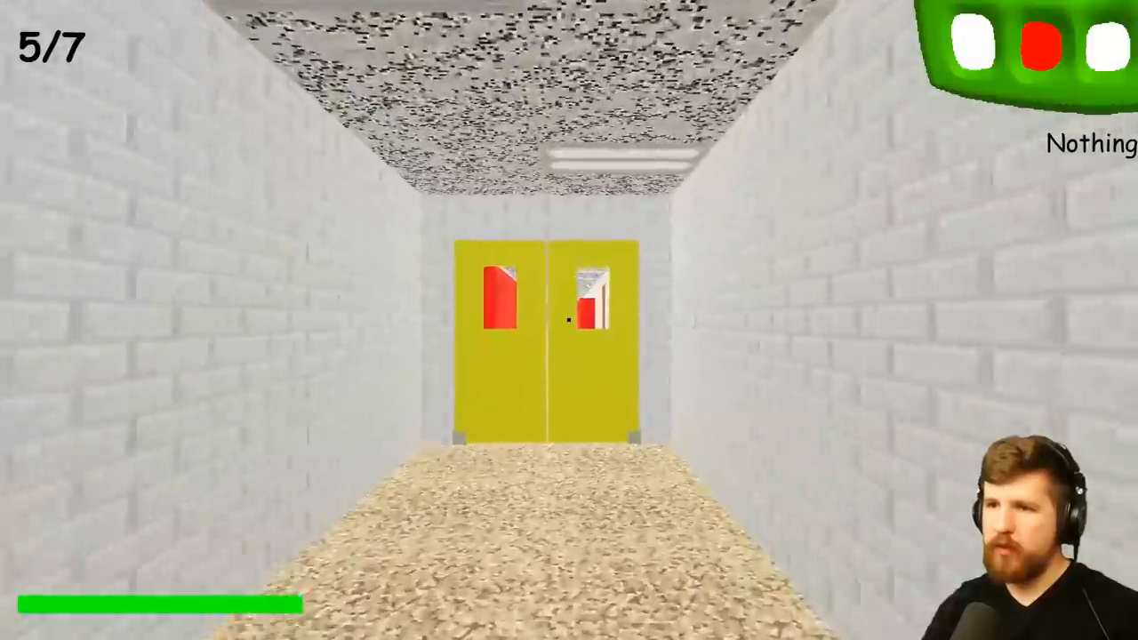
- Walk through the yellow double doors once detention ends
key(w)
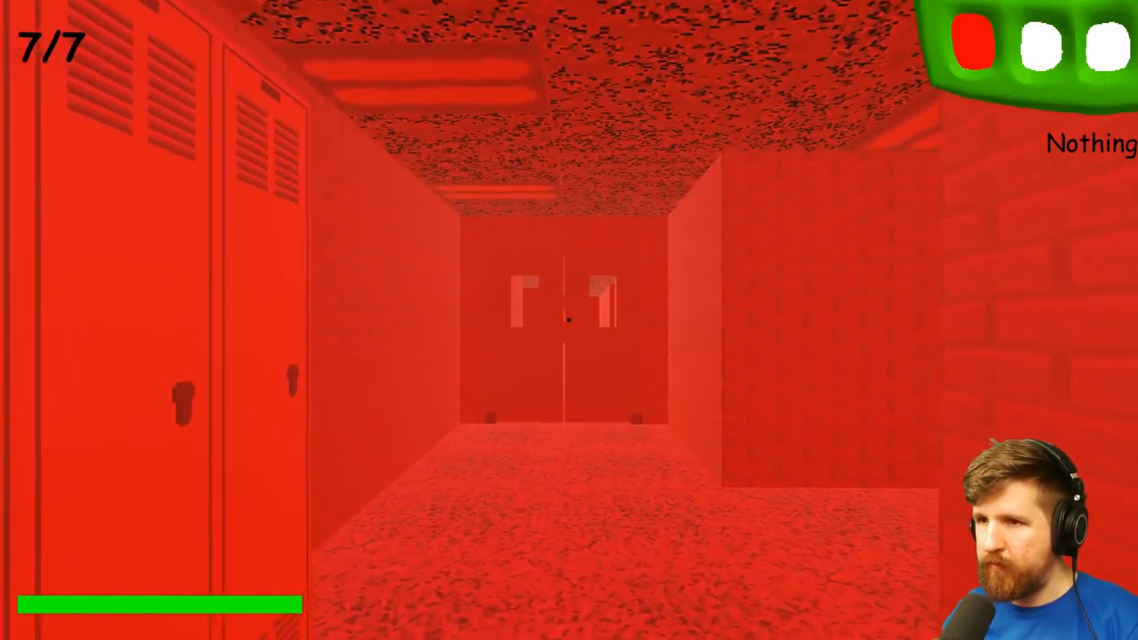
- Pass the red double doors toward the EXIT sign, then jump the rope three times
key(w)
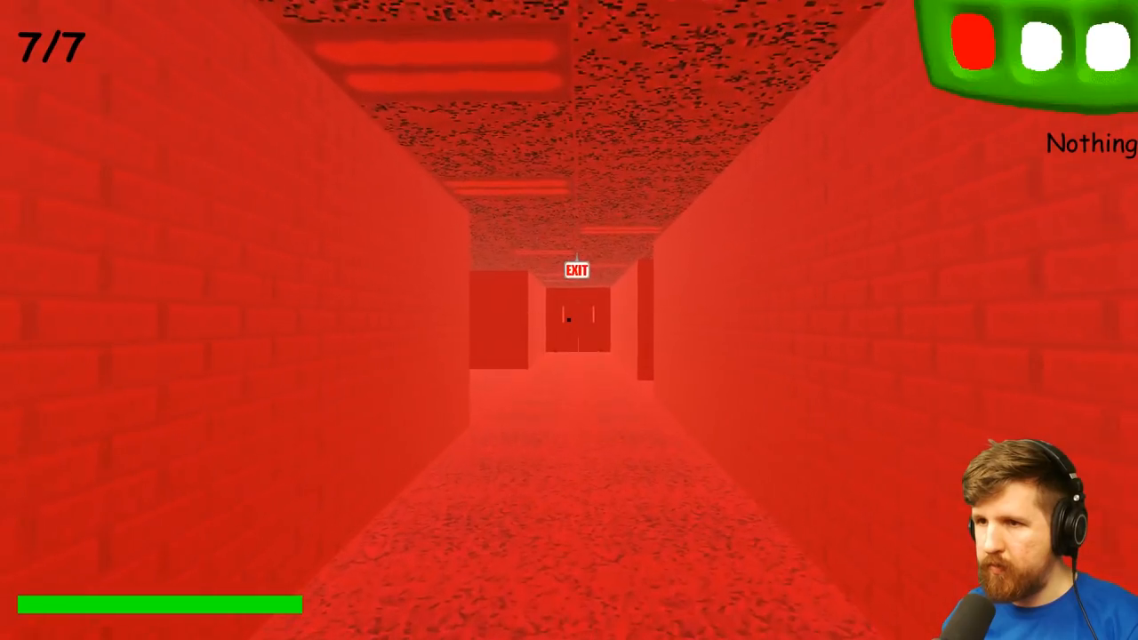
key(w)
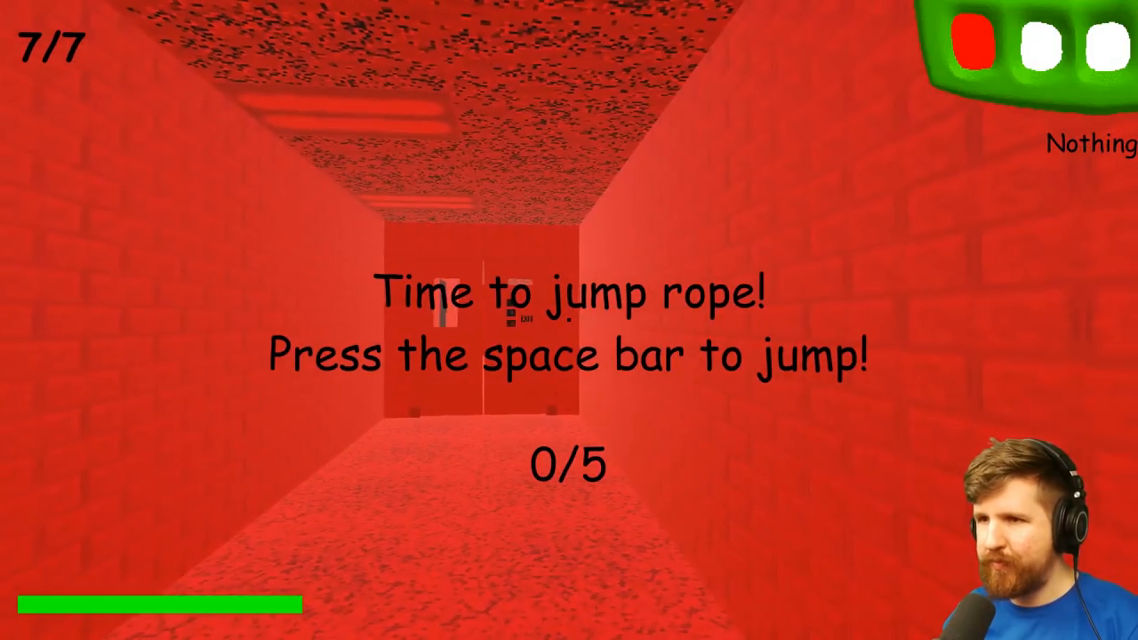
key(space)
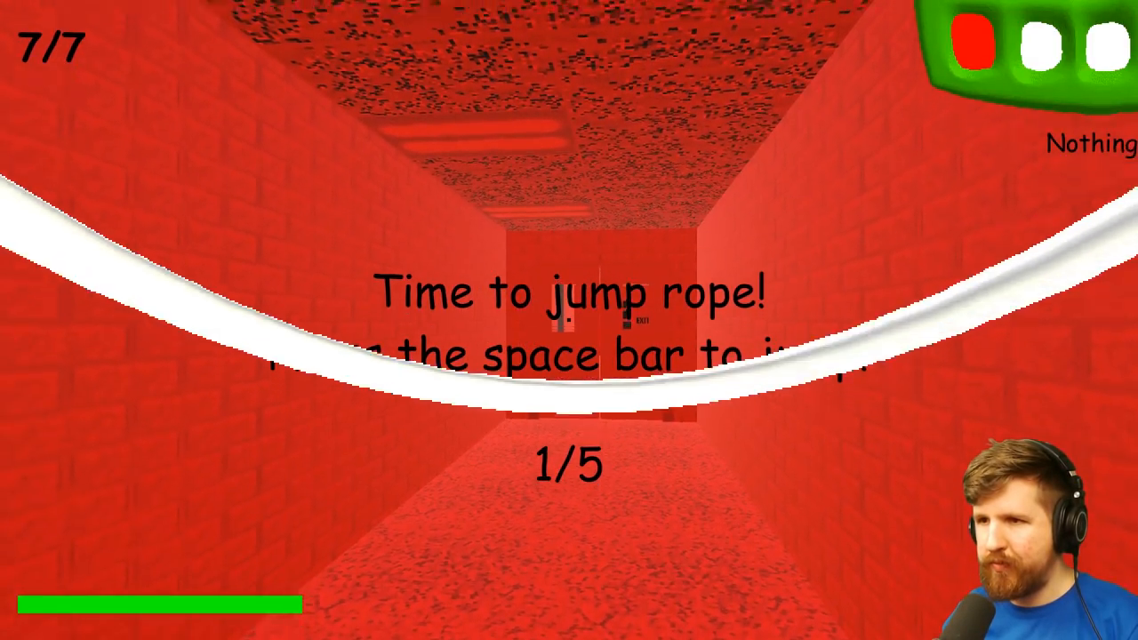
key(space)
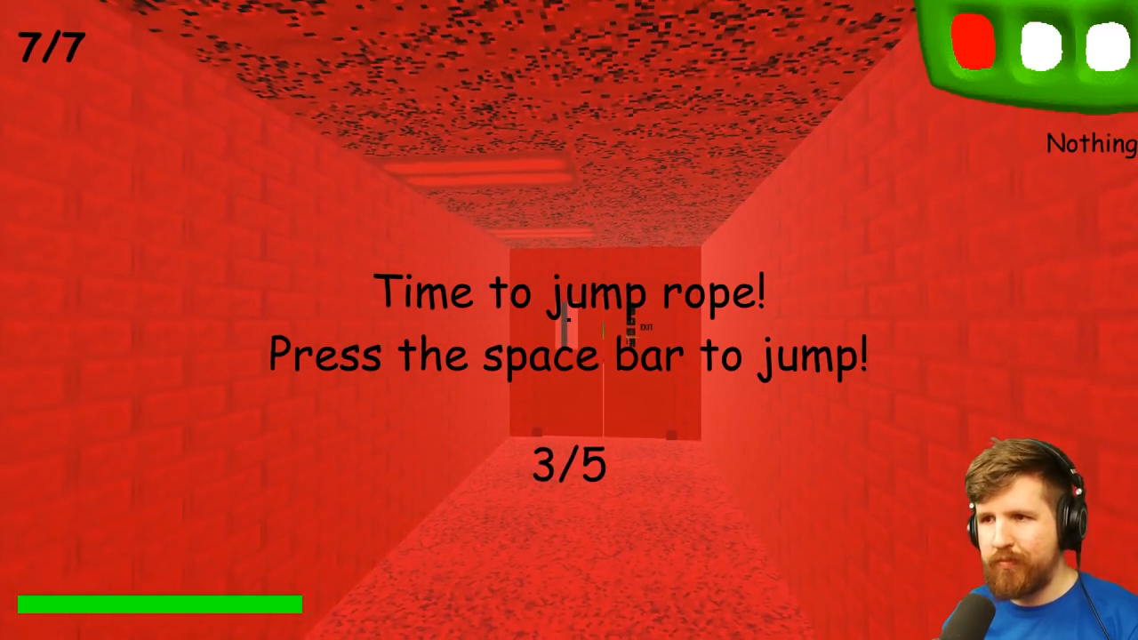
key(space)
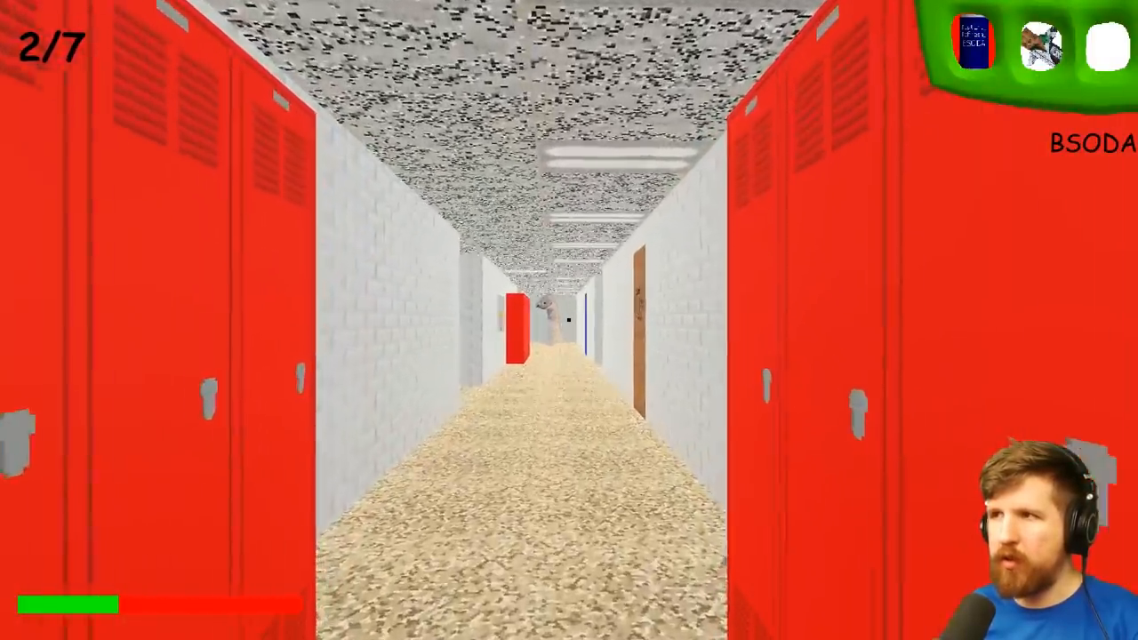
- Run down the locker-lined hallway into the brick corridor
key(w)
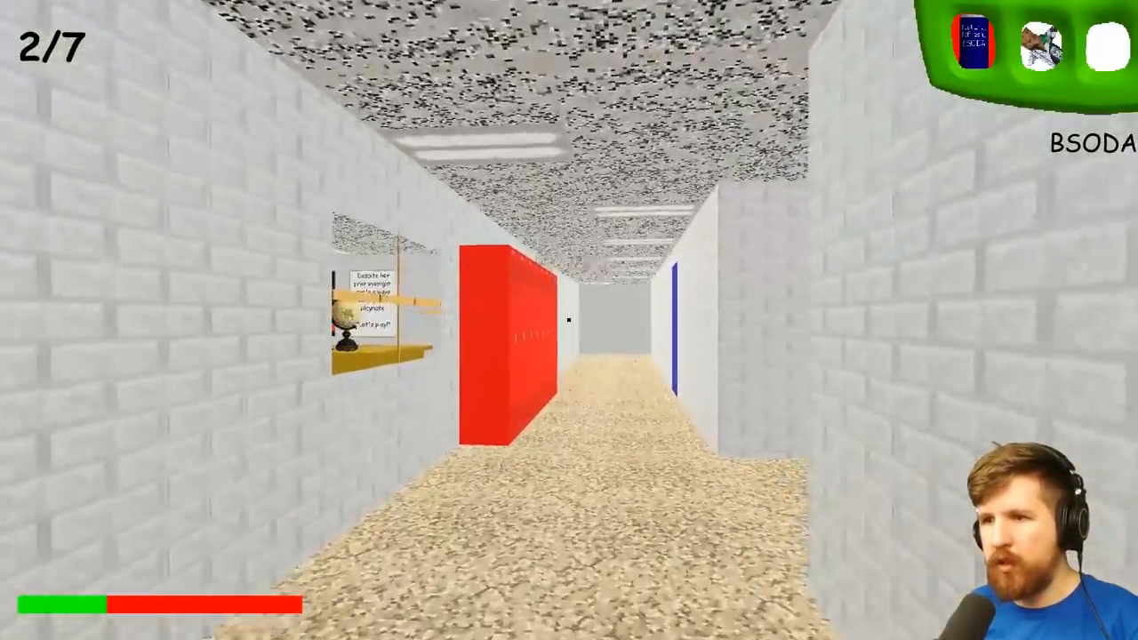
mouse_move(569, 320)
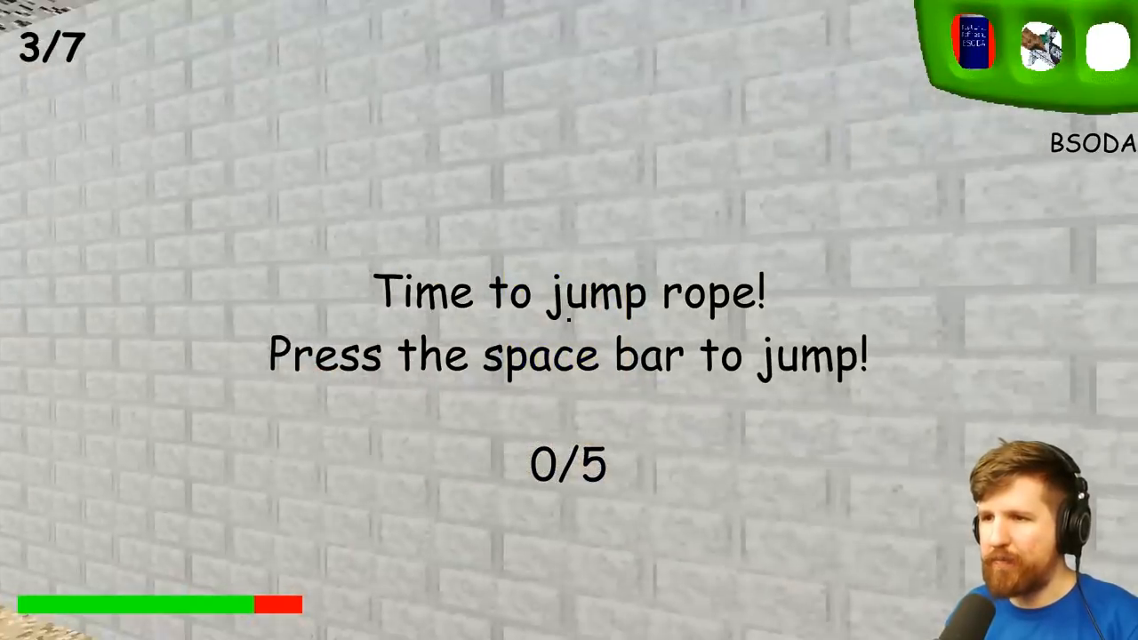
- Jump the rope four more times to finish the five-jump challenge
key(space)
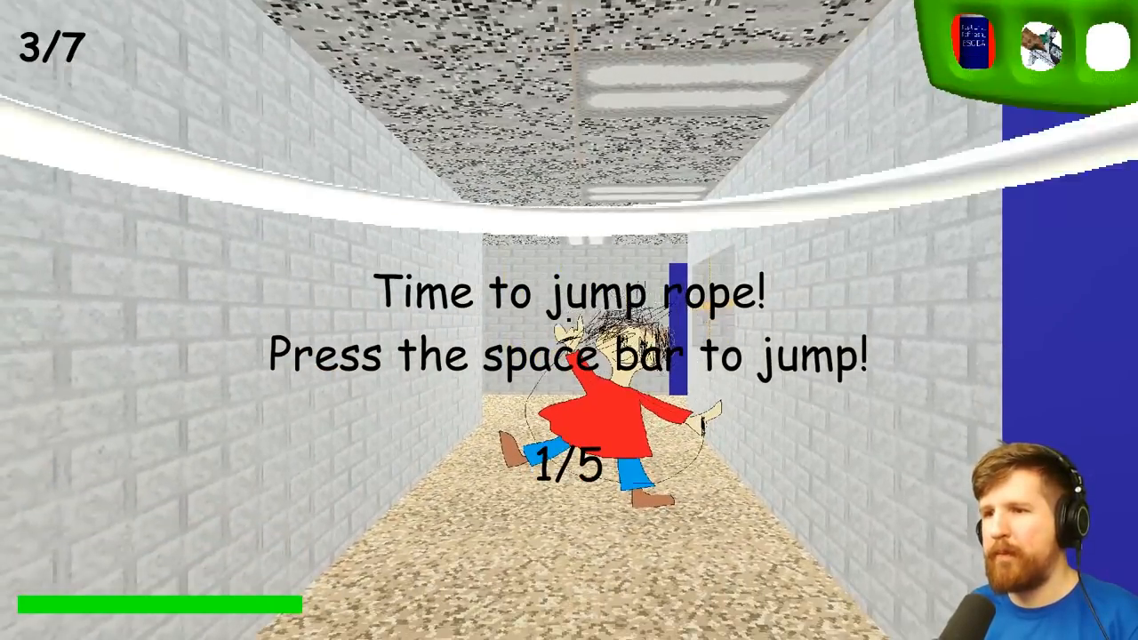
key(space)
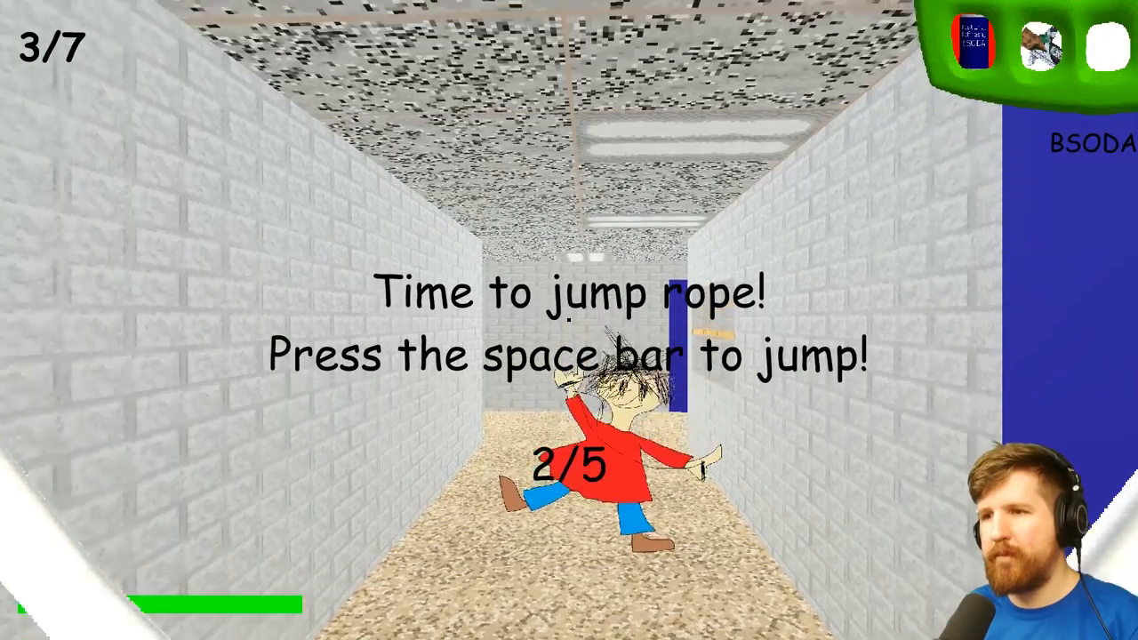
key(space)
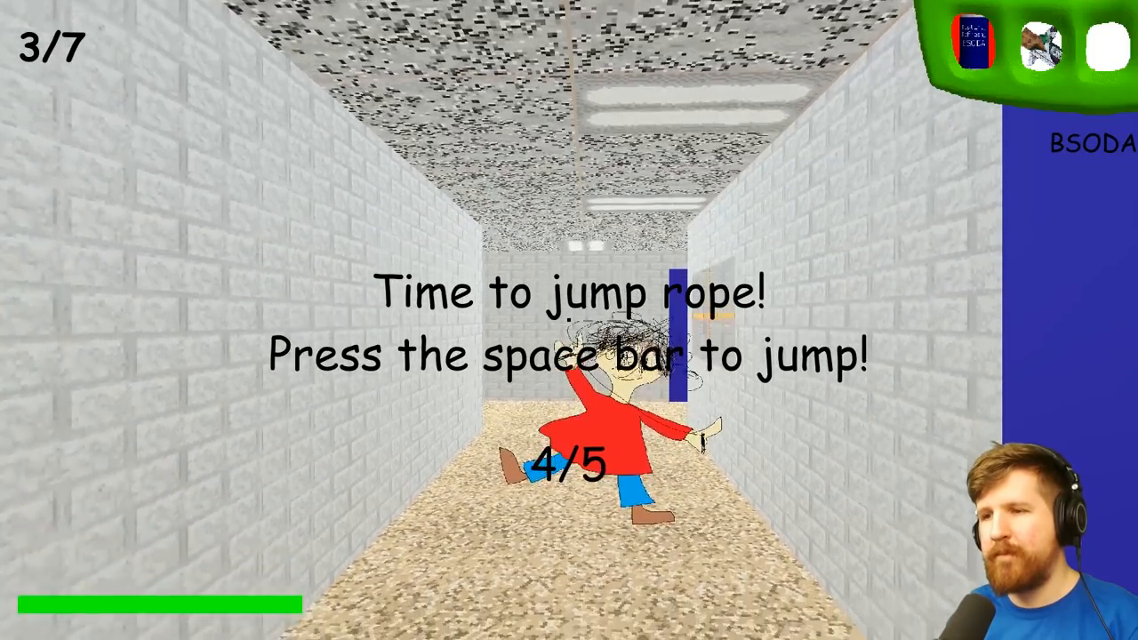
key(space)
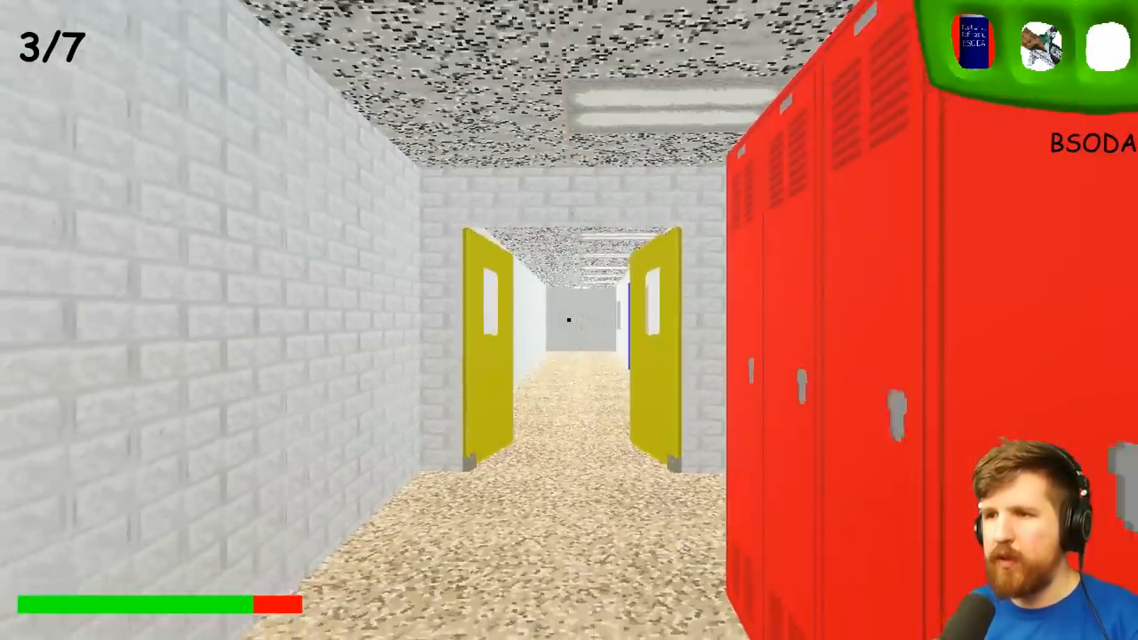
- Grab the fourth notebook in the classroom, then walk back out into the corridor
key(w)
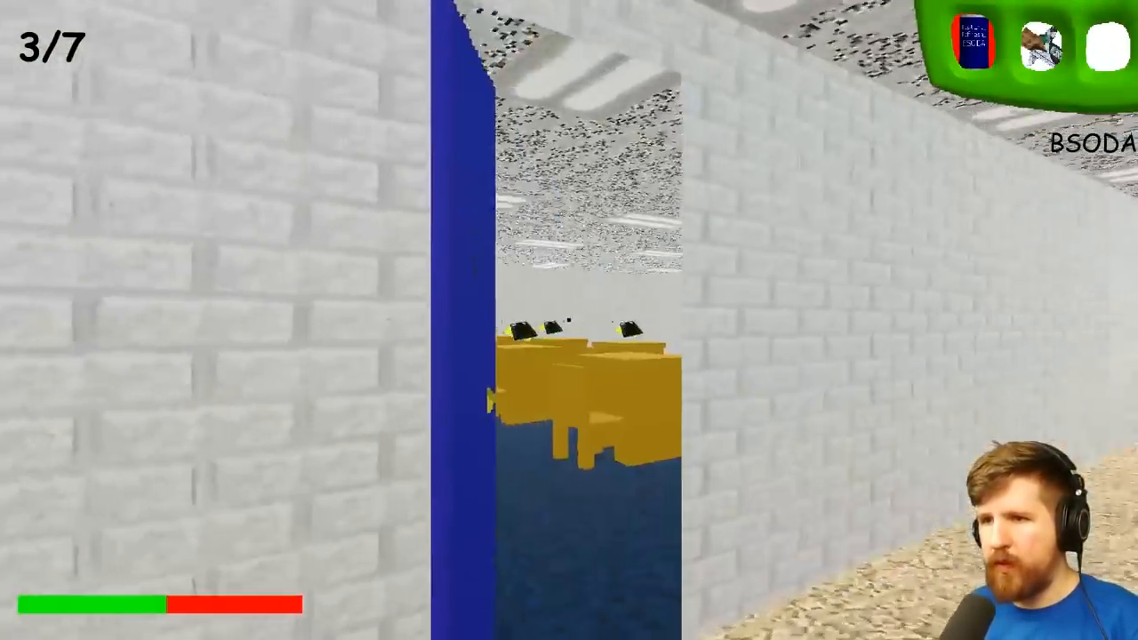
mouse_move(569, 320)
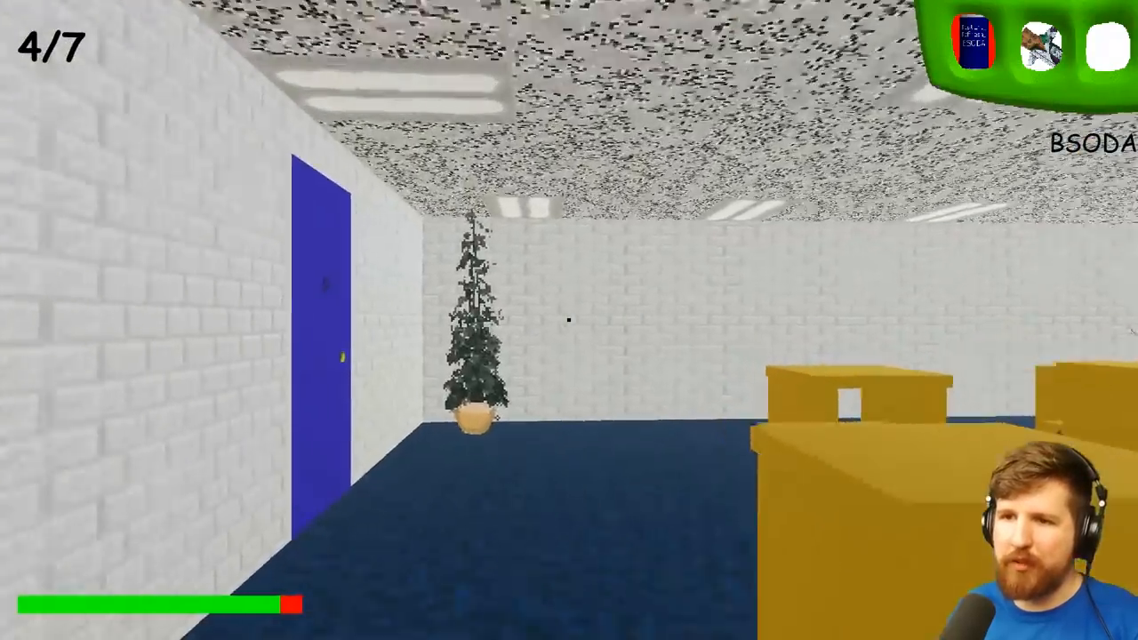
key(w)
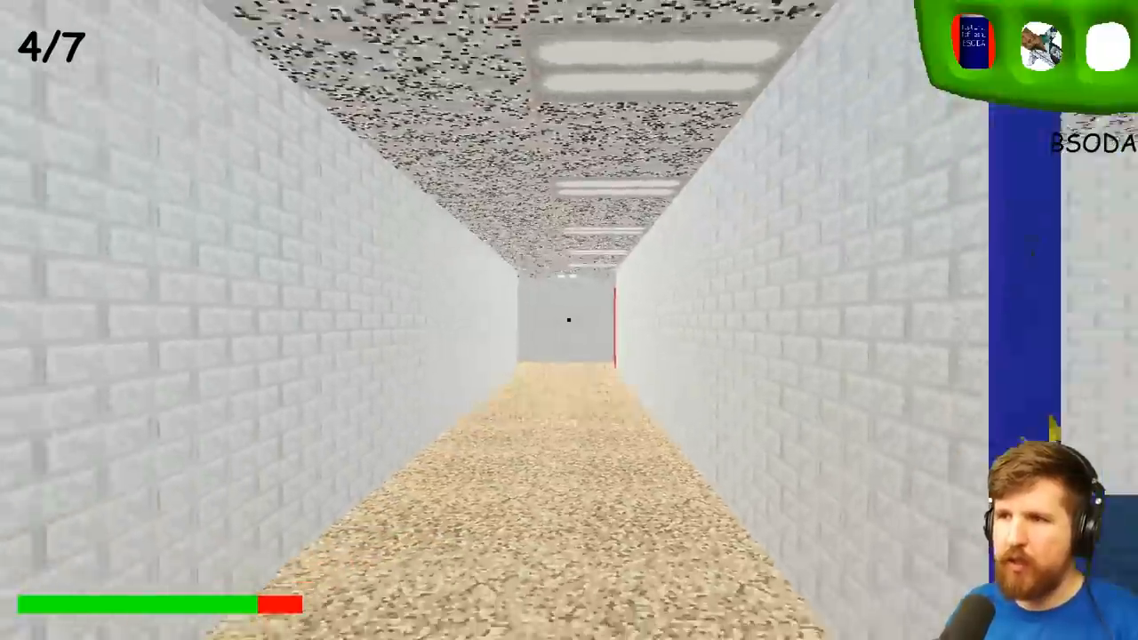
key(w)
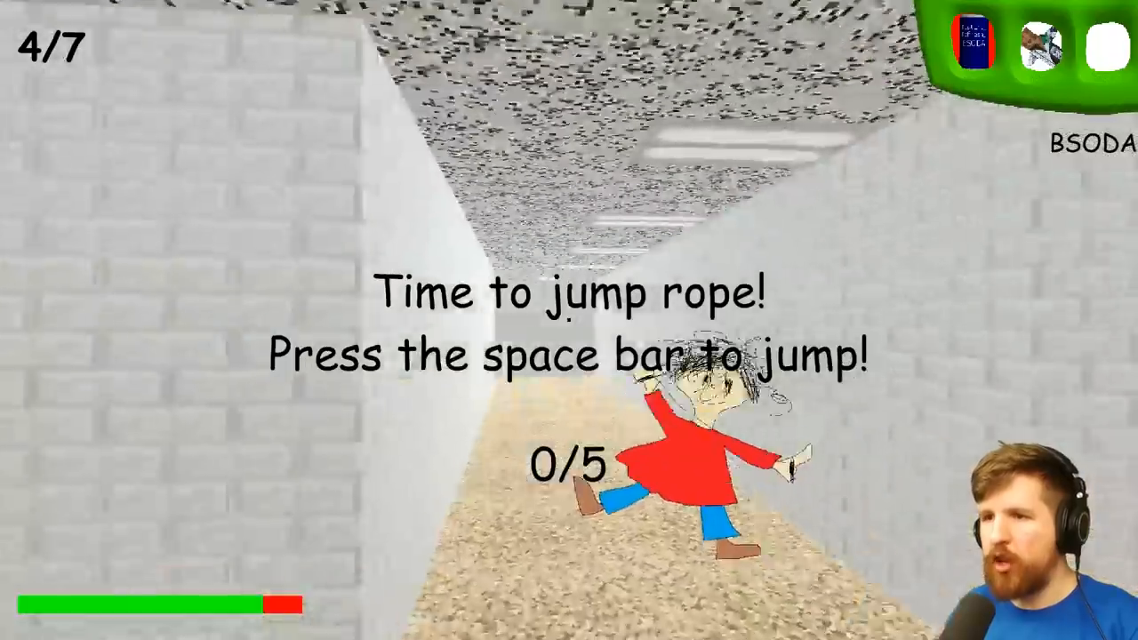
- Jump through Playtime's jump rope round until it ends
key(space)
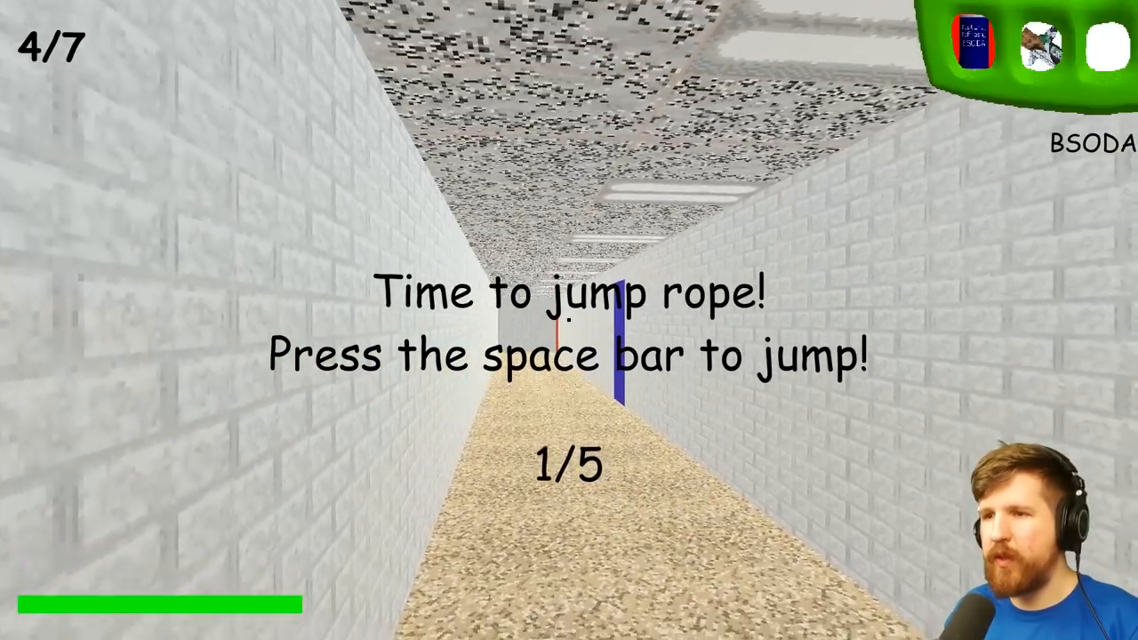
key(space)
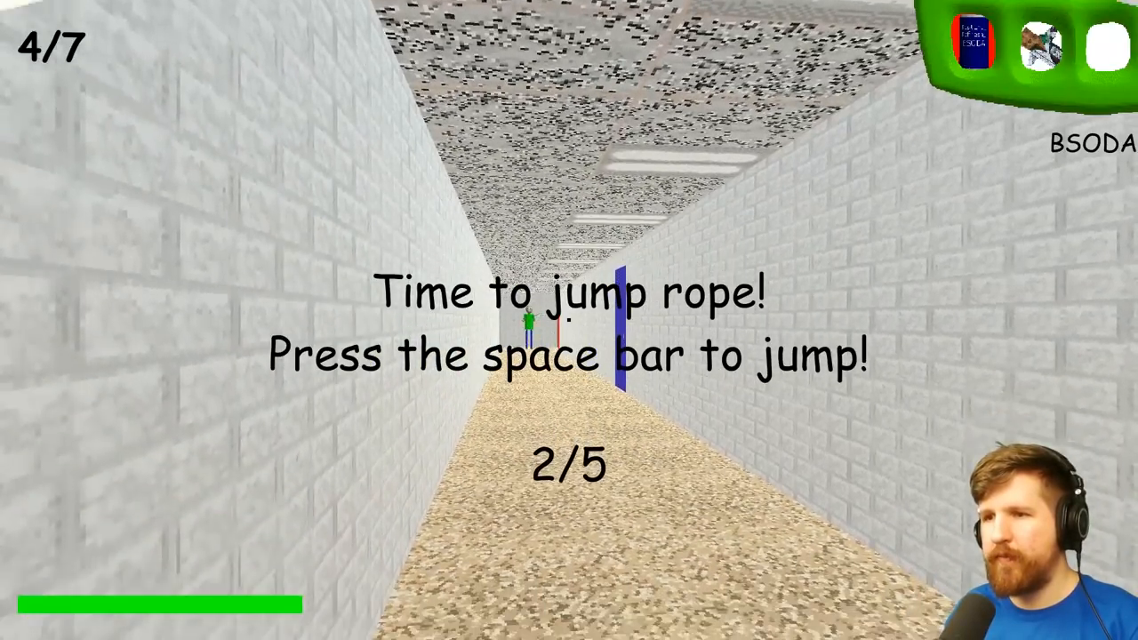
key(space)
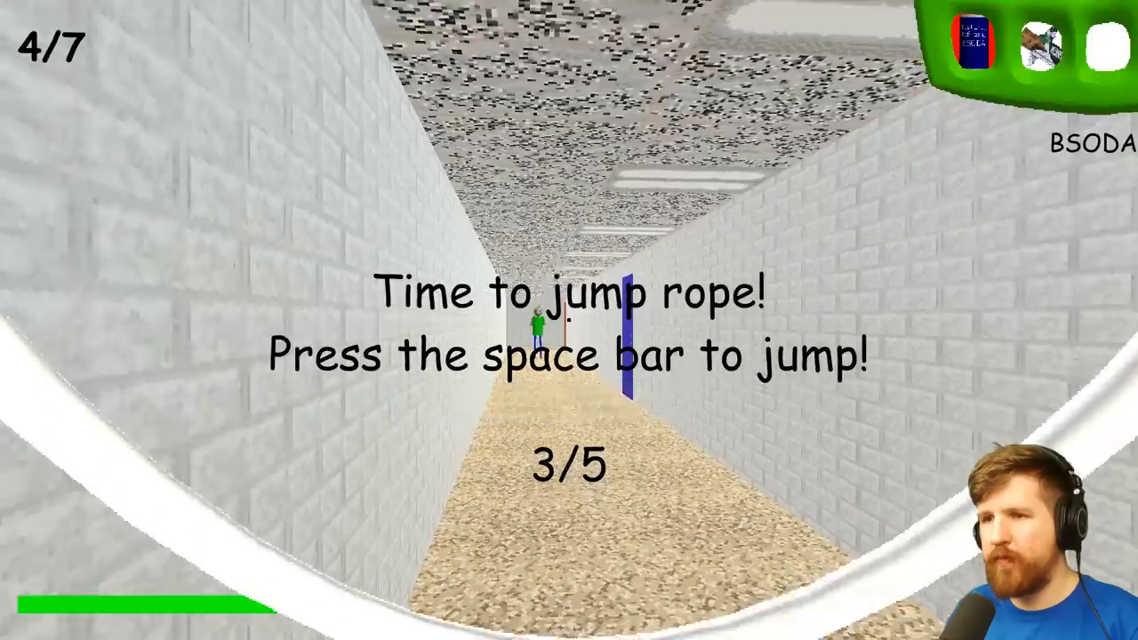
key(space)
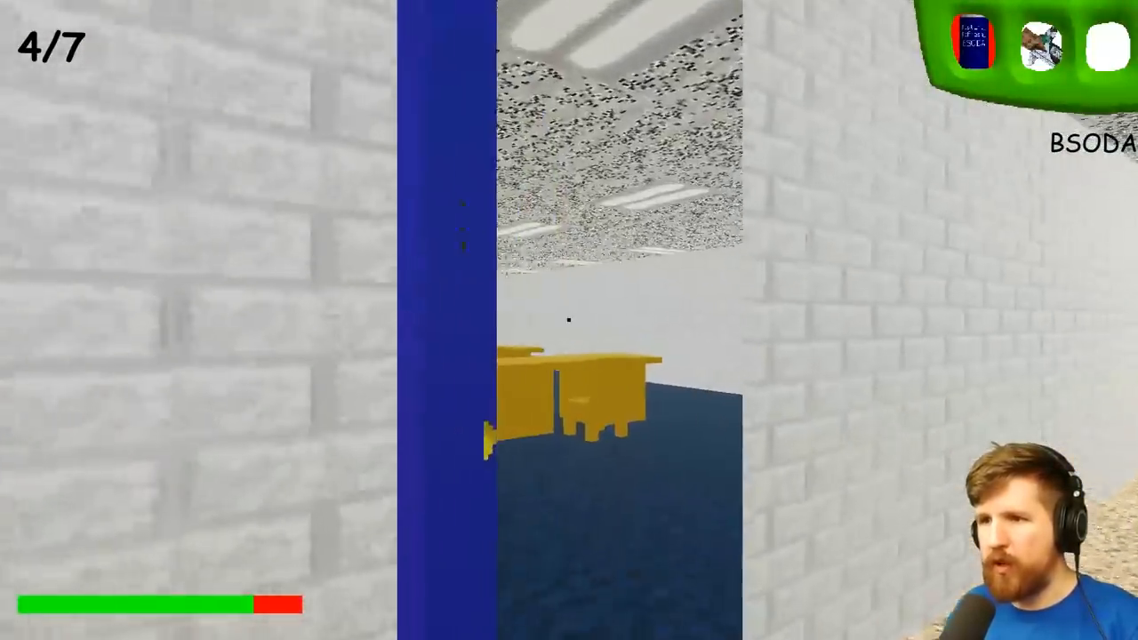
mouse_move(569, 320)
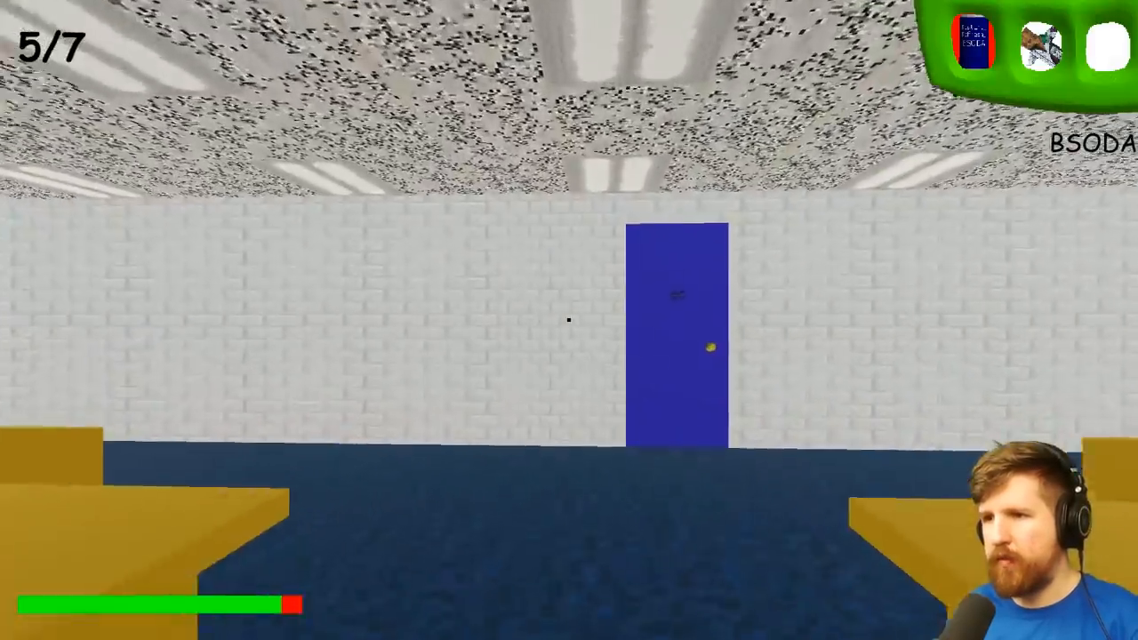
- Leave the classroom with notebook five and flee Baldi down the hallway
key(w)
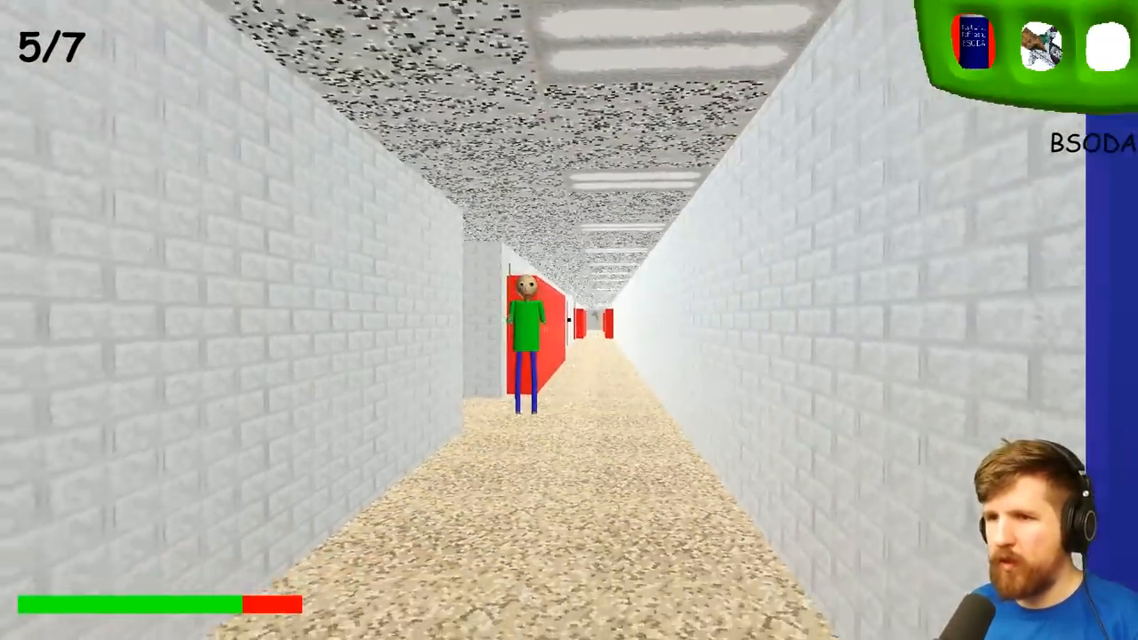
key(w)
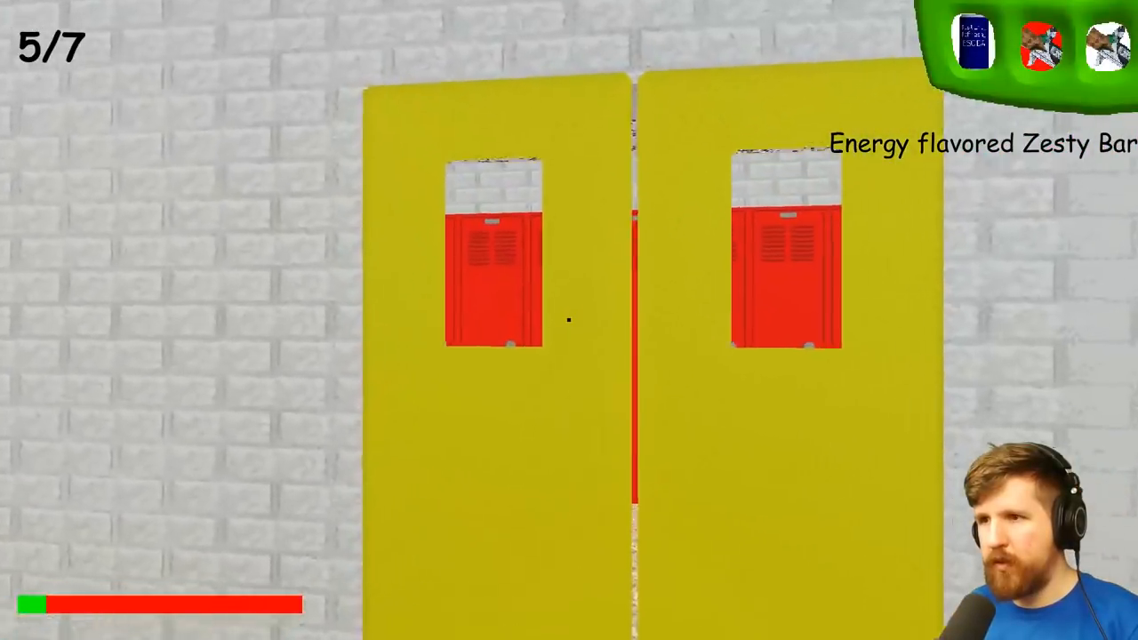
- Pass the yellow double doors and search the corridors for notebooks six and seven
key(w)
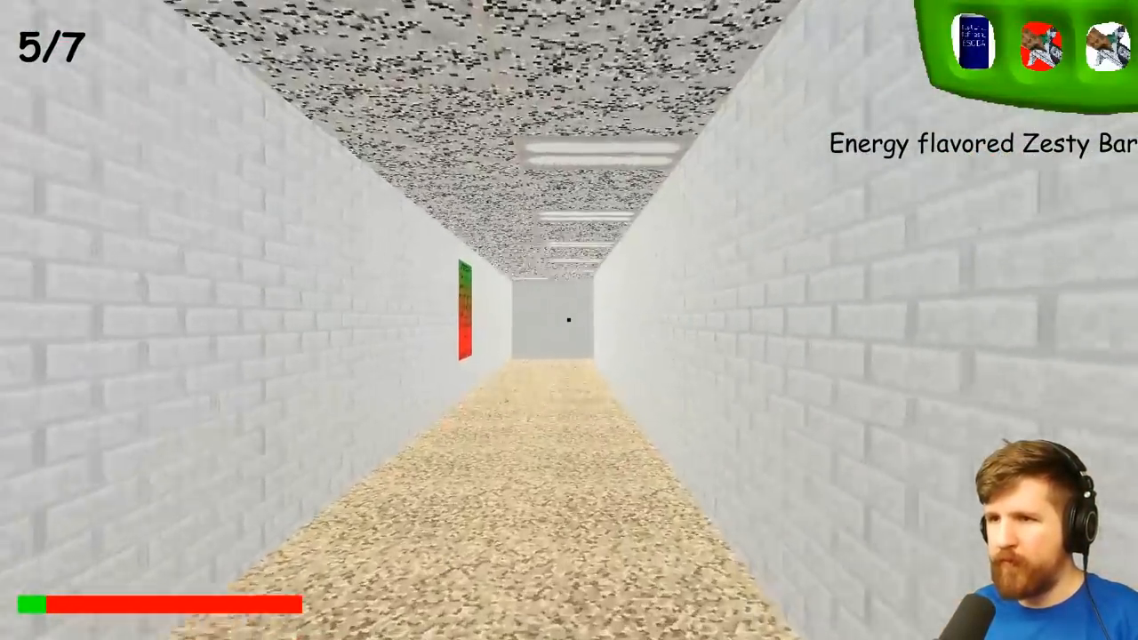
key(w)
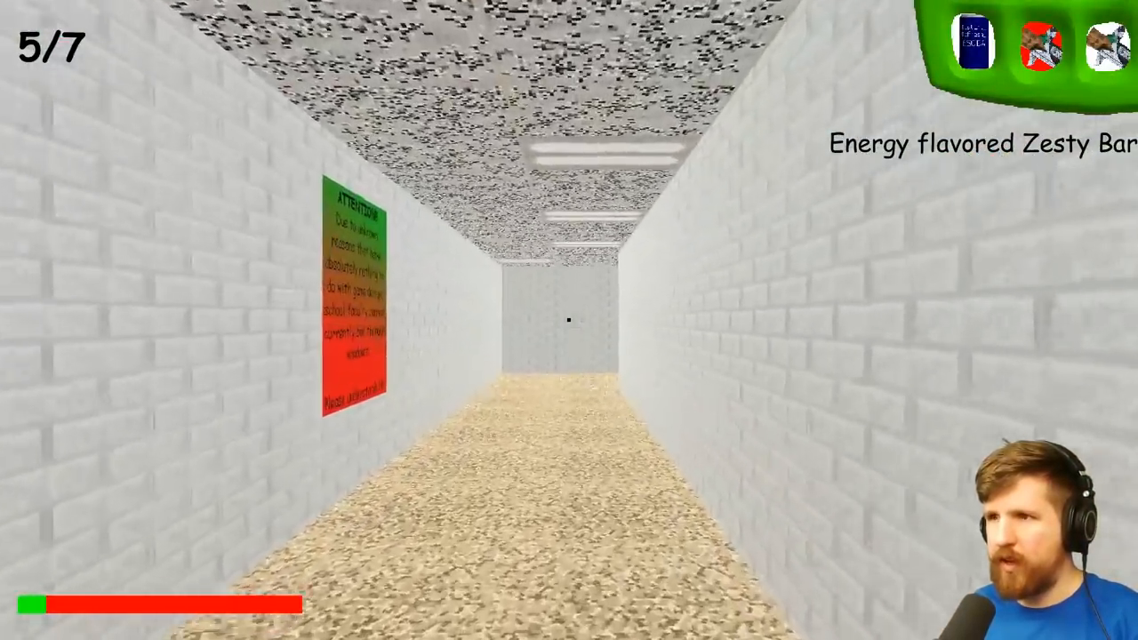
key(w)
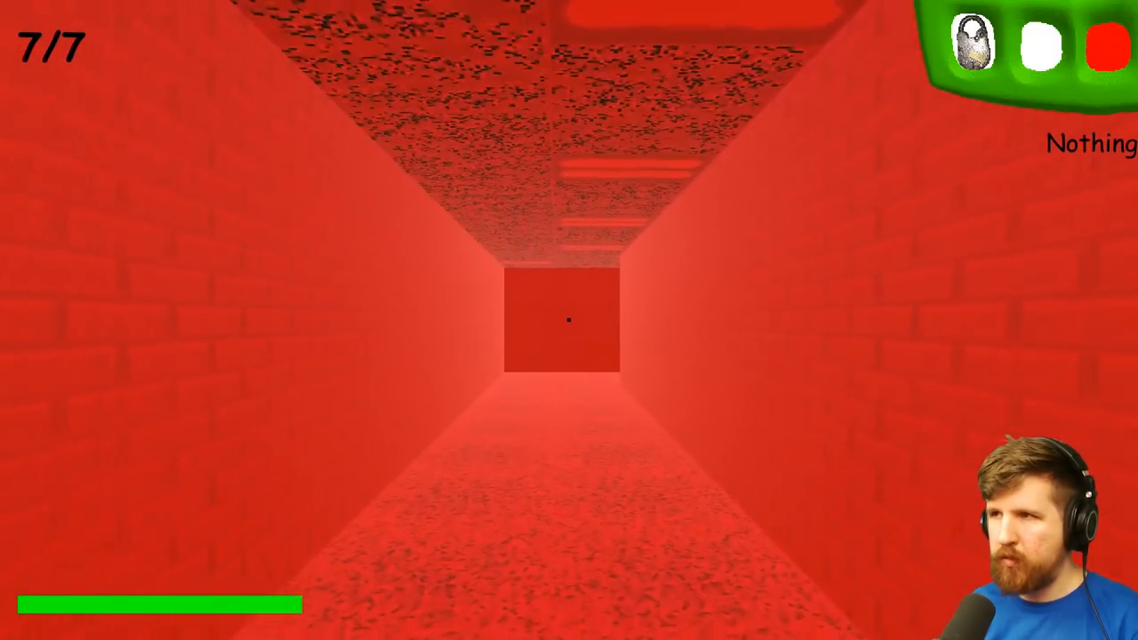
- Select the Yellow Door Lock and jump rope for Playtime in the red school
key(w)
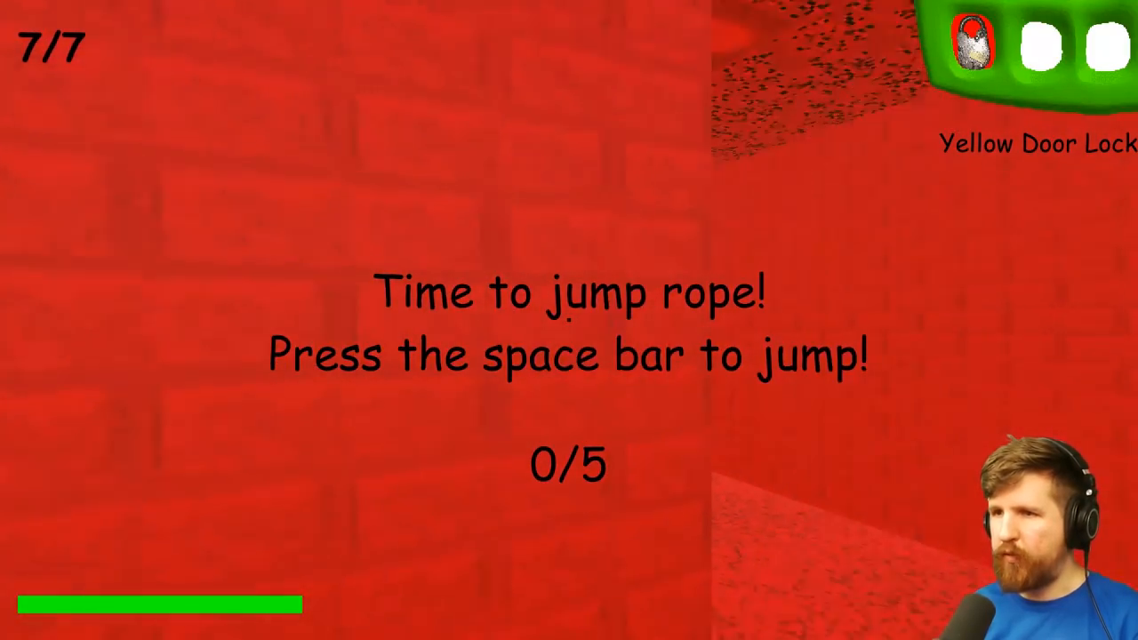
key(space)
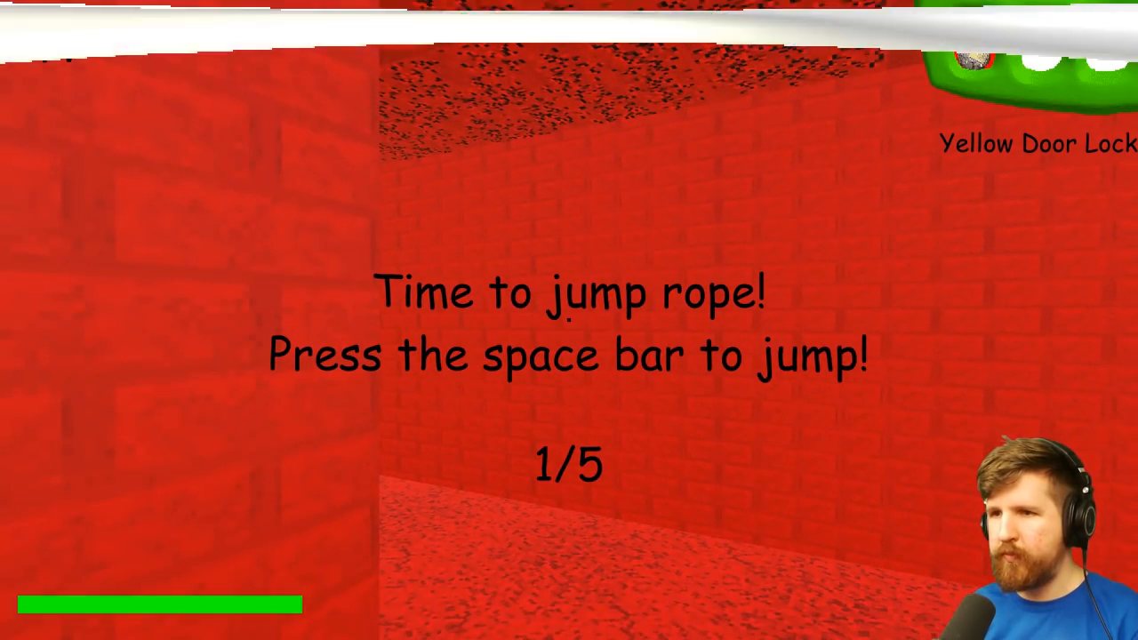
key(space)
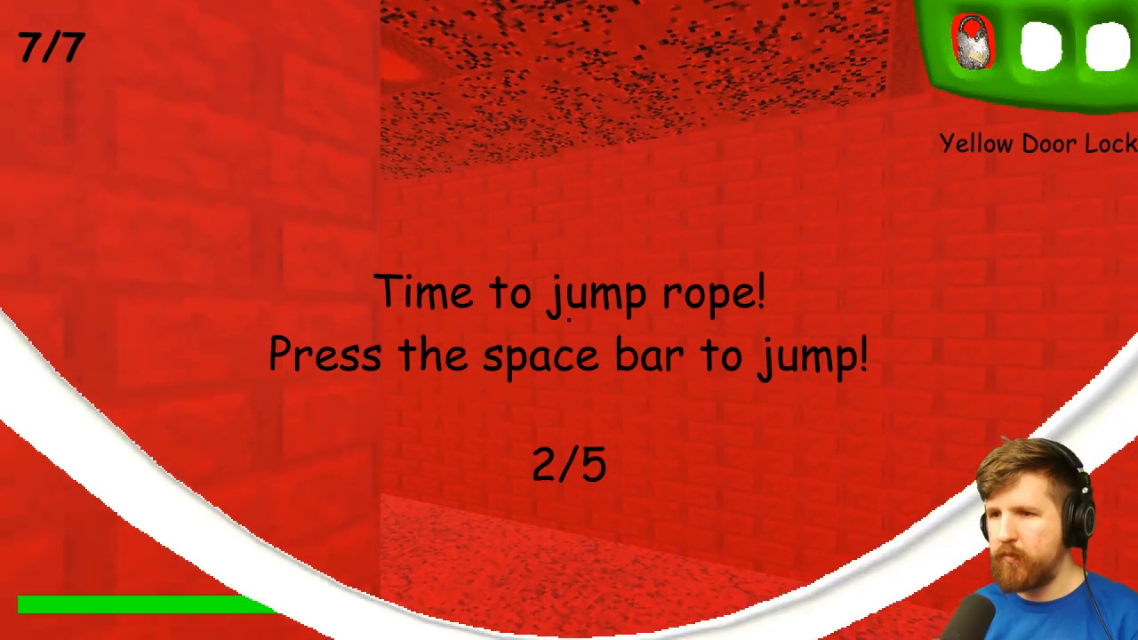
key(space)
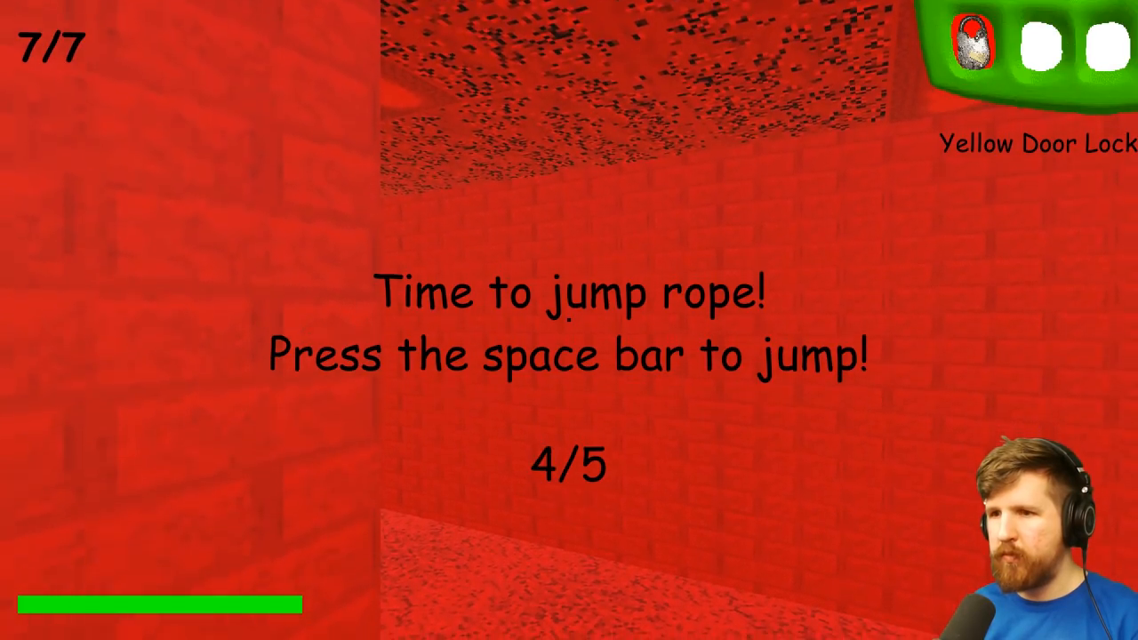
key(space)
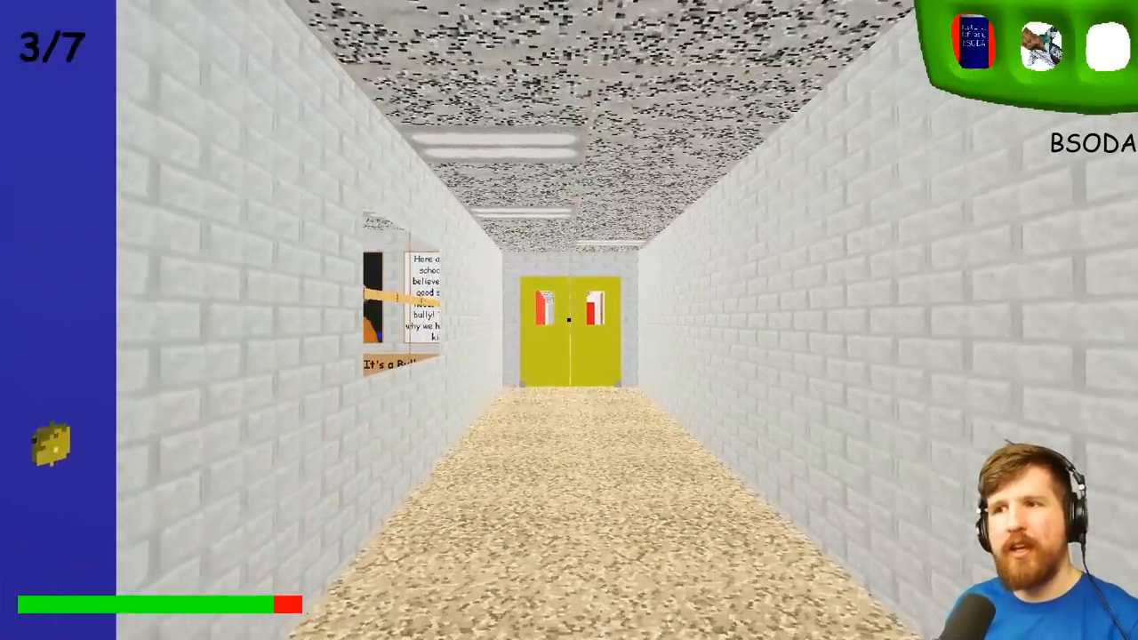
- Walk through the yellow double doors and along the corridor into the classroom
key(w)
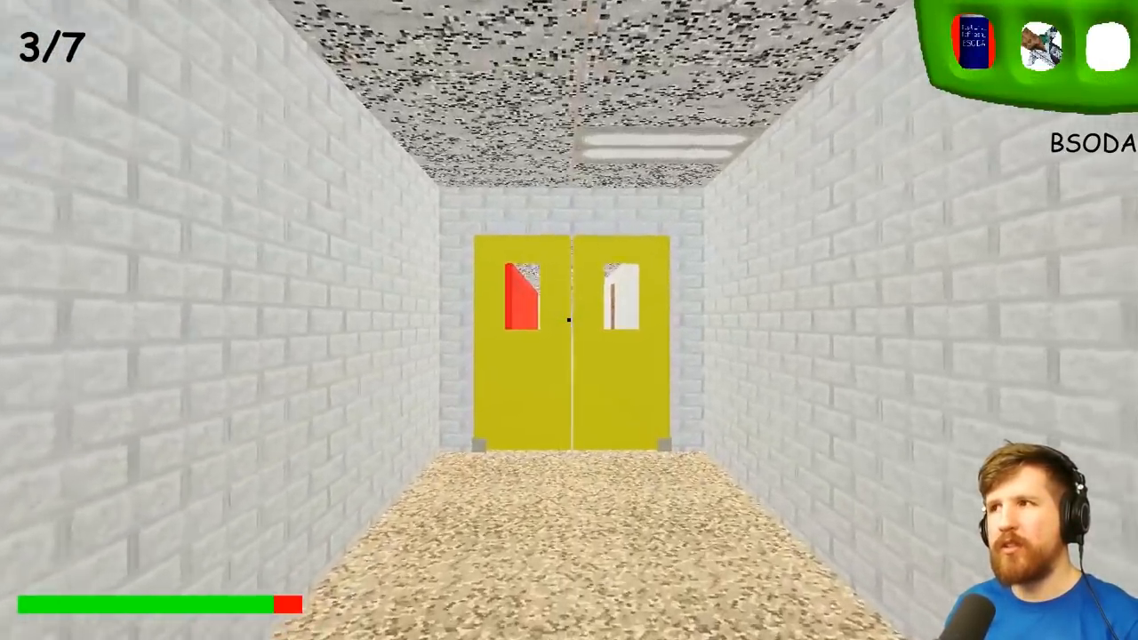
key(w)
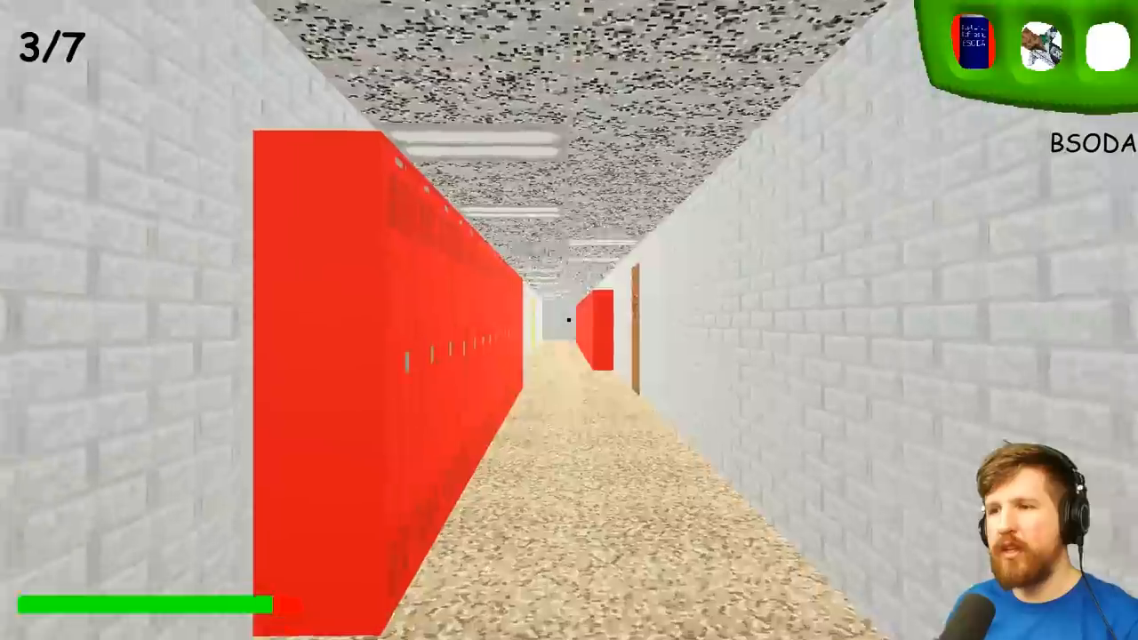
key(w)
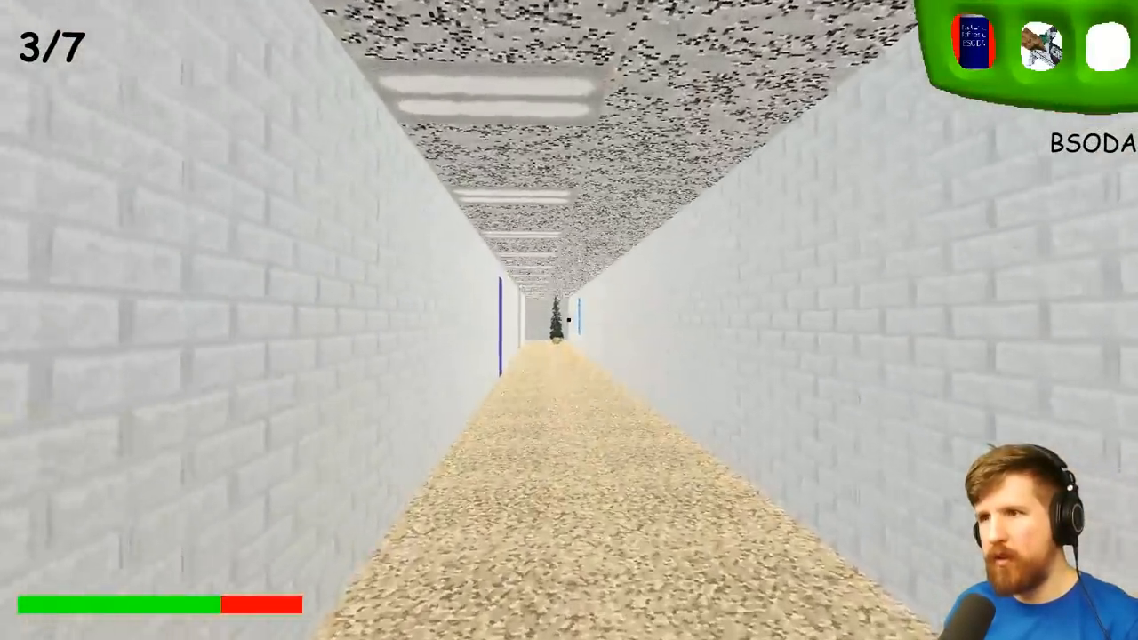
key(w)
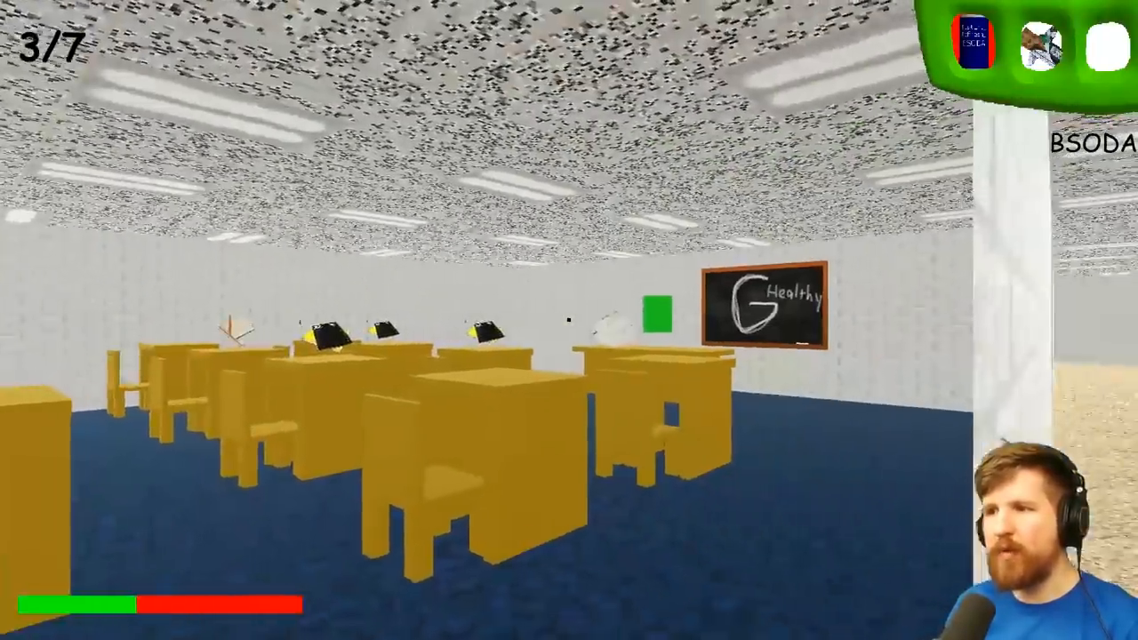
mouse_move(570, 320)
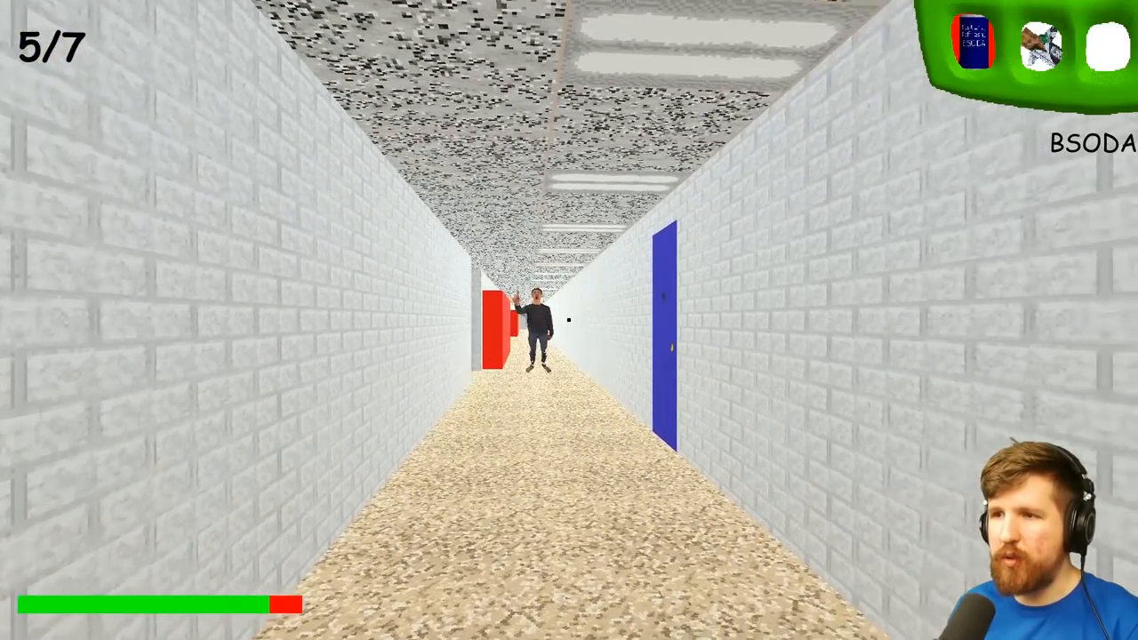
- Walk the hallways to the cafeteria and pick up the sixth notebook
key(w)
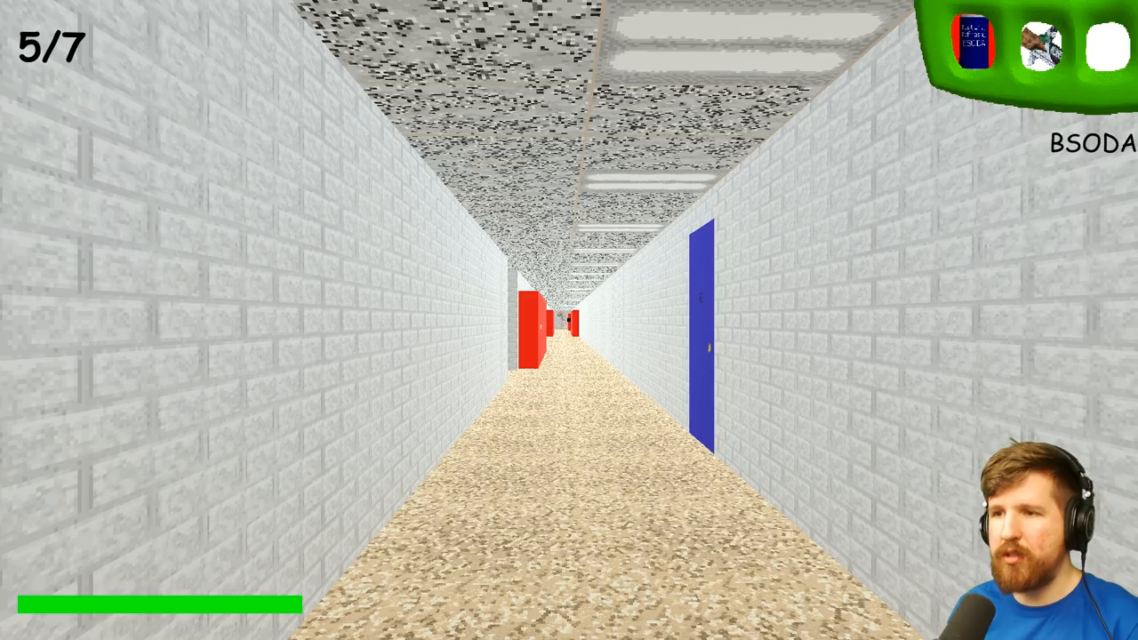
key(w)
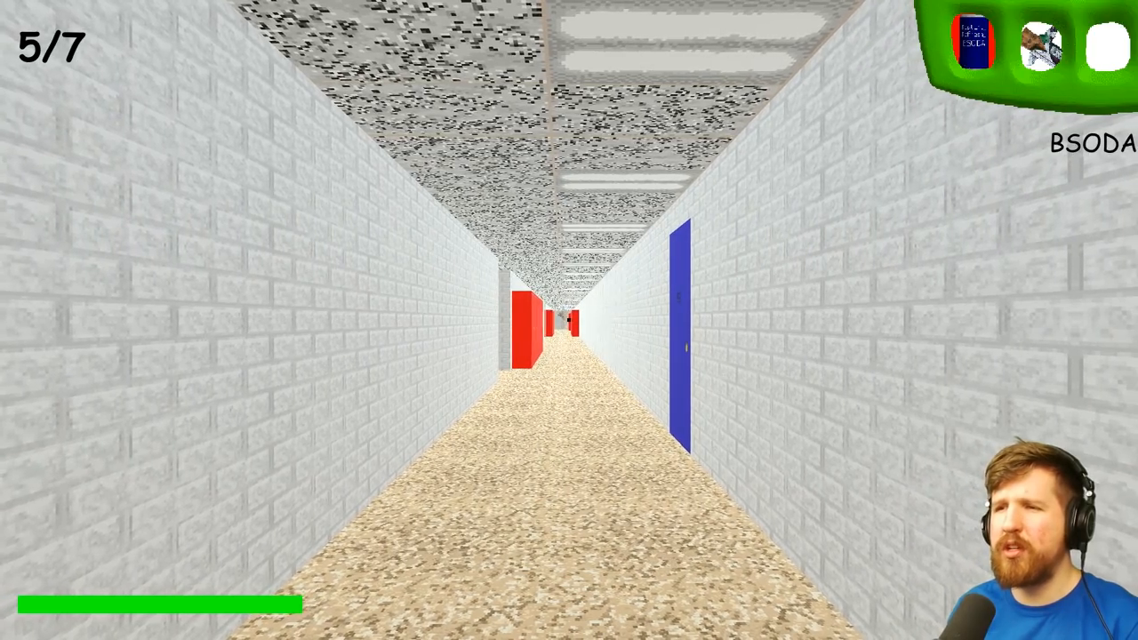
key(w)
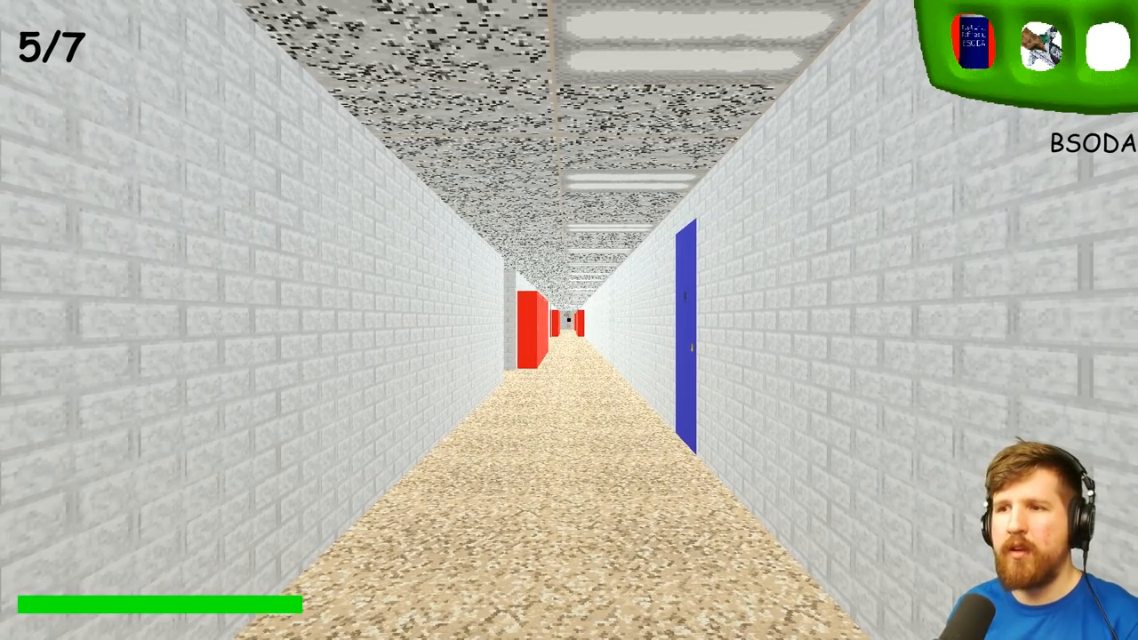
key(w)
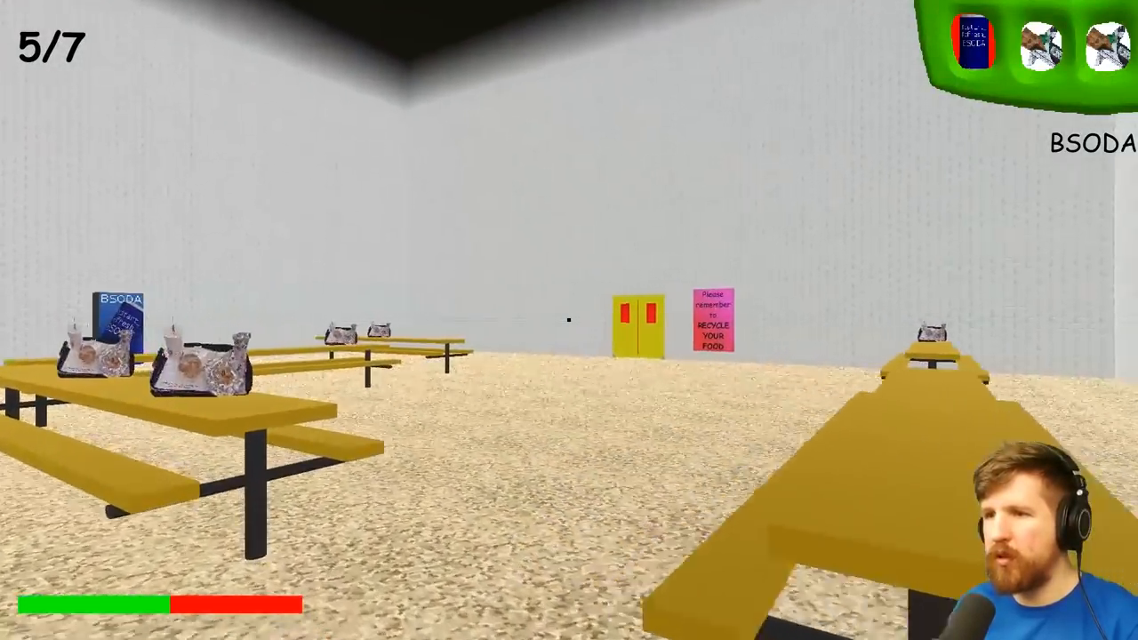
key(w)
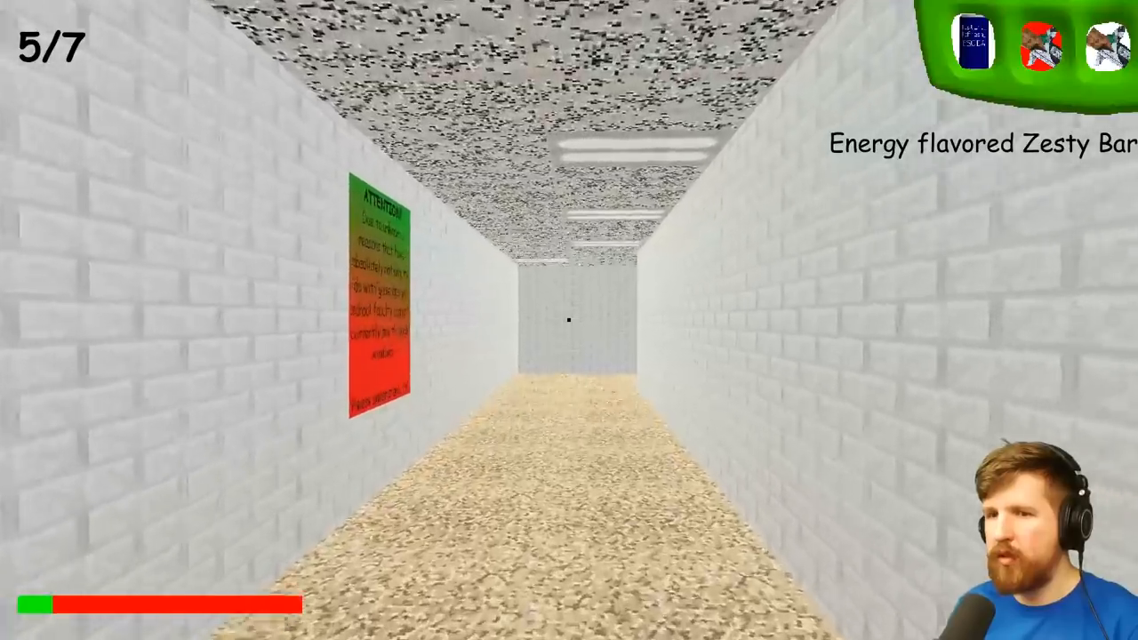
key(w)
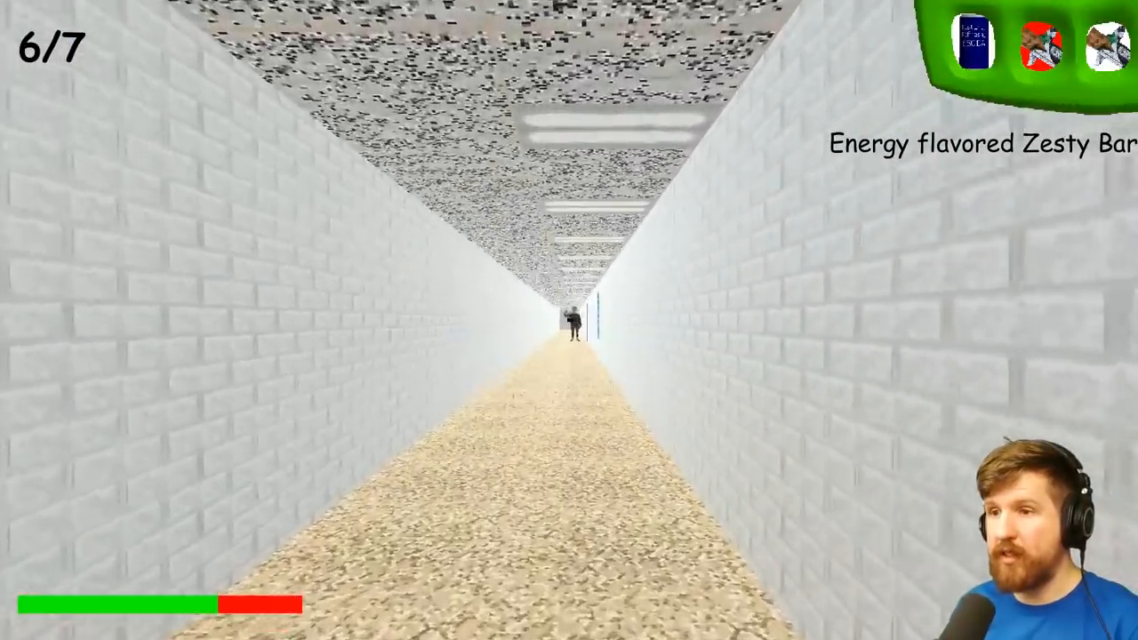
- Run down the corridor into the classroom and grab the seventh notebook
key(w)
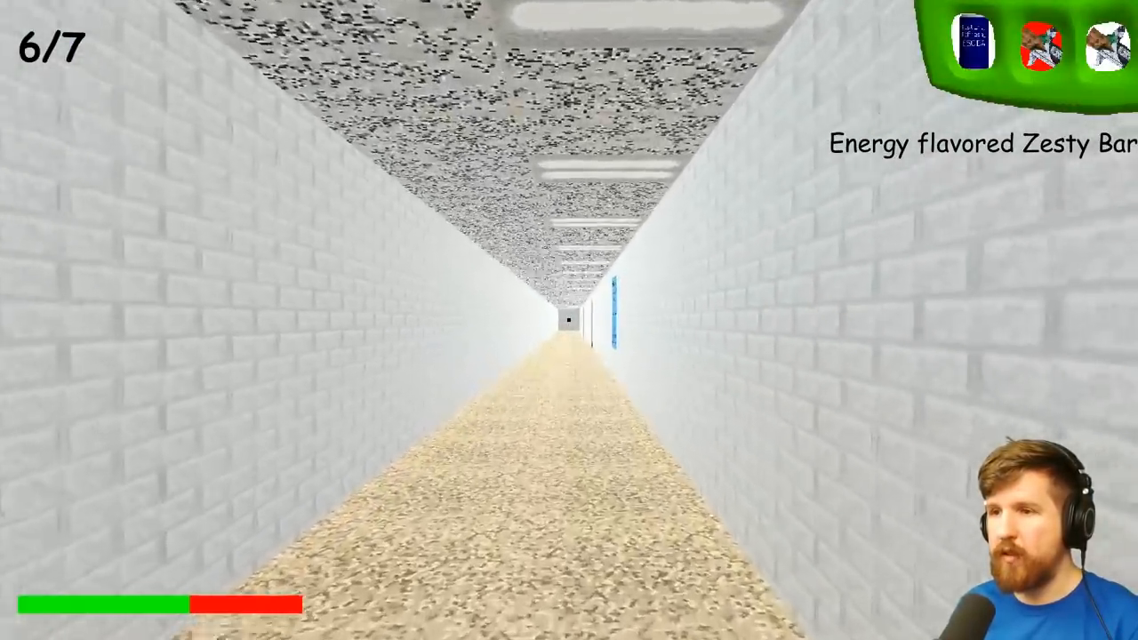
key(w)
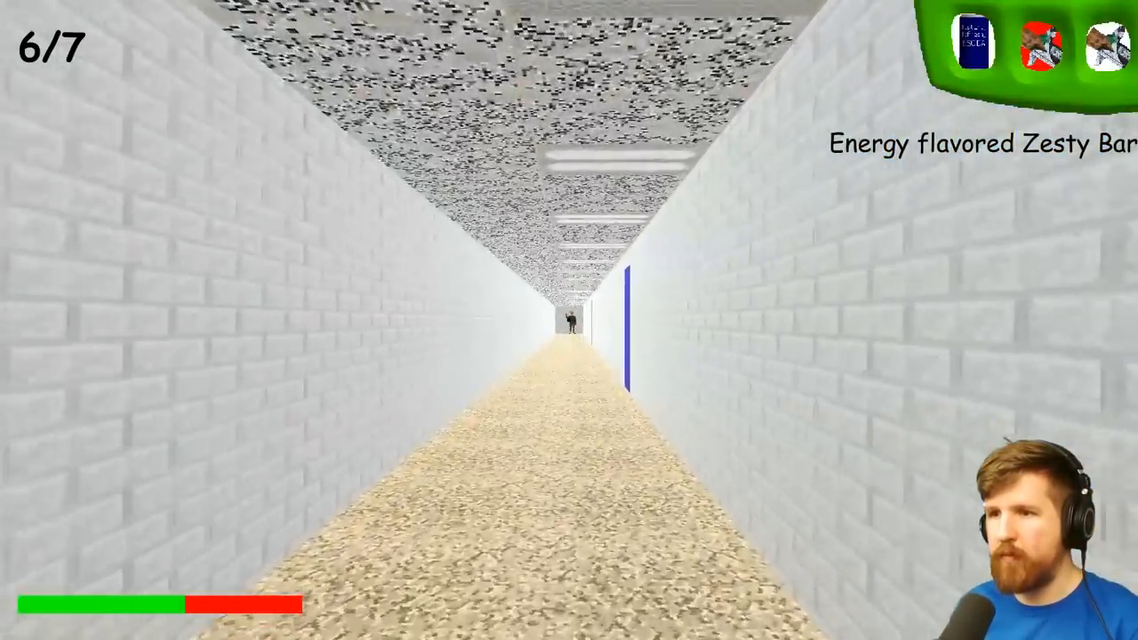
key(w)
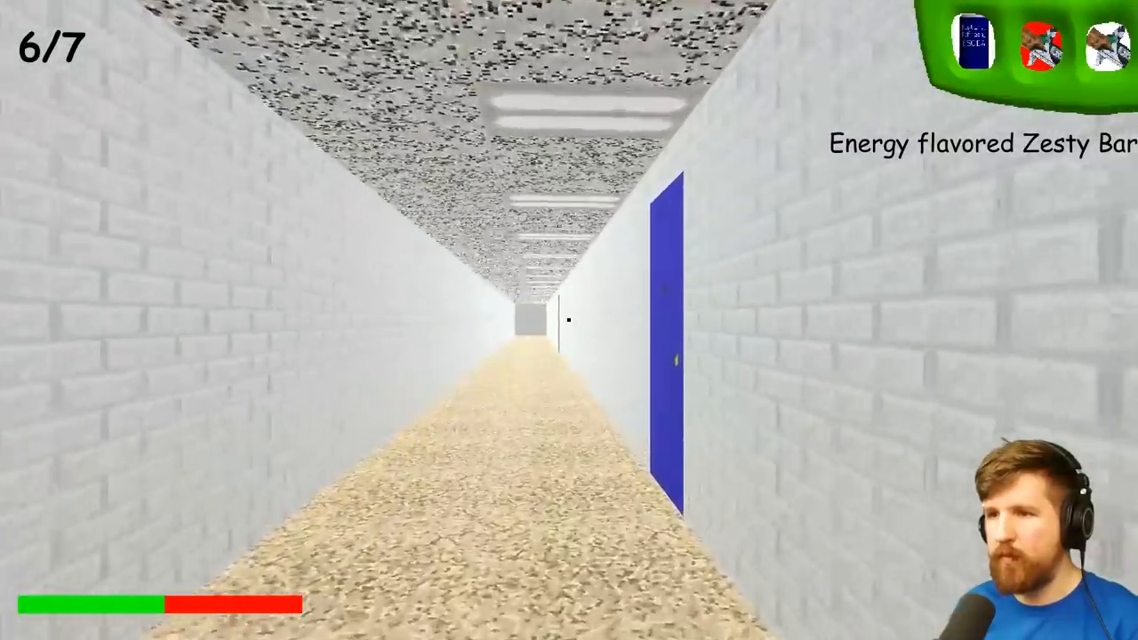
key(w)
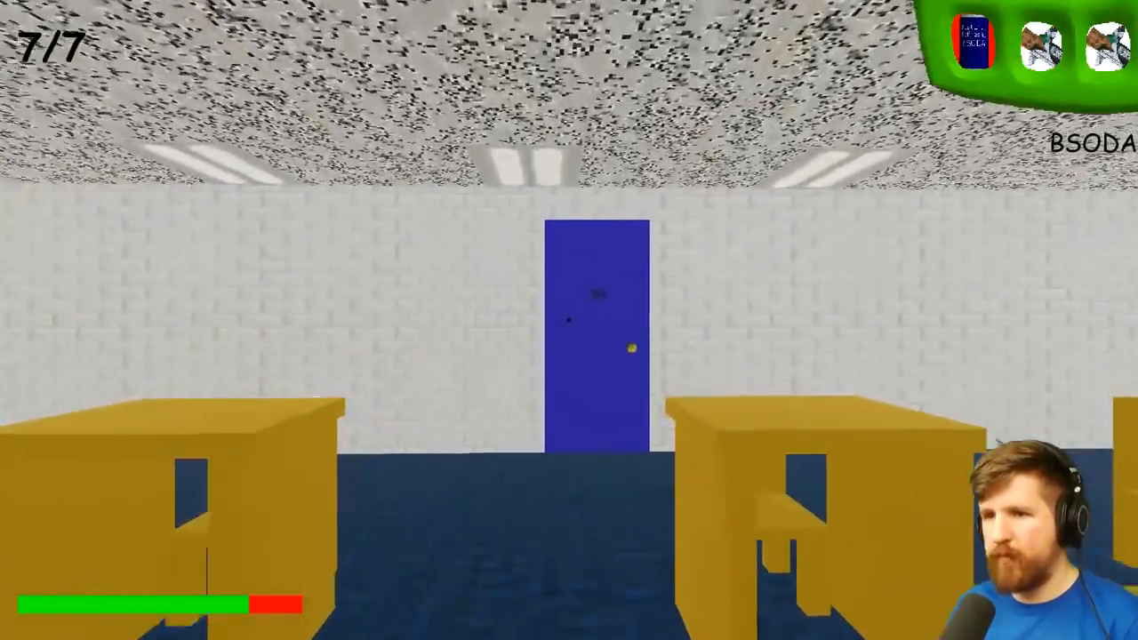
- Run through red locker hallways past the faculty-only room, using the lock and Zesty Bar
key(w)
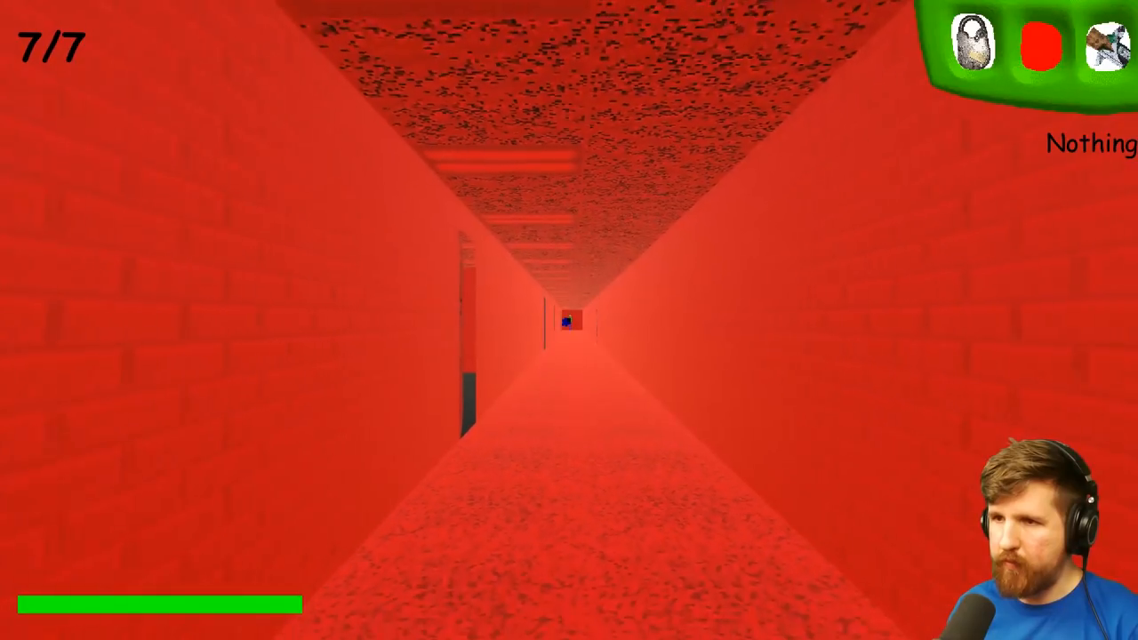
key(w)
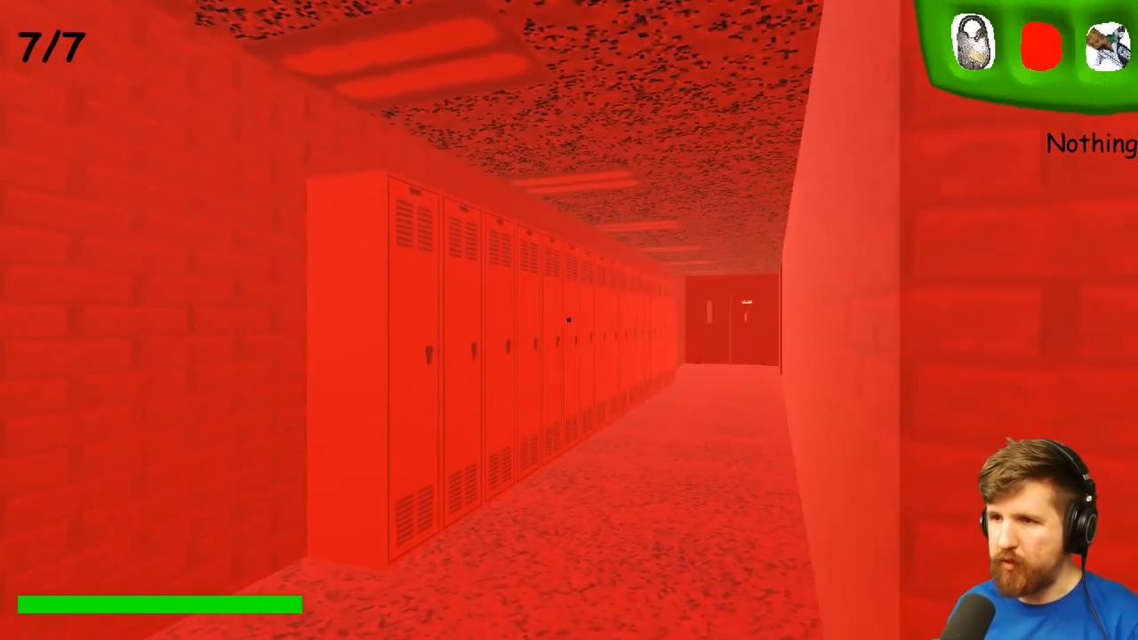
key(w)
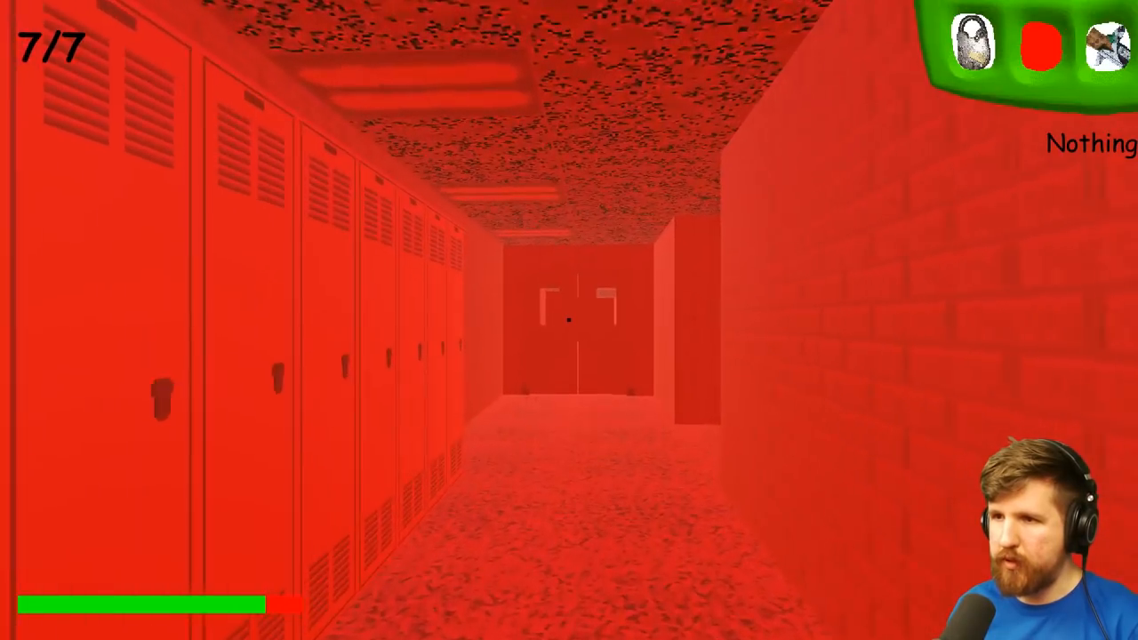
key(W)
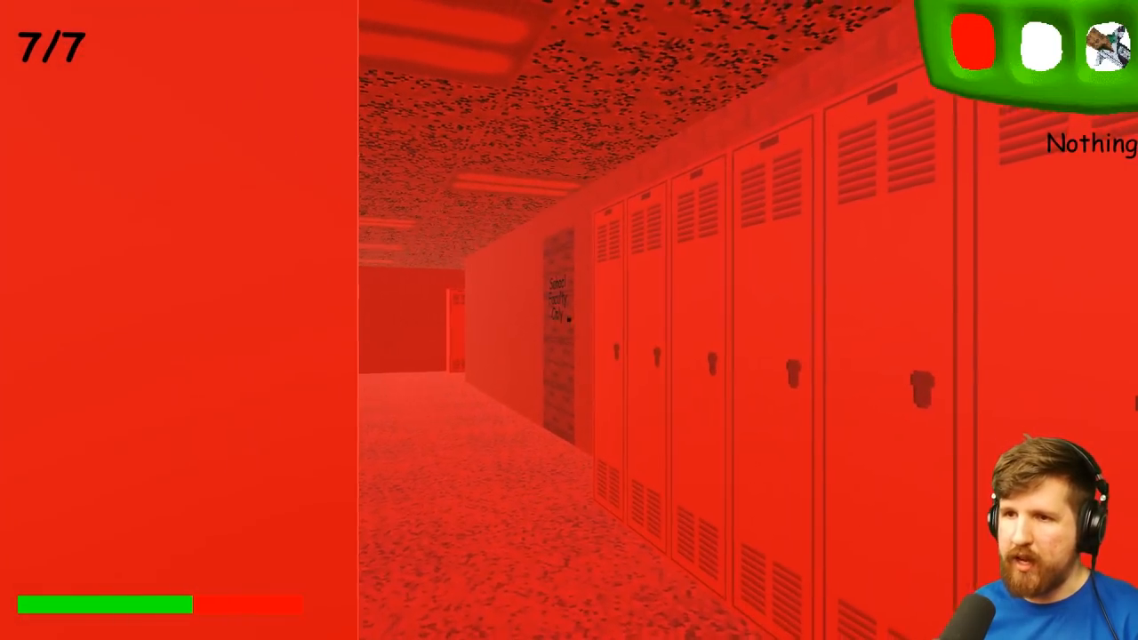
mouse_move(569, 320)
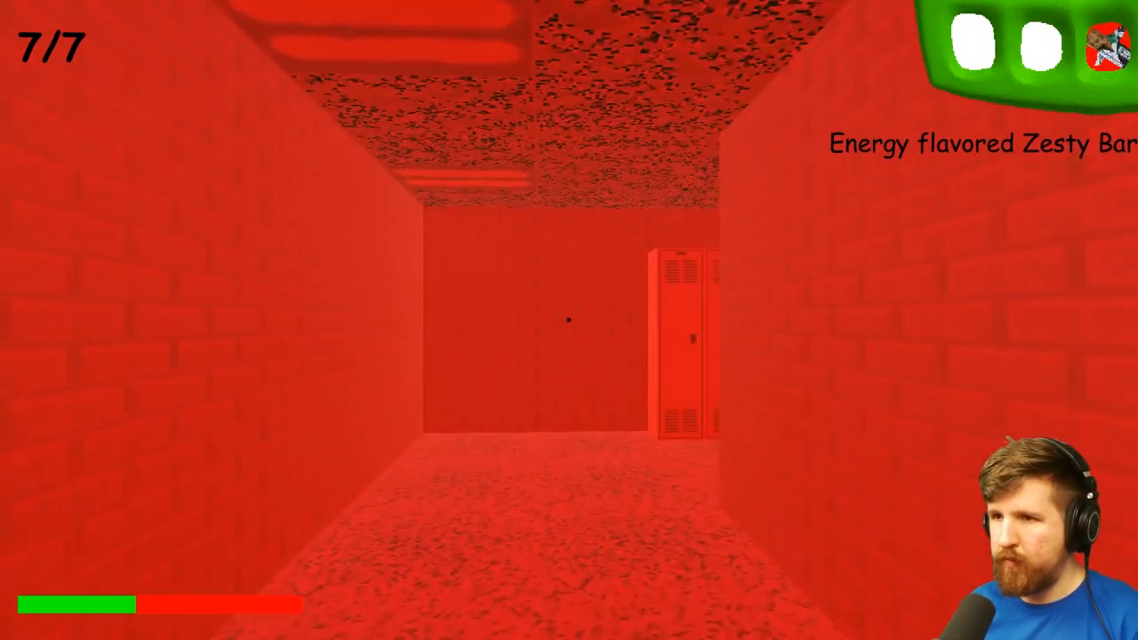
mouse_move(569, 321)
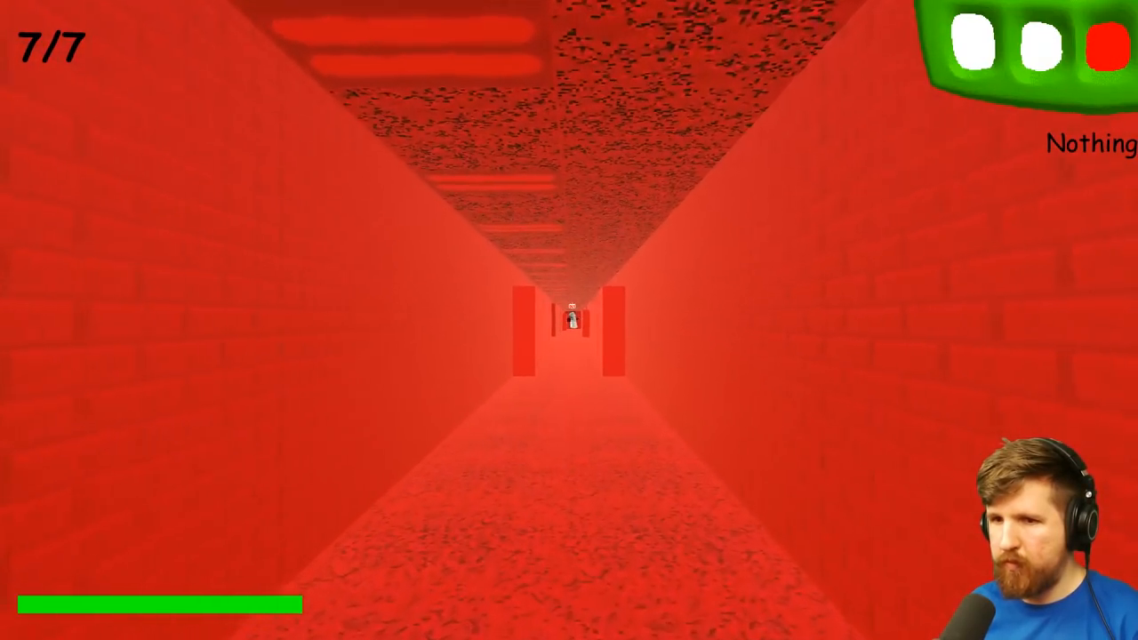
- Sprint down the red corridors, spending the lock and Zesty Bar to refill stamina
key(w)
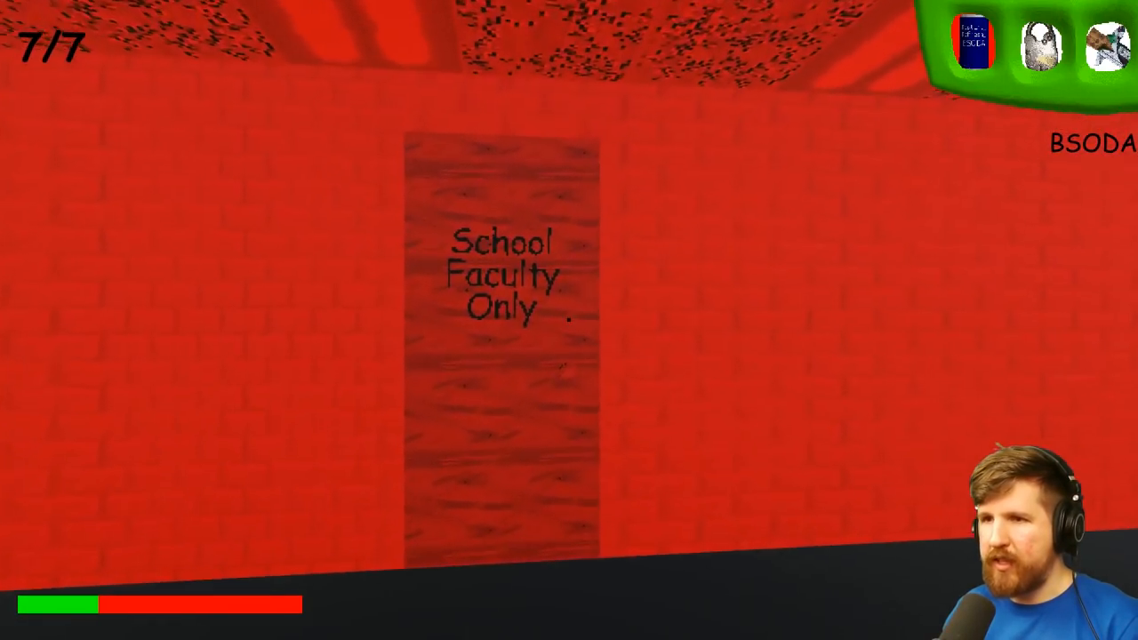
key(w)
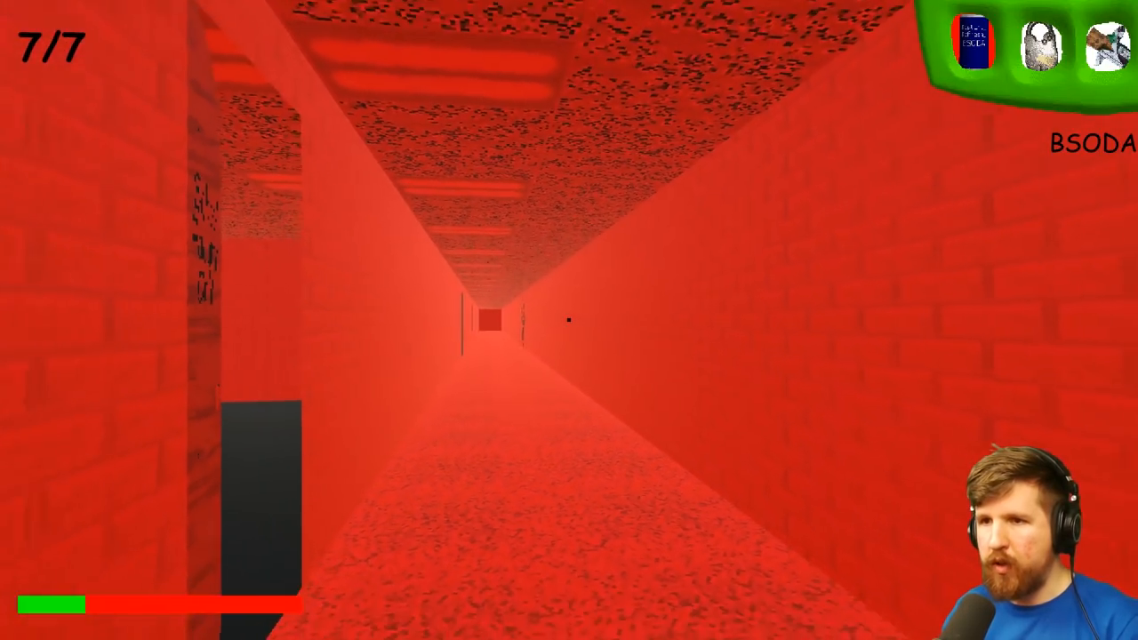
key(w)
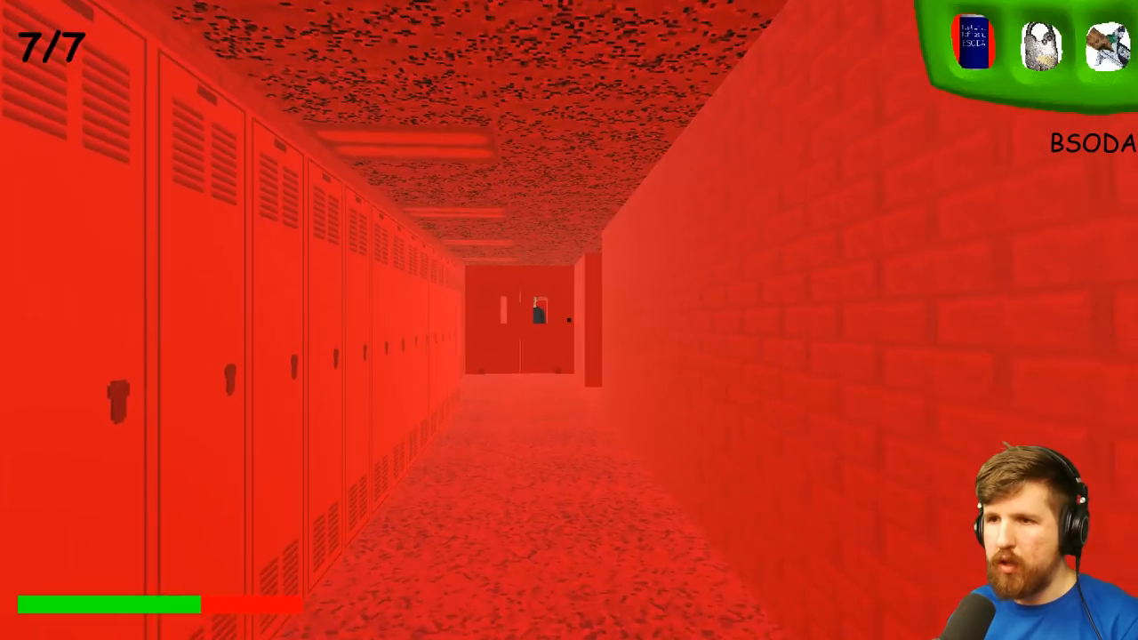
key(w)
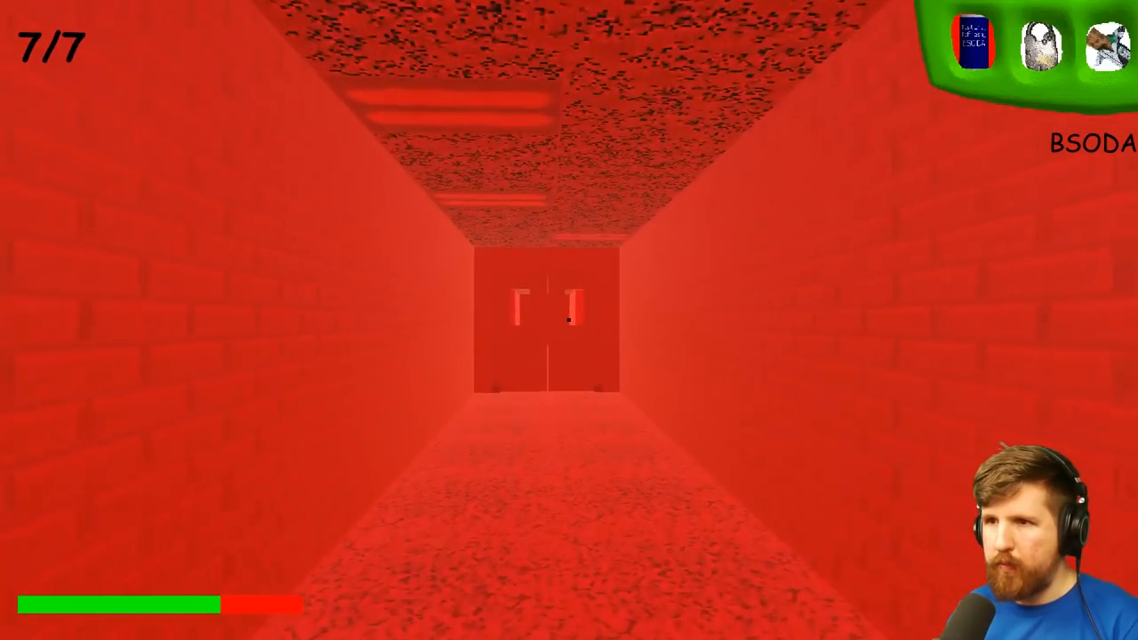
key(w)
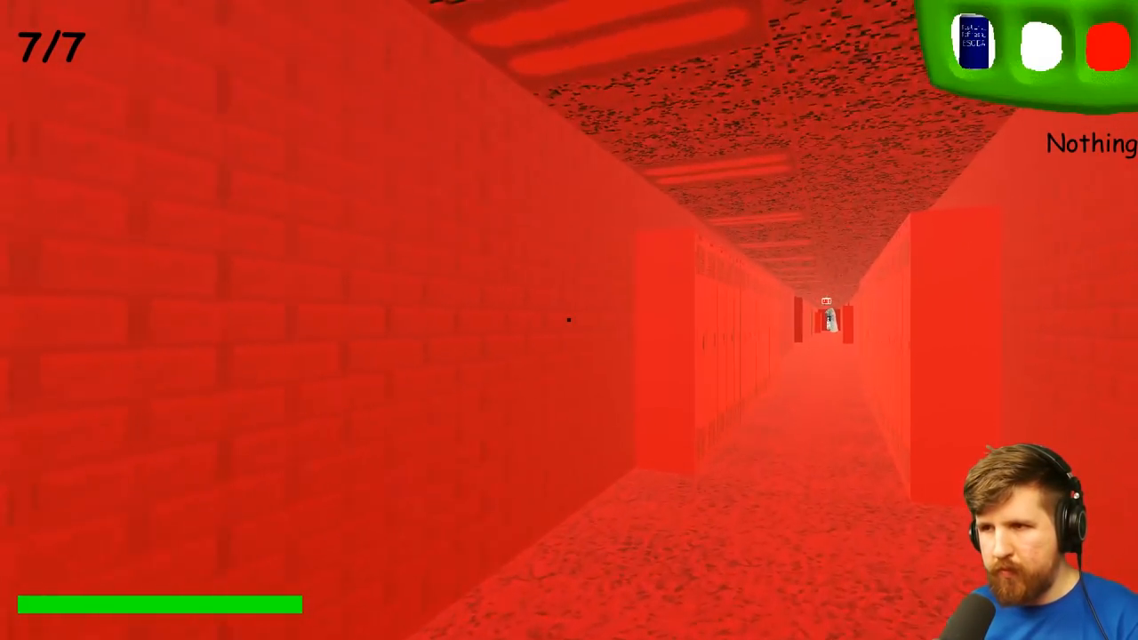
- Walk the reset white hallways after being caught, gathering notebooks again
key(w)
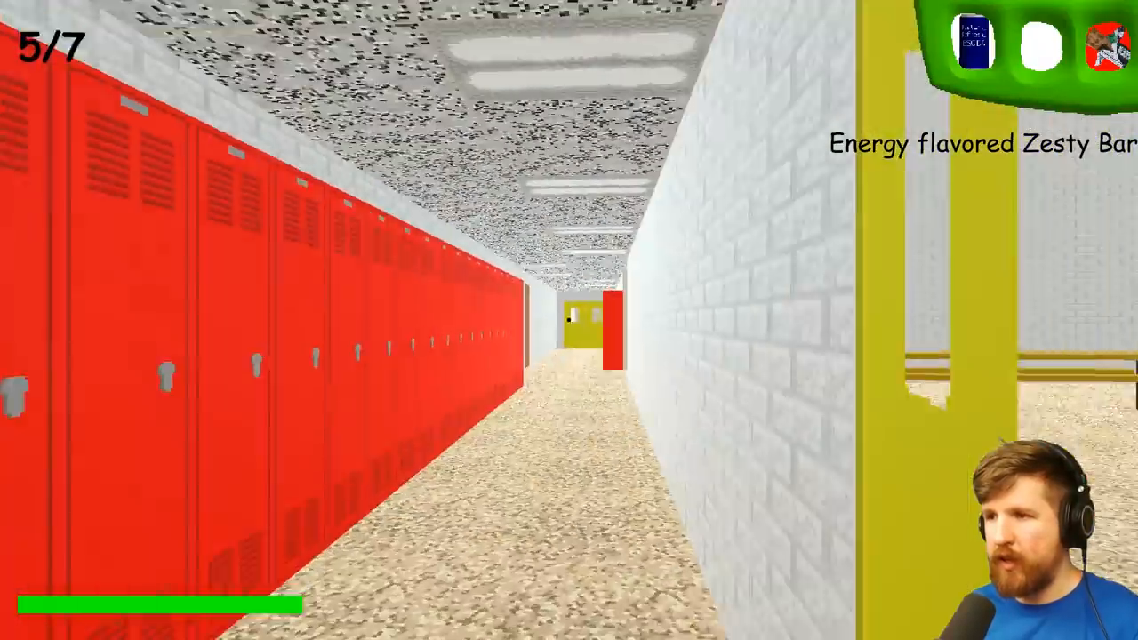
mouse_move(569, 321)
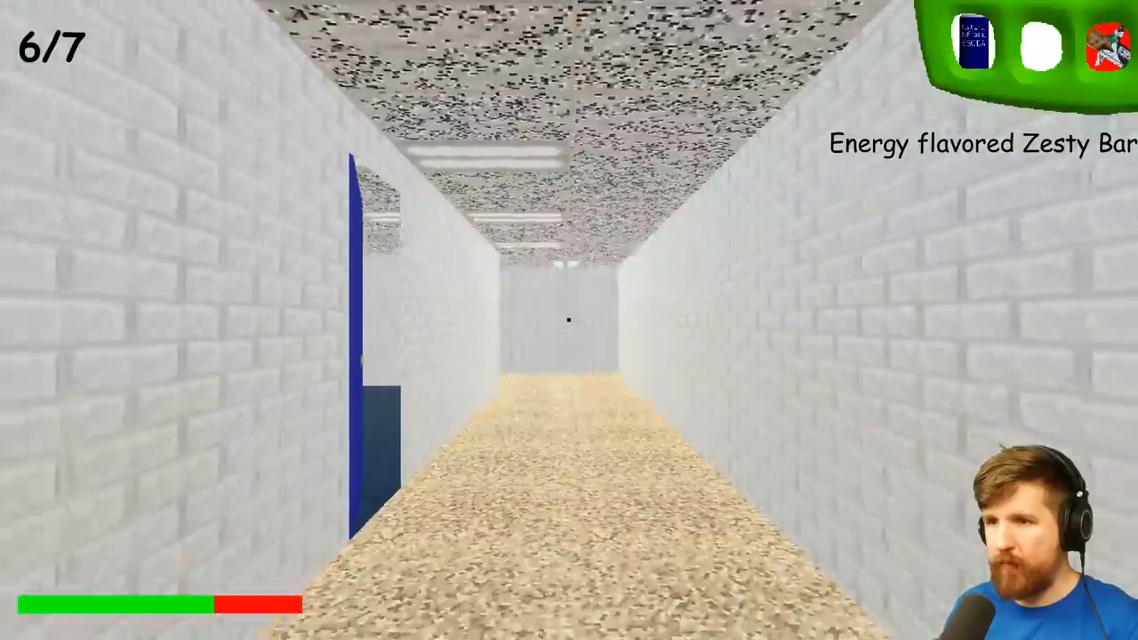
- Walk into the room and grab the seventh notebook, turning the school red
key(w)
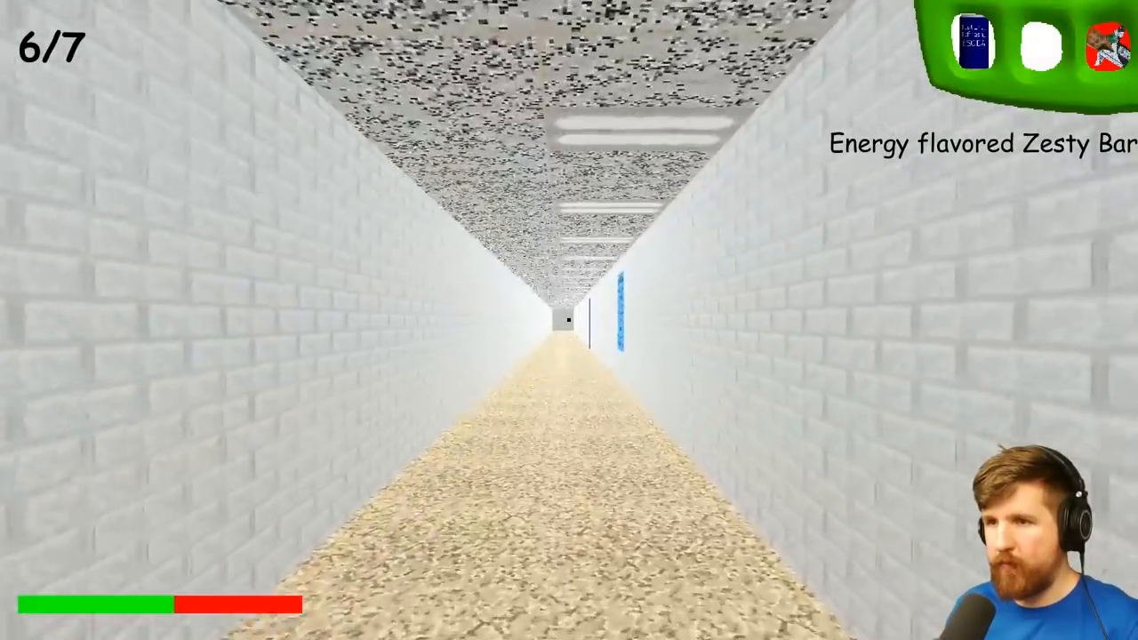
key(w)
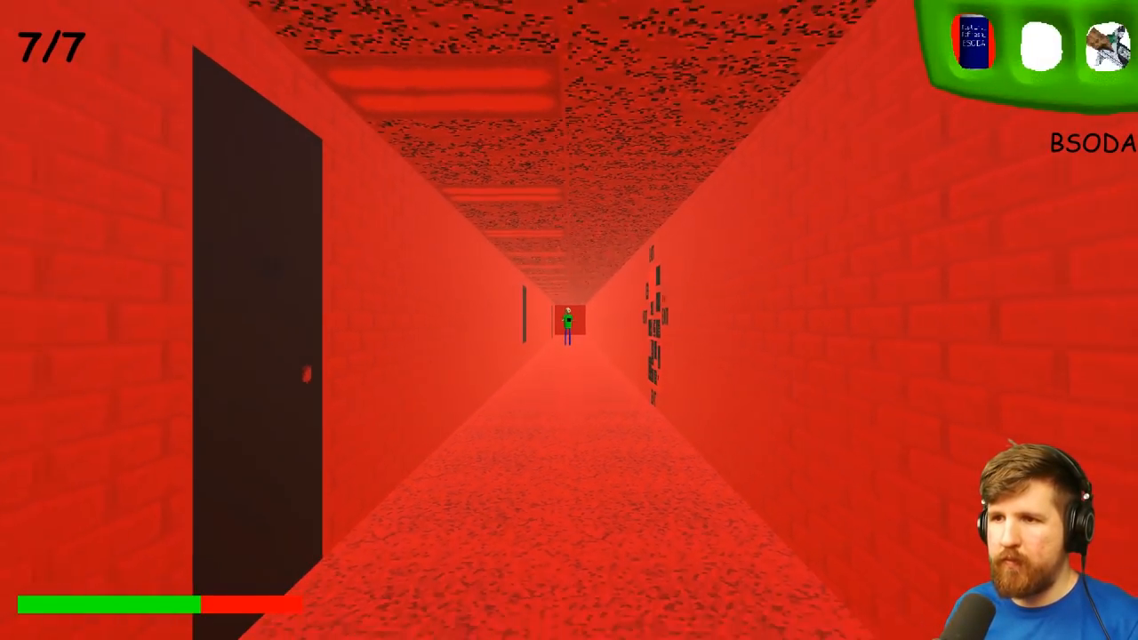
- Run through the red halls, picking up a Yellow Door Lock and using the BSODA and energy bar
key(w)
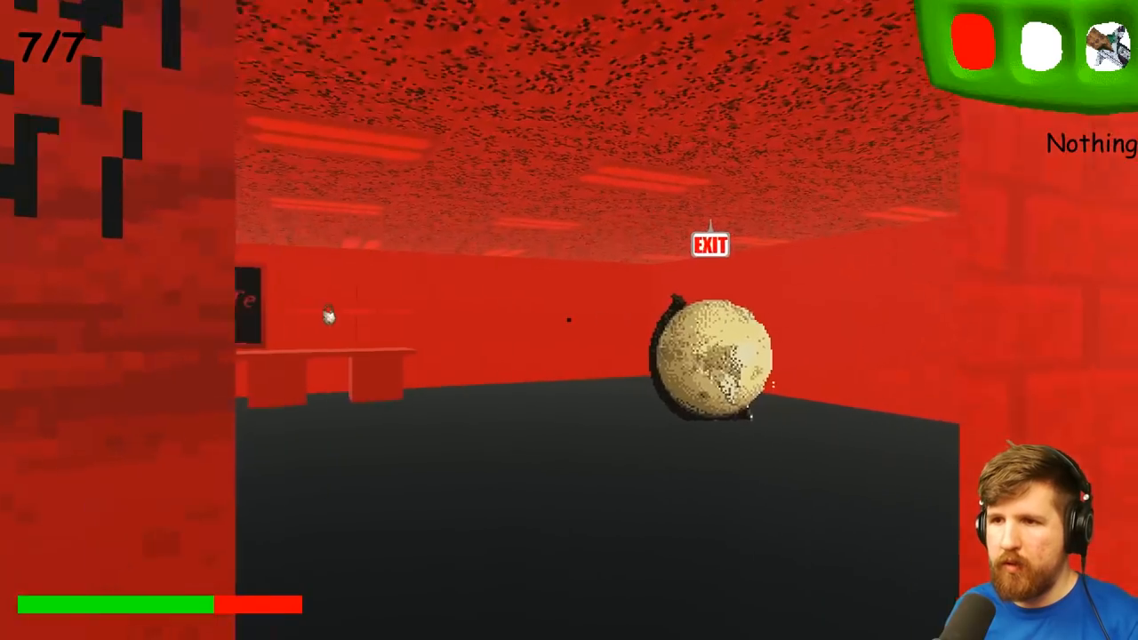
mouse_move(569, 320)
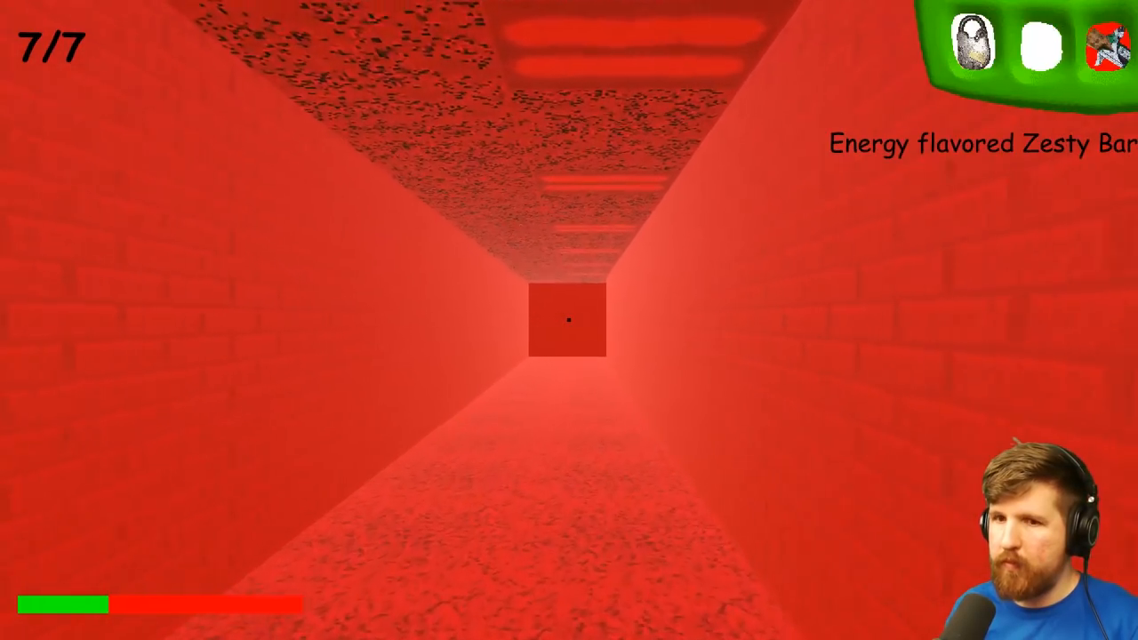
key(w)
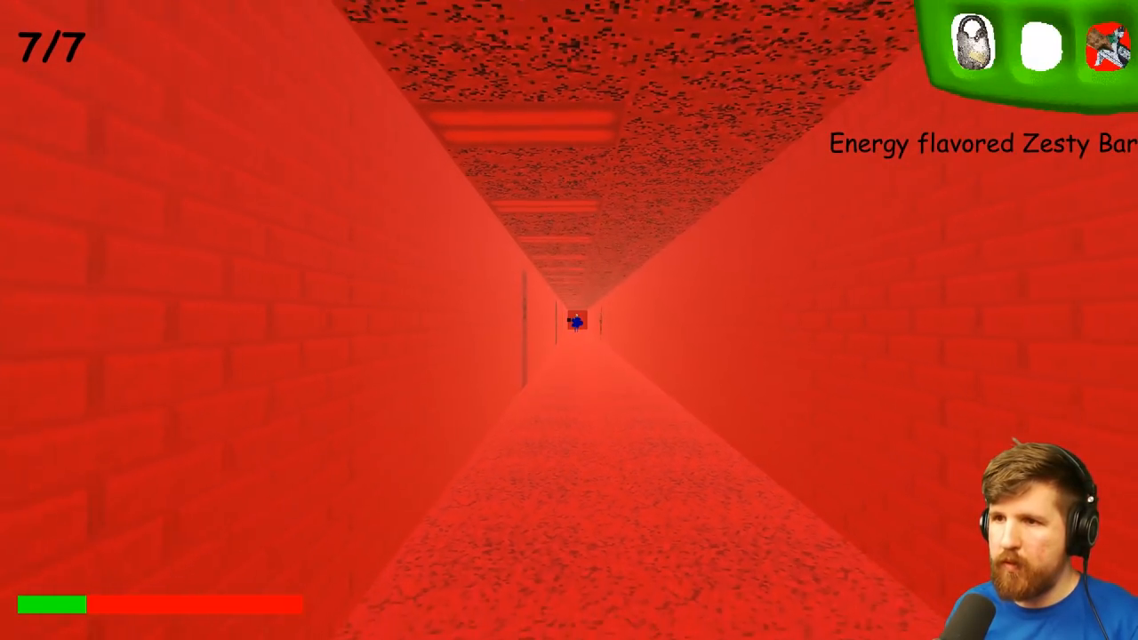
key(w)
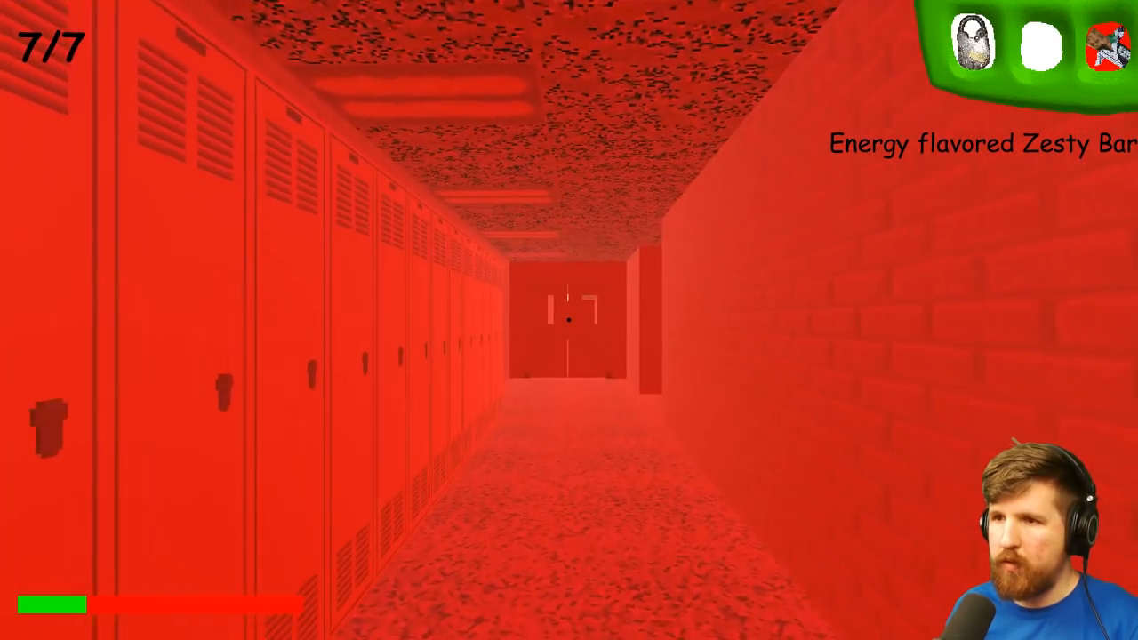
key(w)
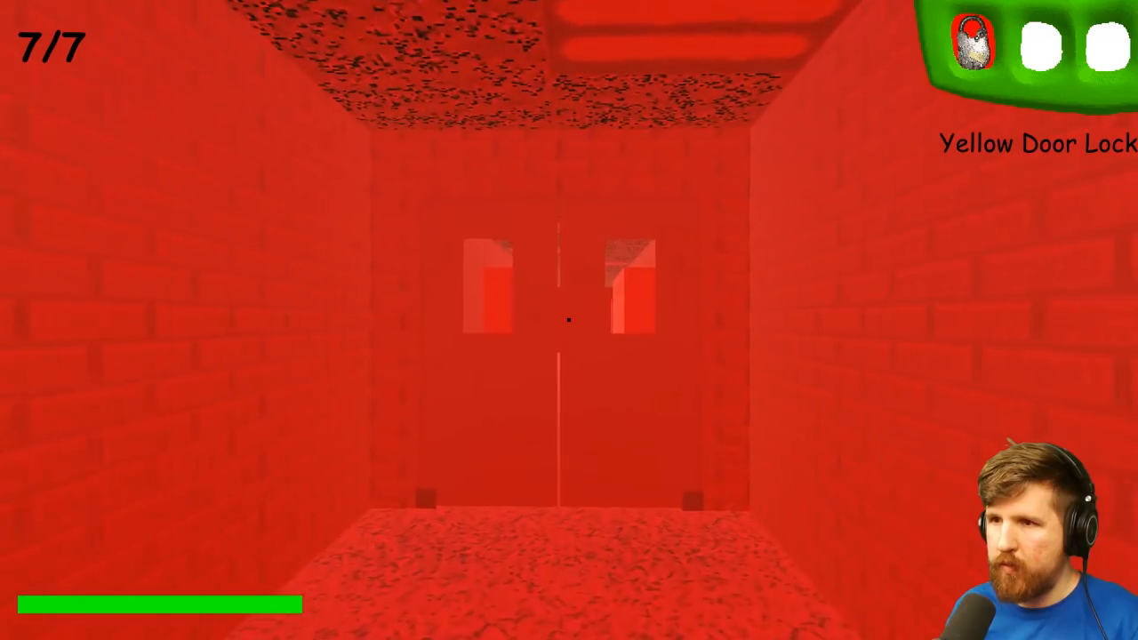
key(w)
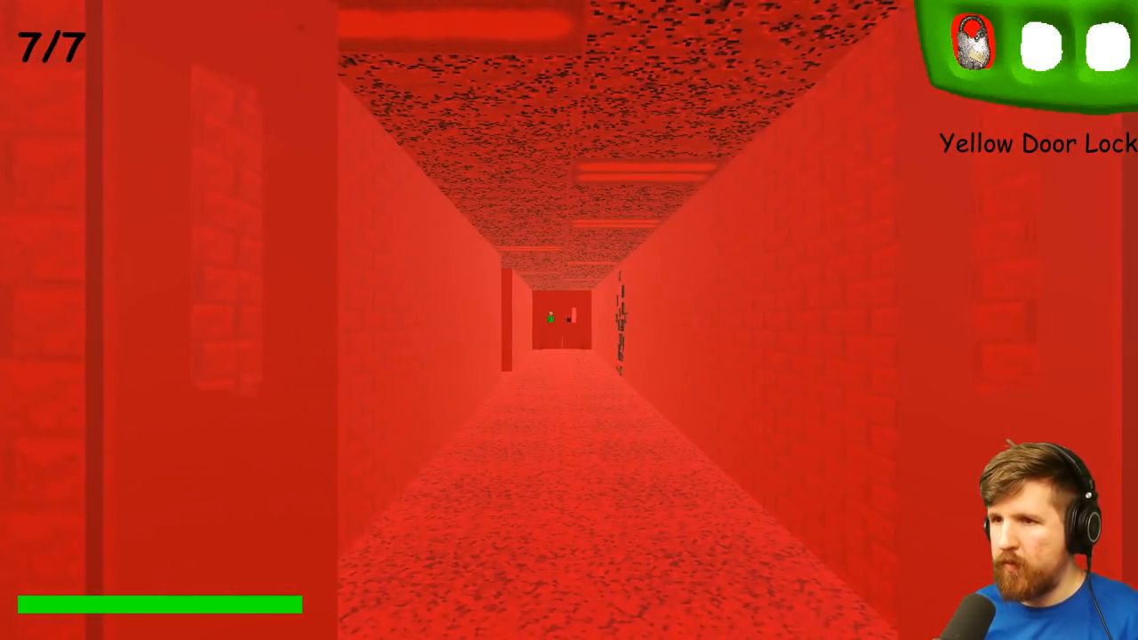